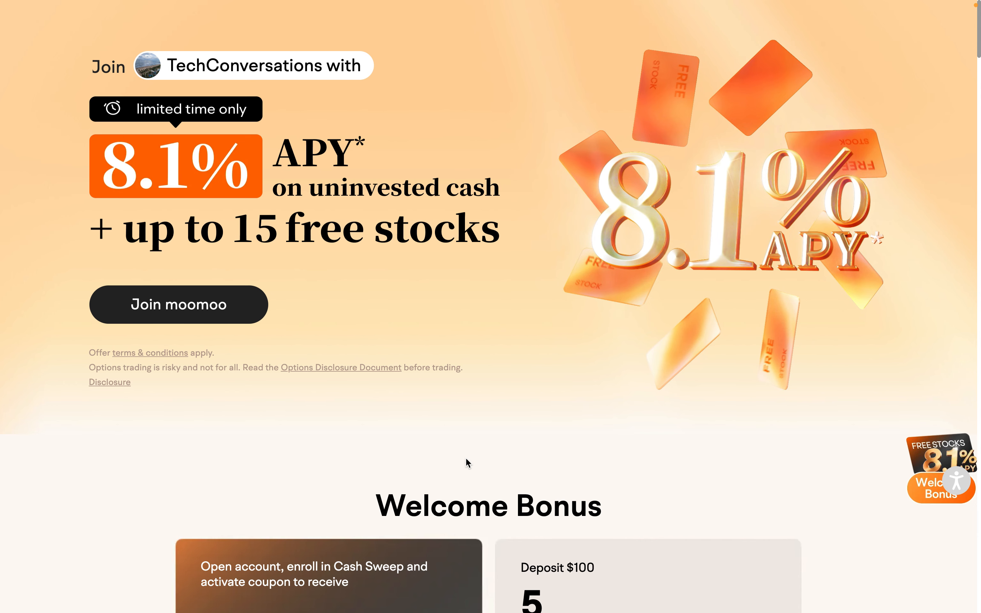
pyautogui.moveTo(332, 162)
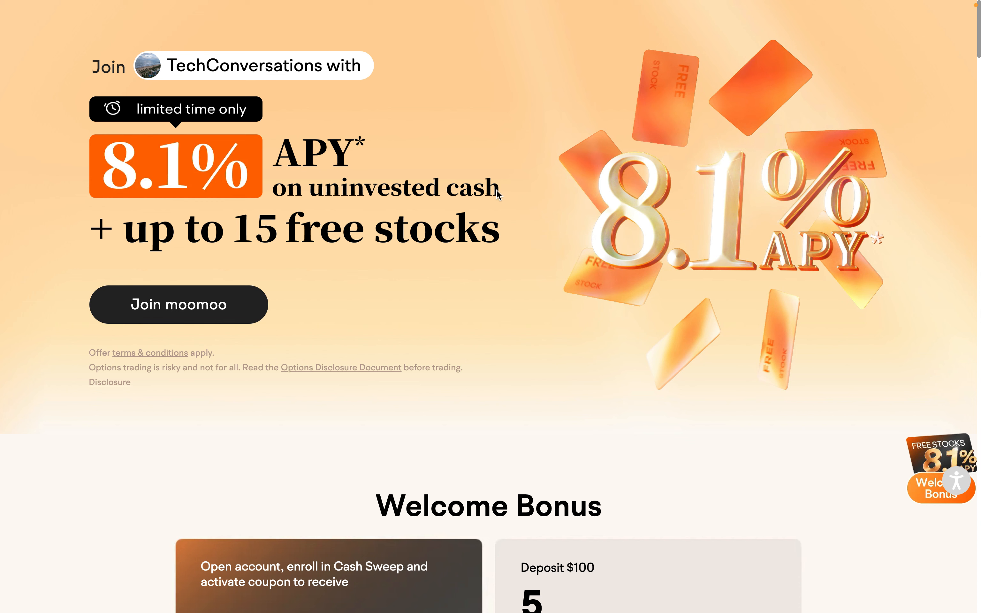
pyautogui.moveTo(137, 350)
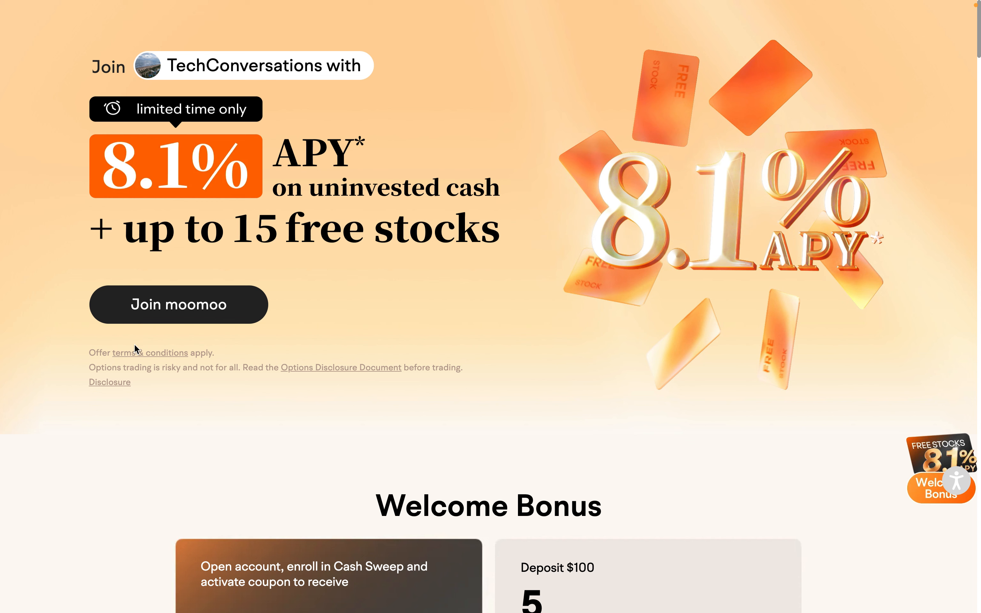
pyautogui.moveTo(237, 358)
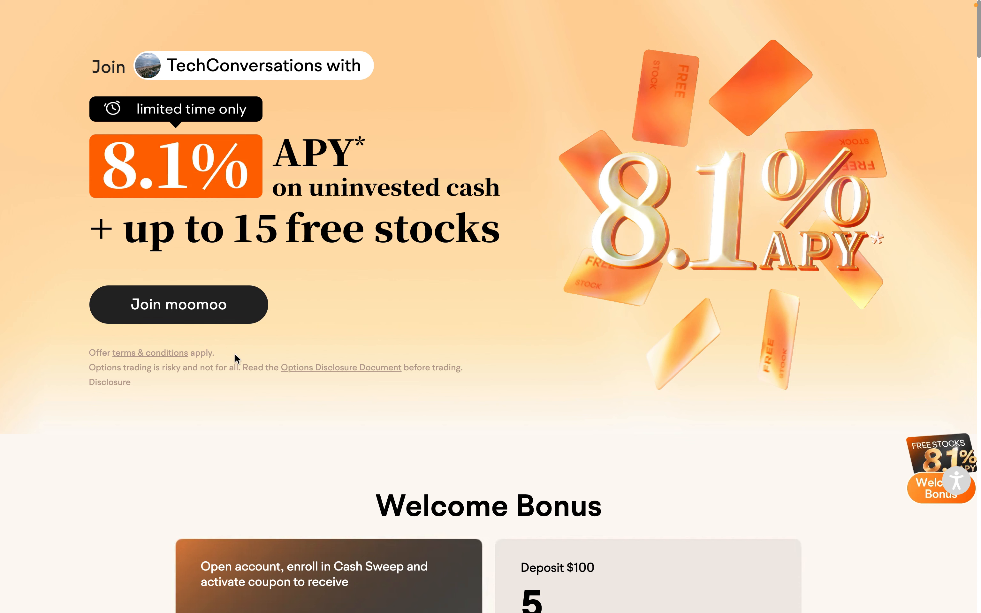
pyautogui.moveTo(481, 238)
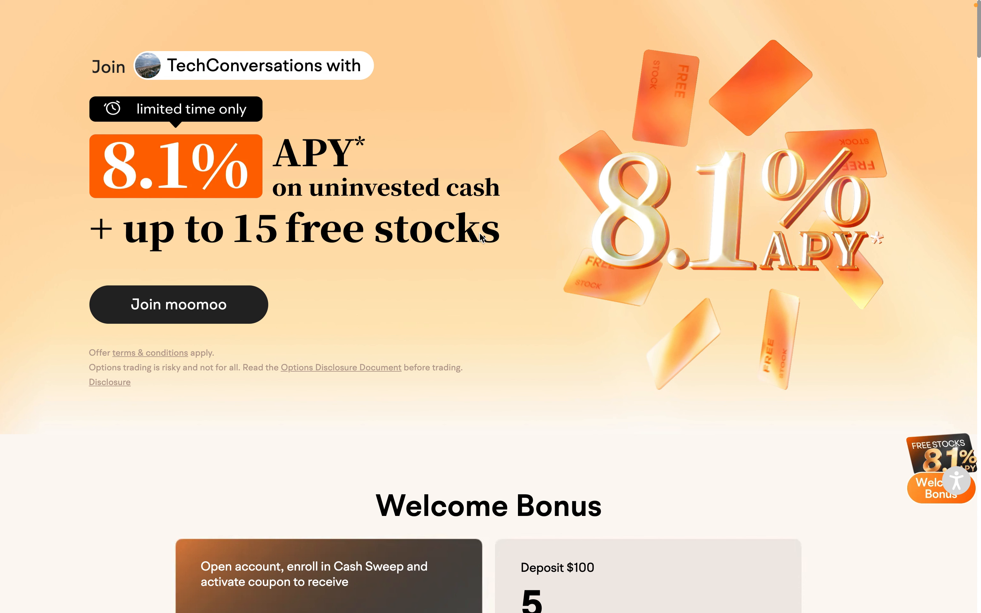
pyautogui.moveTo(282, 254)
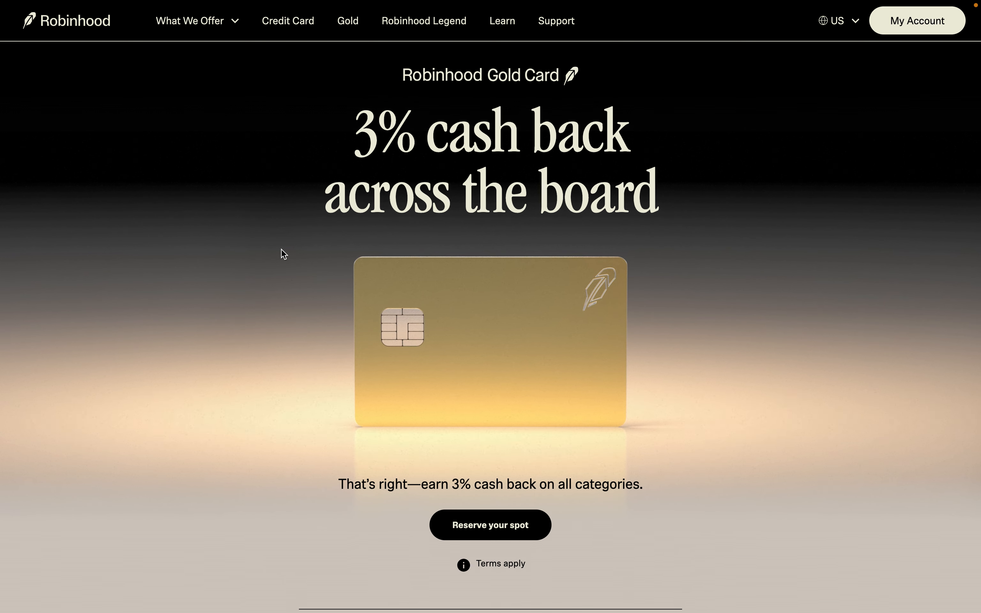
pyautogui.moveTo(609, 164)
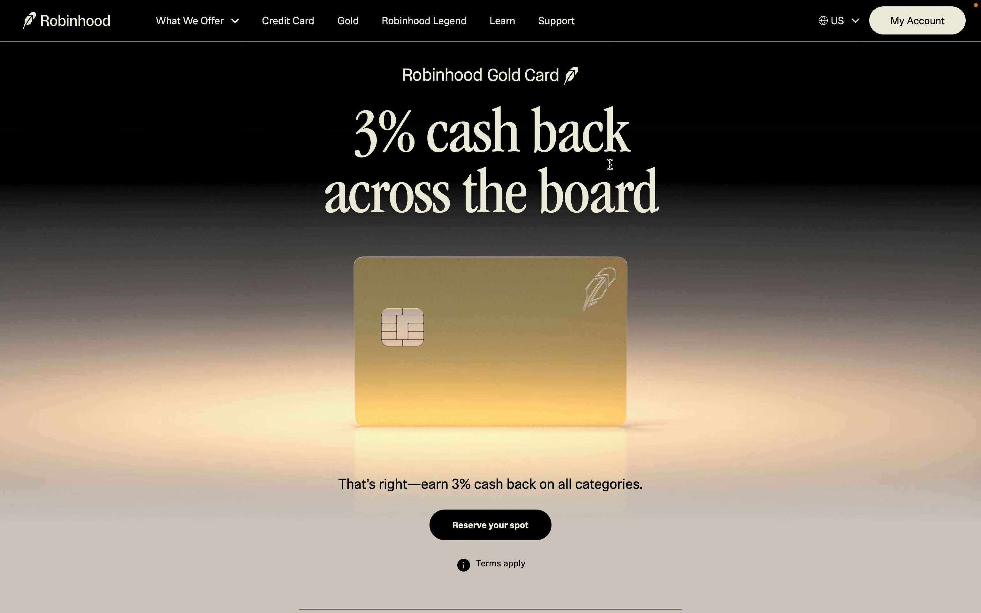
pyautogui.moveTo(647, 227)
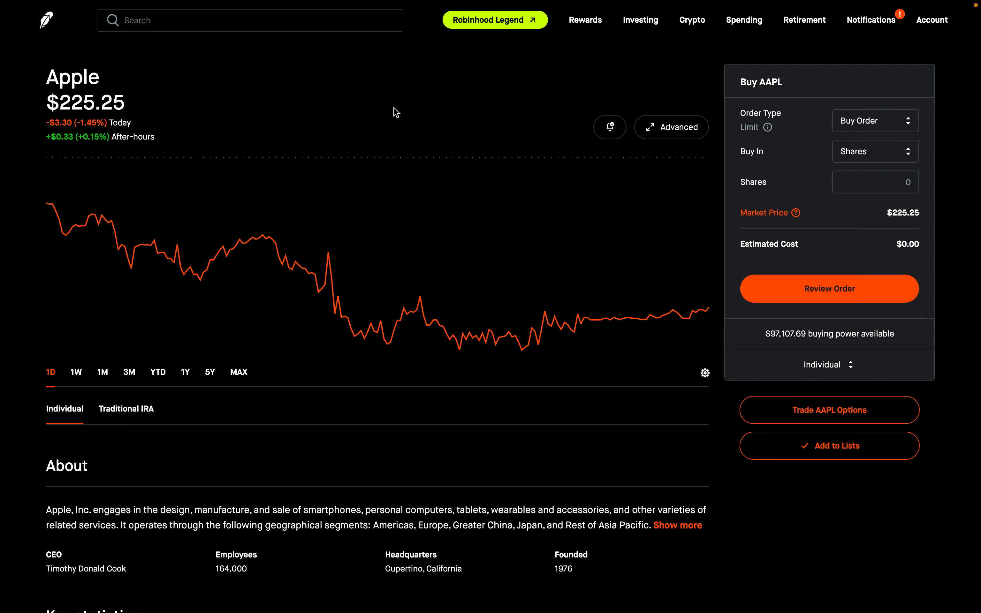
pyautogui.moveTo(506, 41)
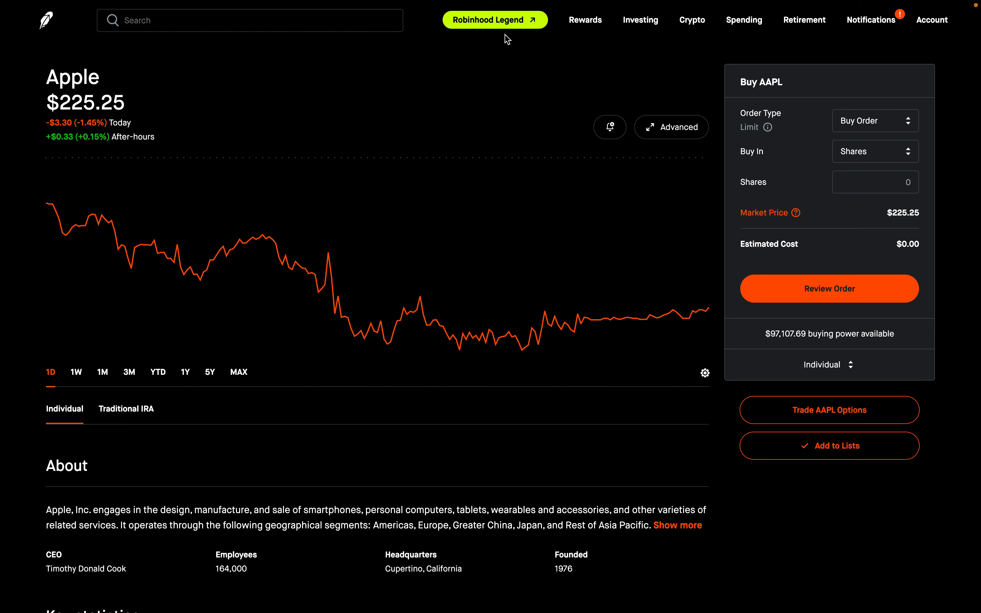
pyautogui.moveTo(473, 31)
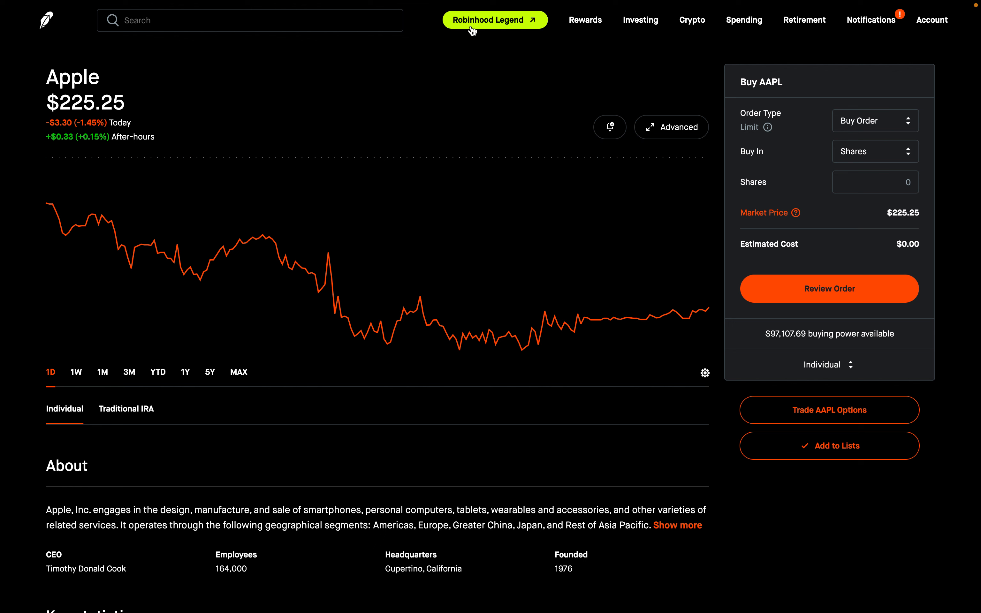
pyautogui.moveTo(497, 29)
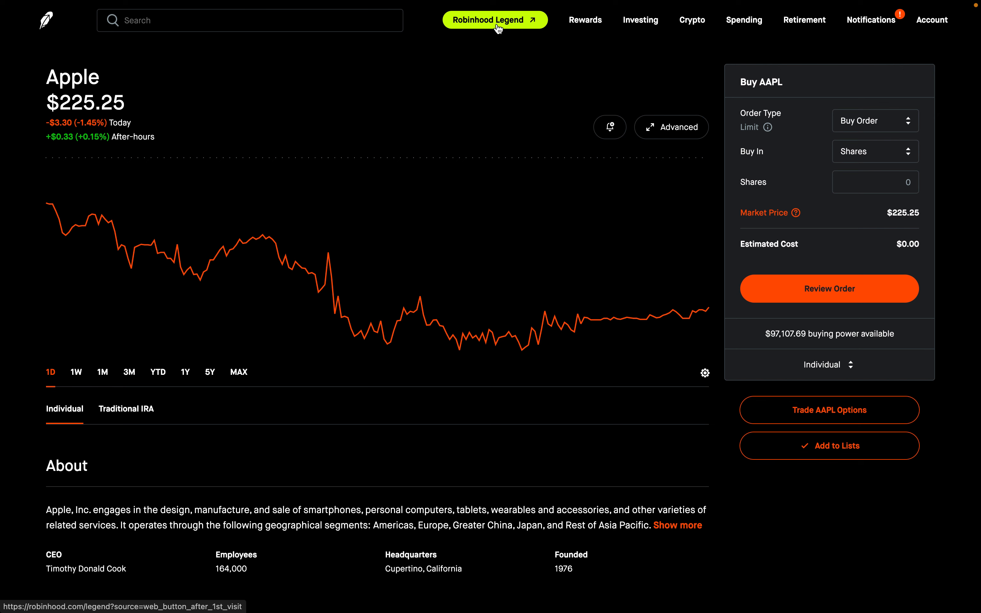
# - Launch Robinhood Legend from the AAPL stock page's top navigation bar
pyautogui.click(494, 19)
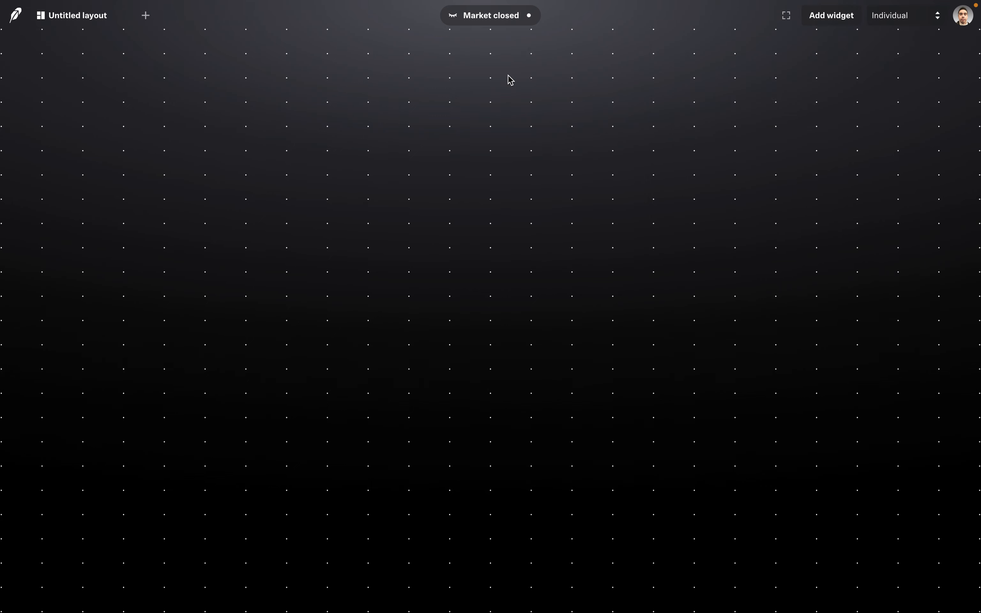
pyautogui.moveTo(769, 102)
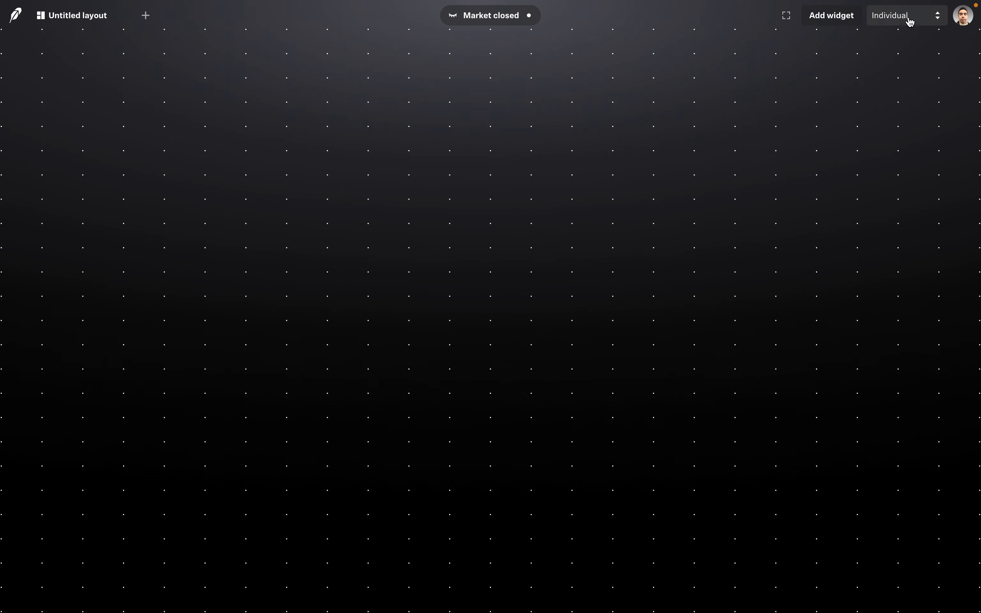
# - Make Traditional IRA the active account and confirm the checkmark in the account list
pyautogui.click(903, 15)
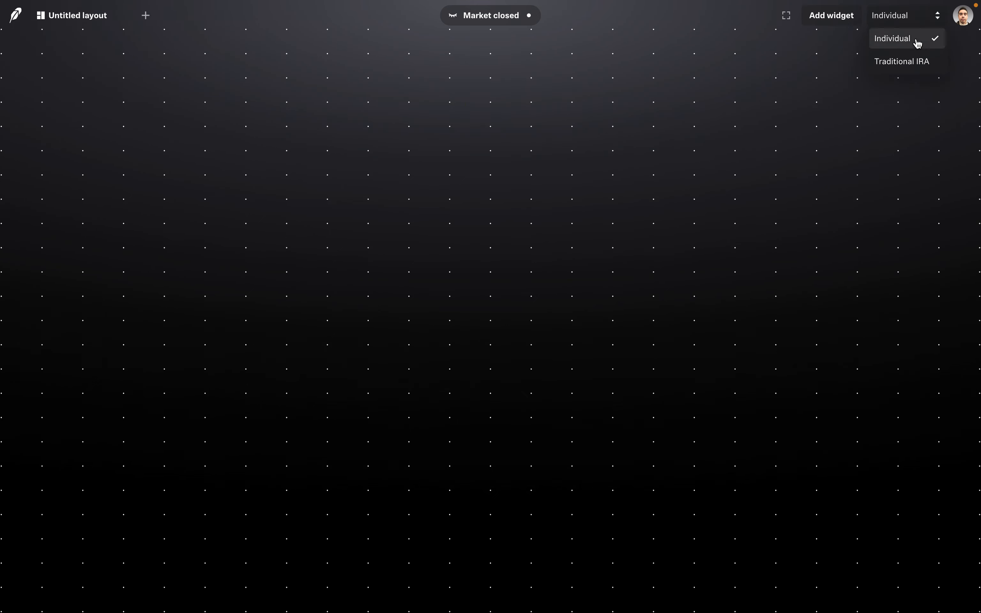
pyautogui.click(901, 62)
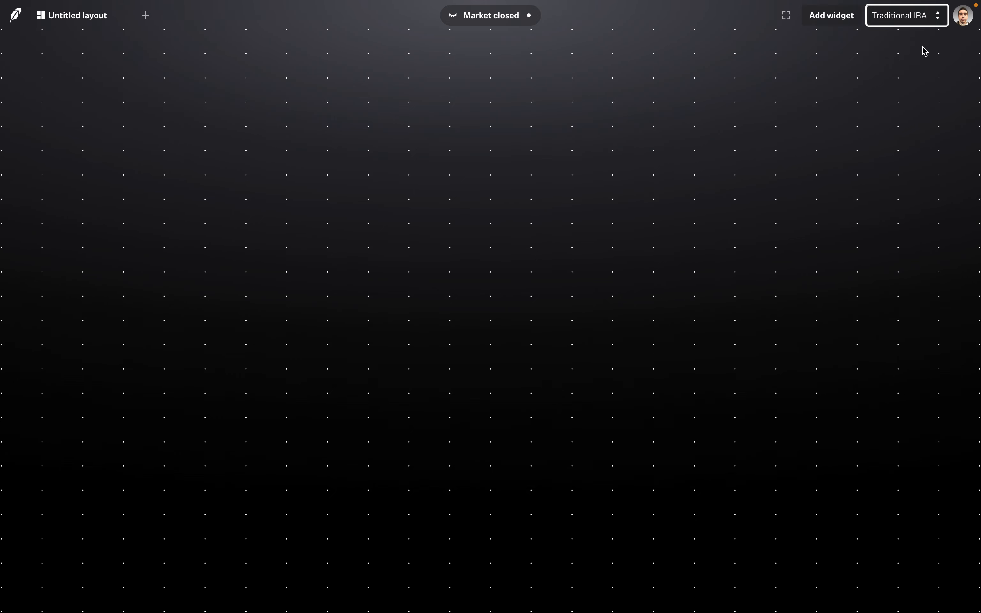
pyautogui.click(904, 15)
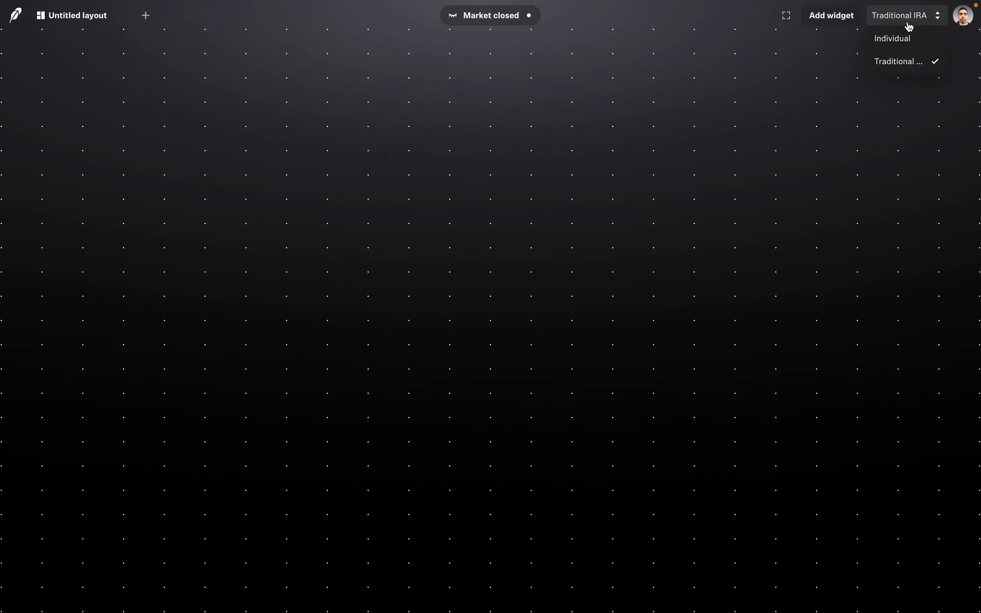
pyautogui.moveTo(902, 61)
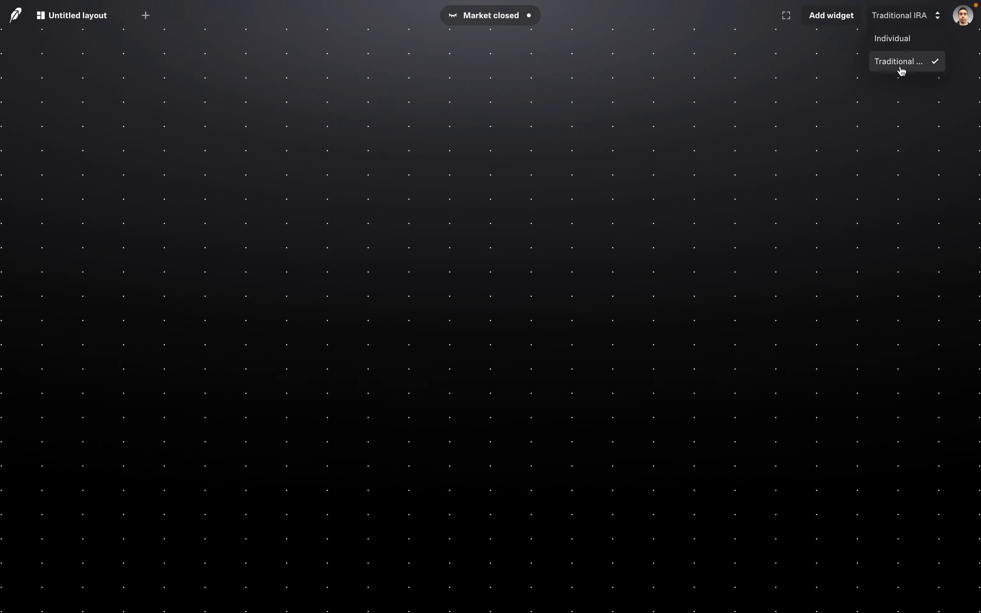
pyautogui.moveTo(904, 58)
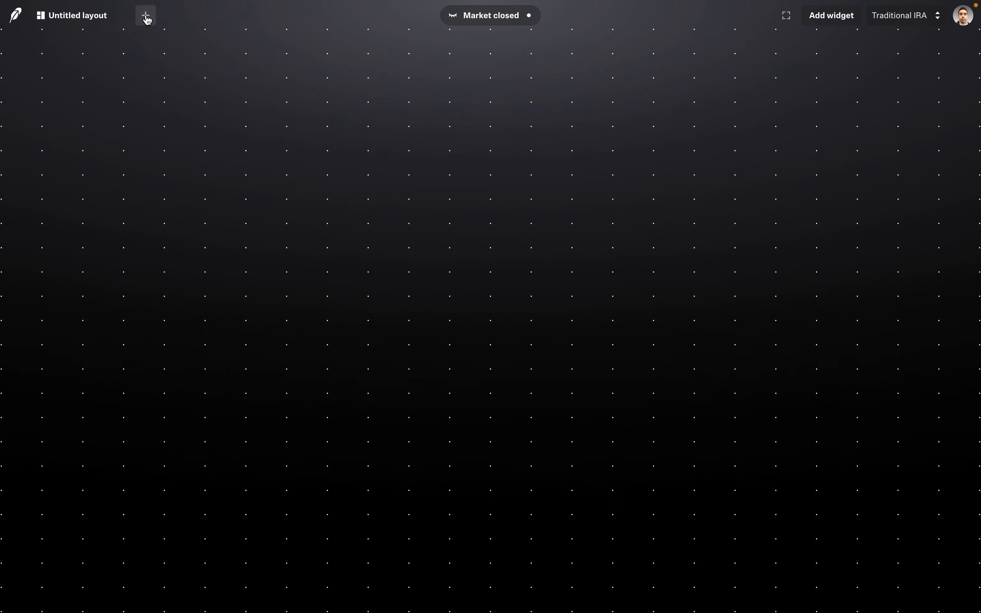
# - Start a new layout from the template gallery via the + beside Untitled layout
pyautogui.click(145, 16)
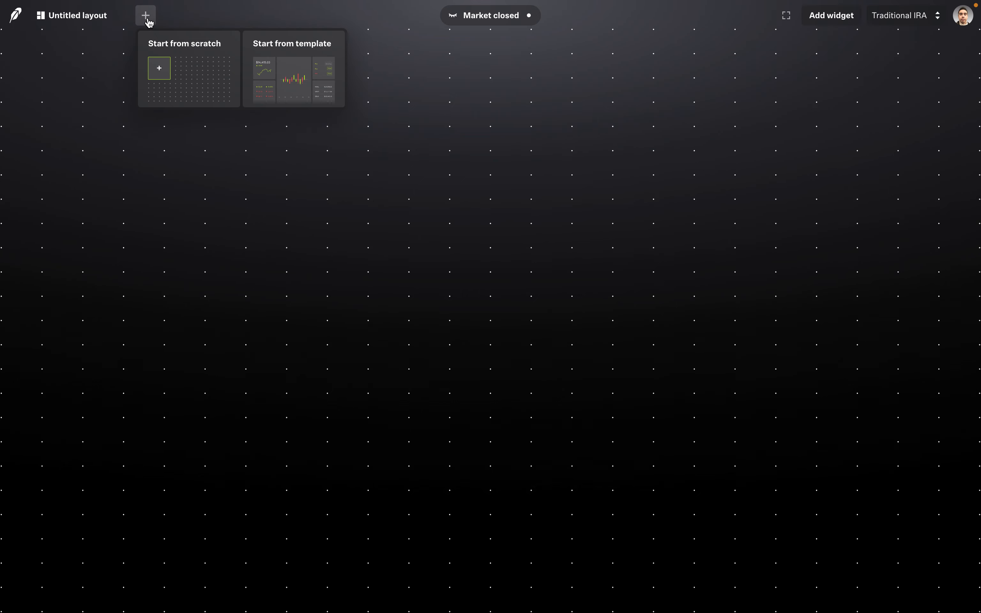
pyautogui.moveTo(182, 69)
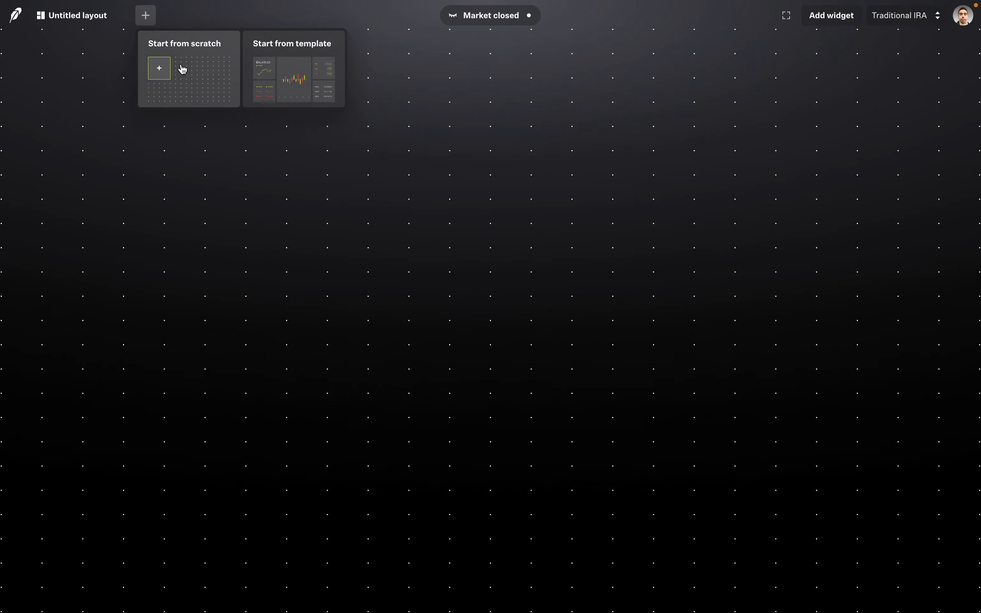
pyautogui.moveTo(295, 67)
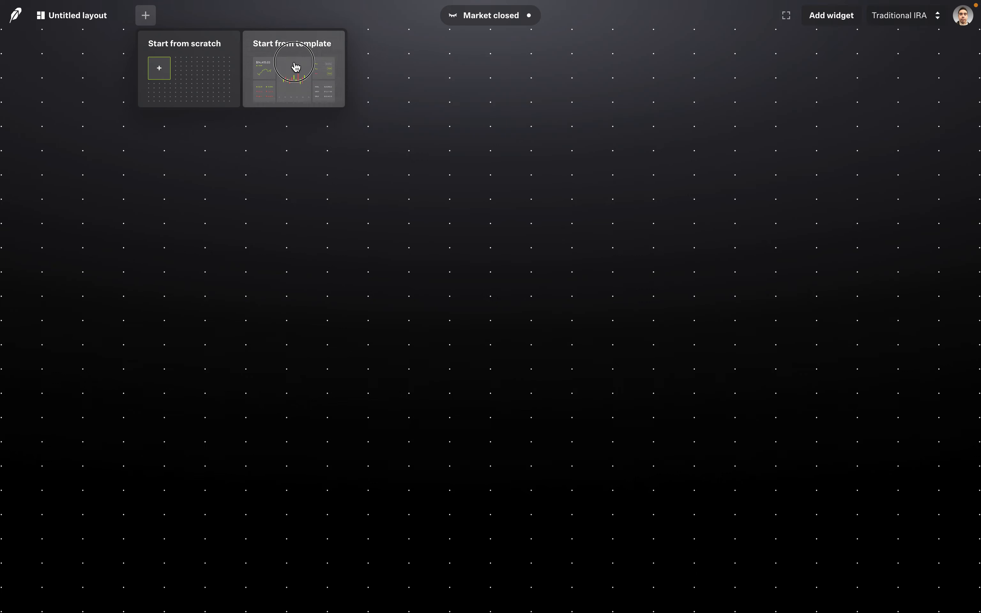
pyautogui.click(293, 69)
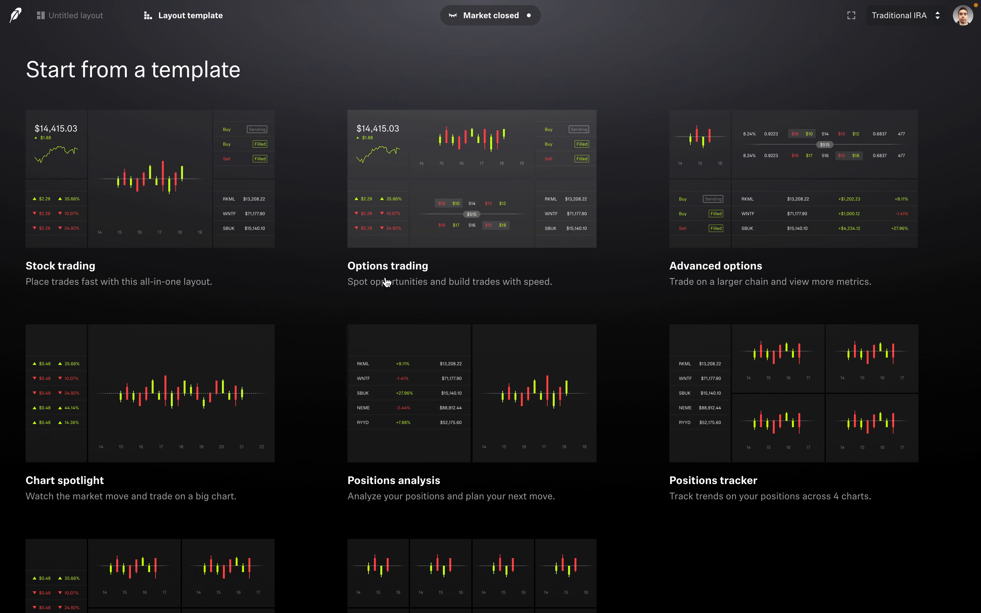
pyautogui.moveTo(424, 281)
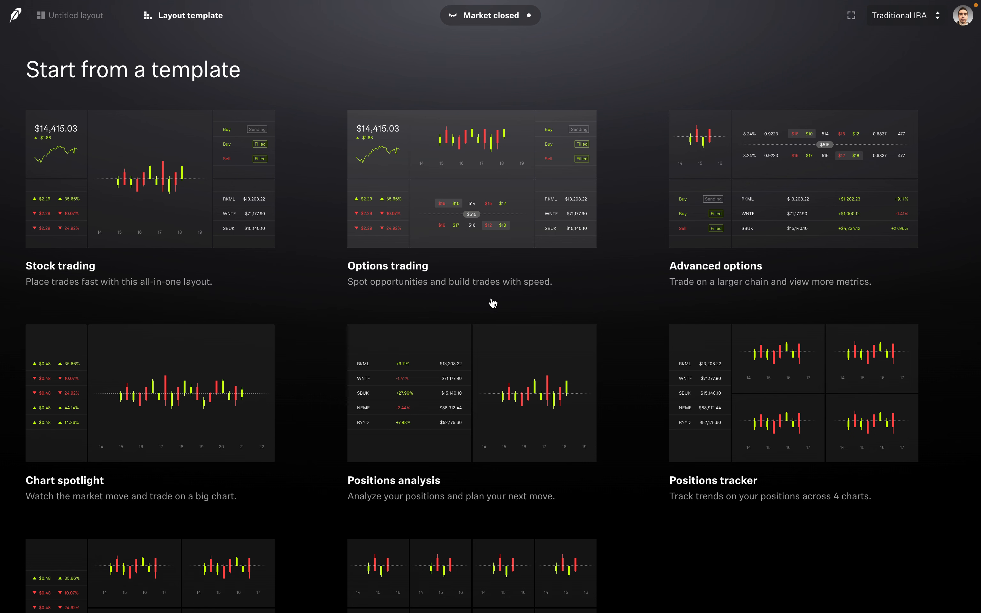
pyautogui.moveTo(656, 283)
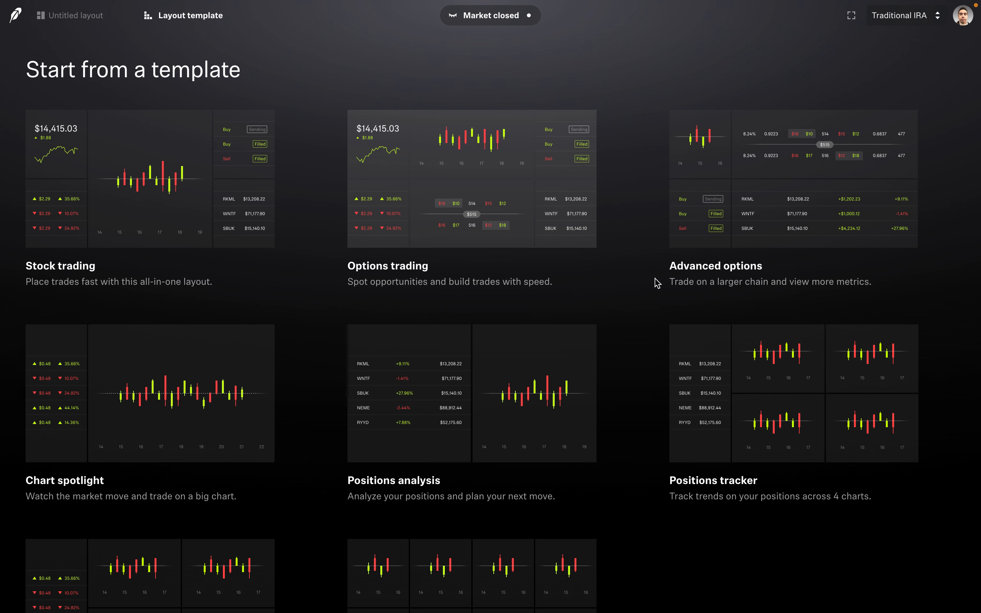
pyautogui.moveTo(724, 276)
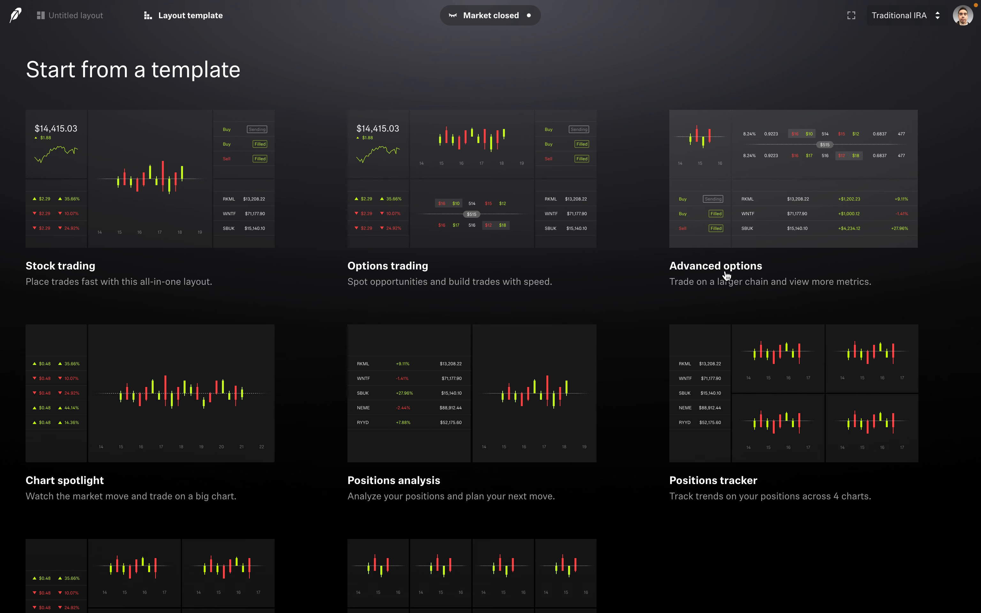
pyautogui.moveTo(707, 304)
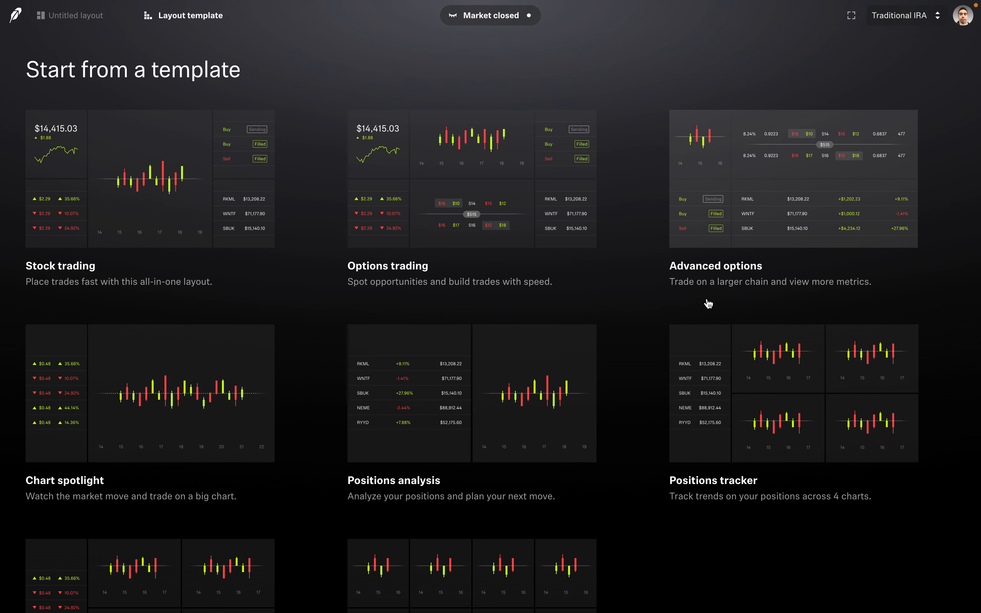
pyautogui.moveTo(716, 305)
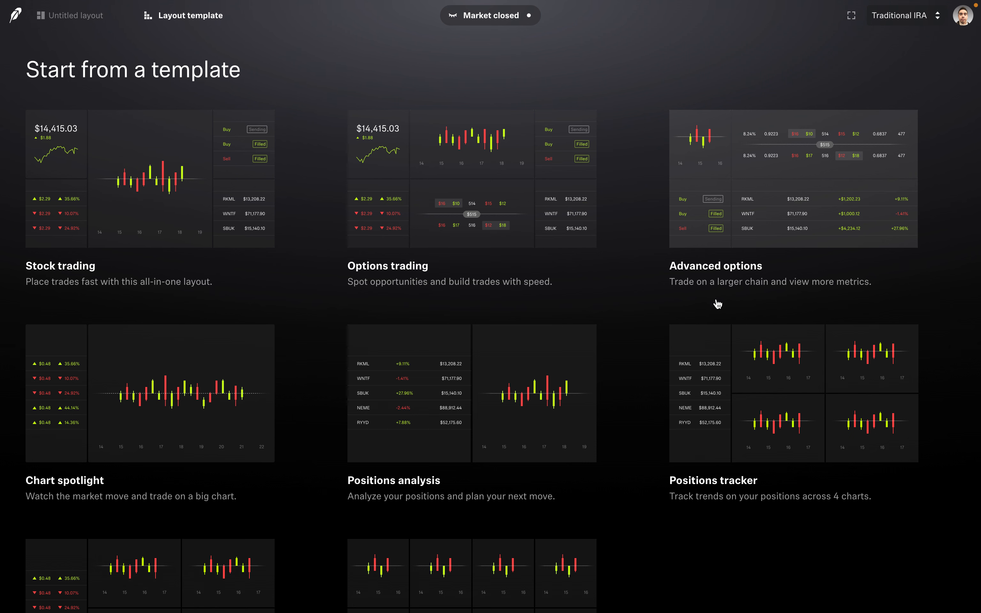
pyautogui.moveTo(778, 219)
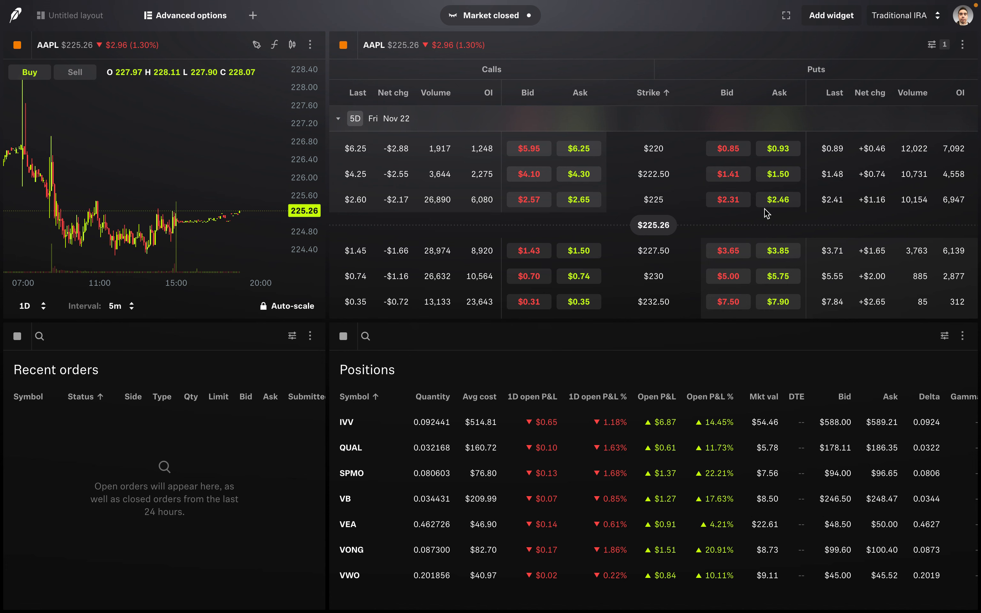
pyautogui.moveTo(397, 50)
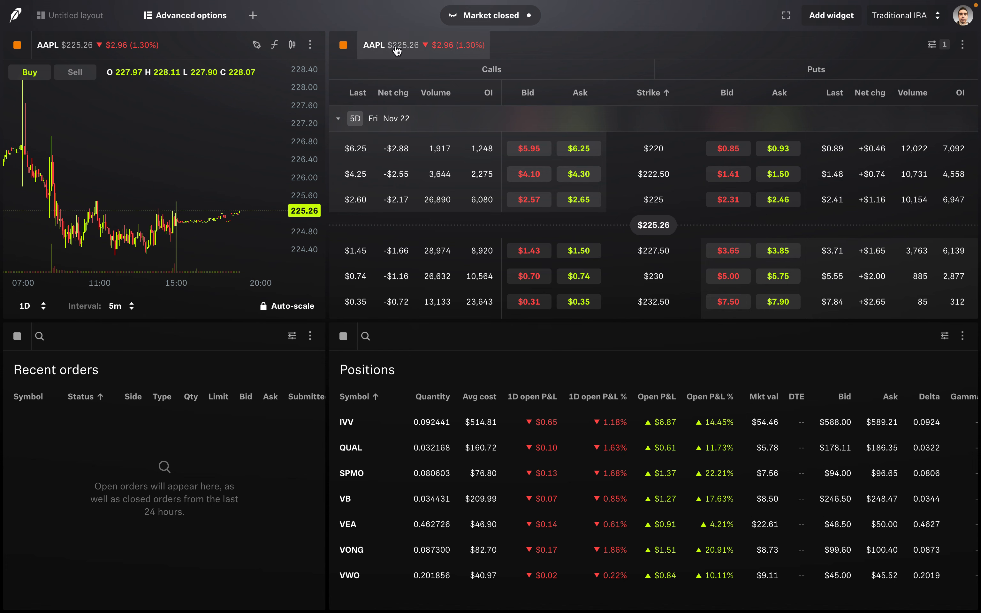
pyautogui.moveTo(369, 46)
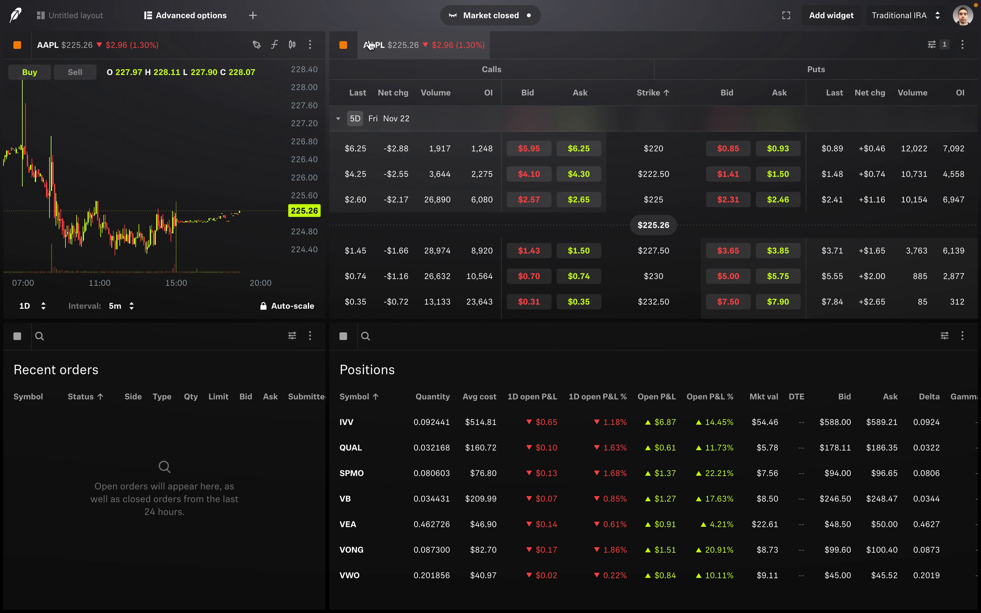
pyautogui.moveTo(378, 59)
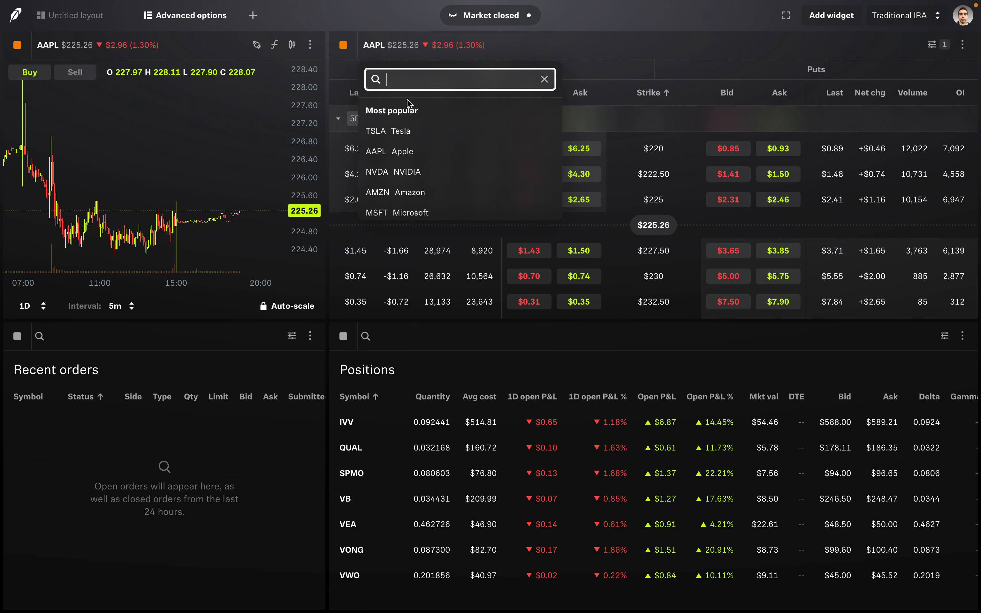
pyautogui.scroll(-3)
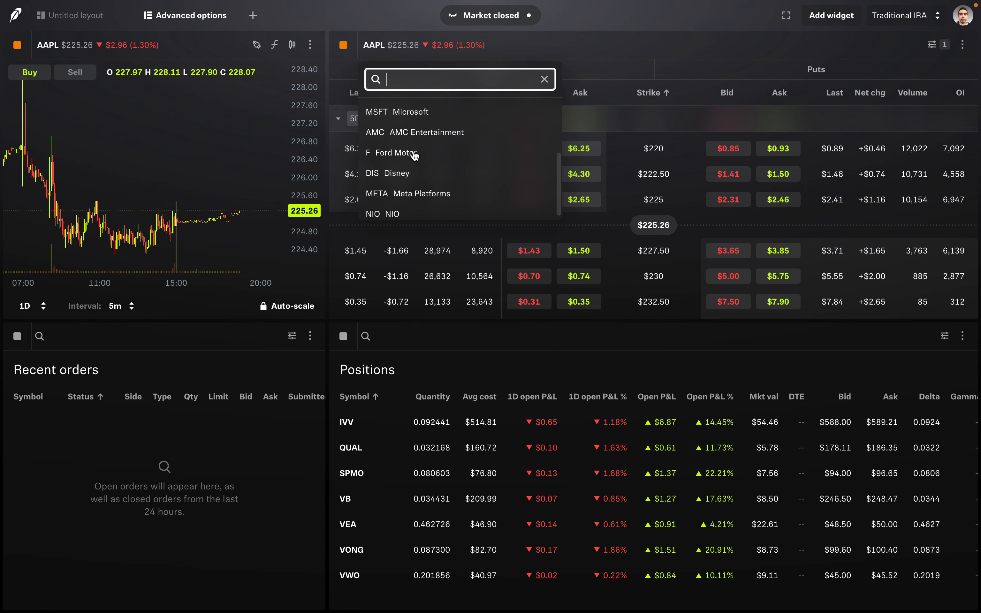
pyautogui.moveTo(459, 153)
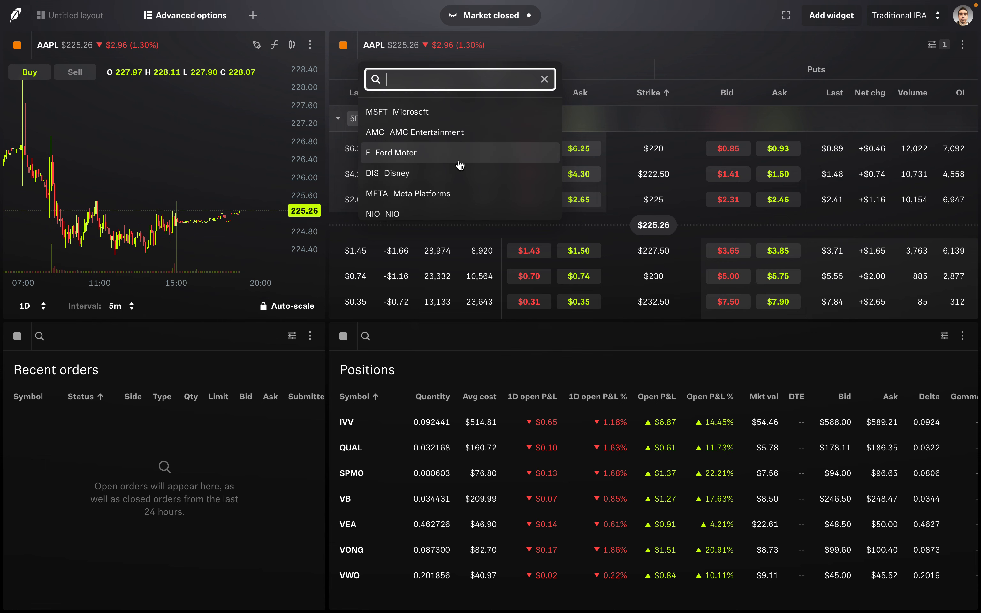
pyautogui.click(390, 173)
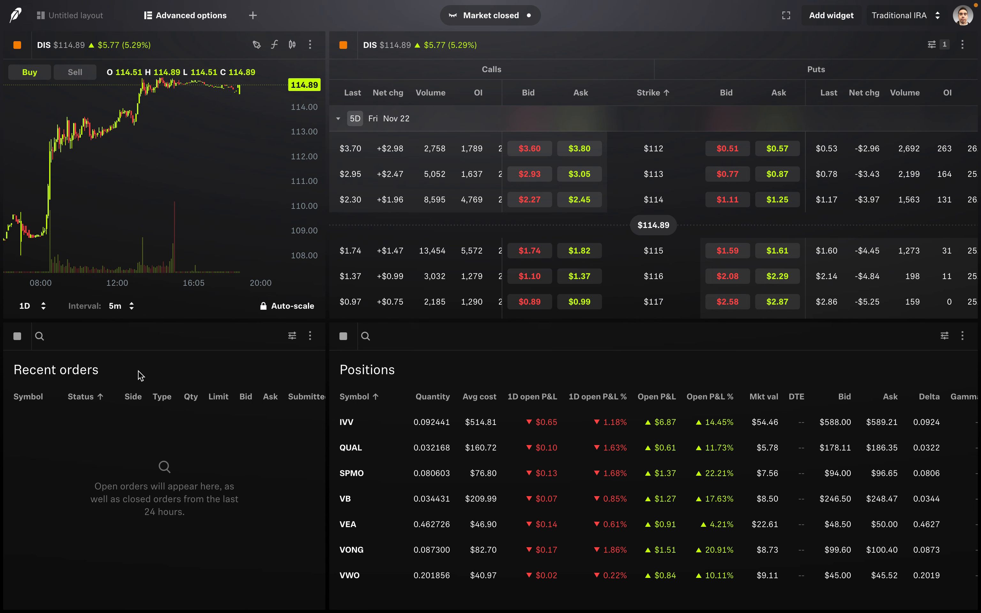
pyautogui.moveTo(422, 359)
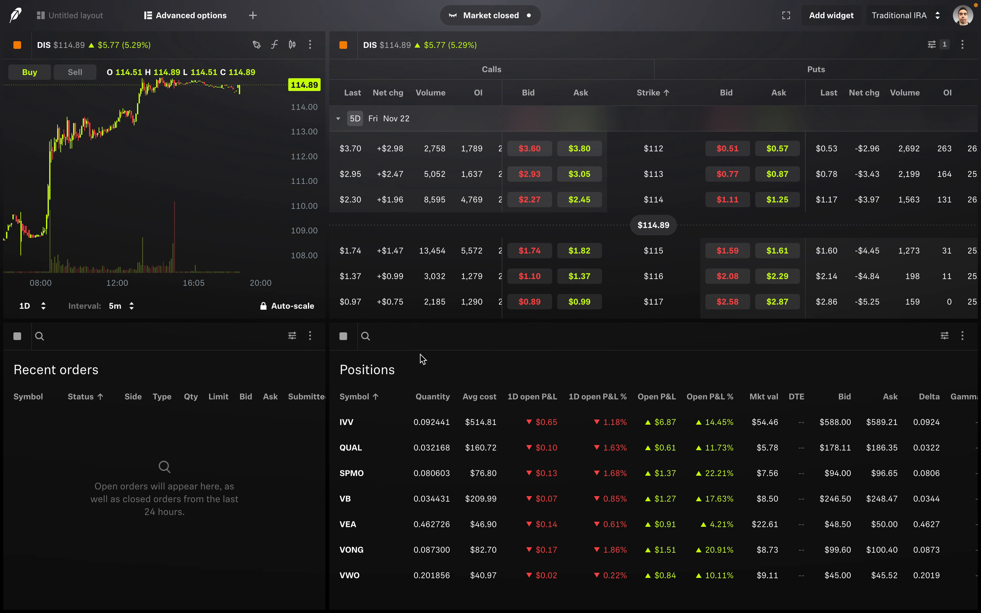
pyautogui.moveTo(391, 380)
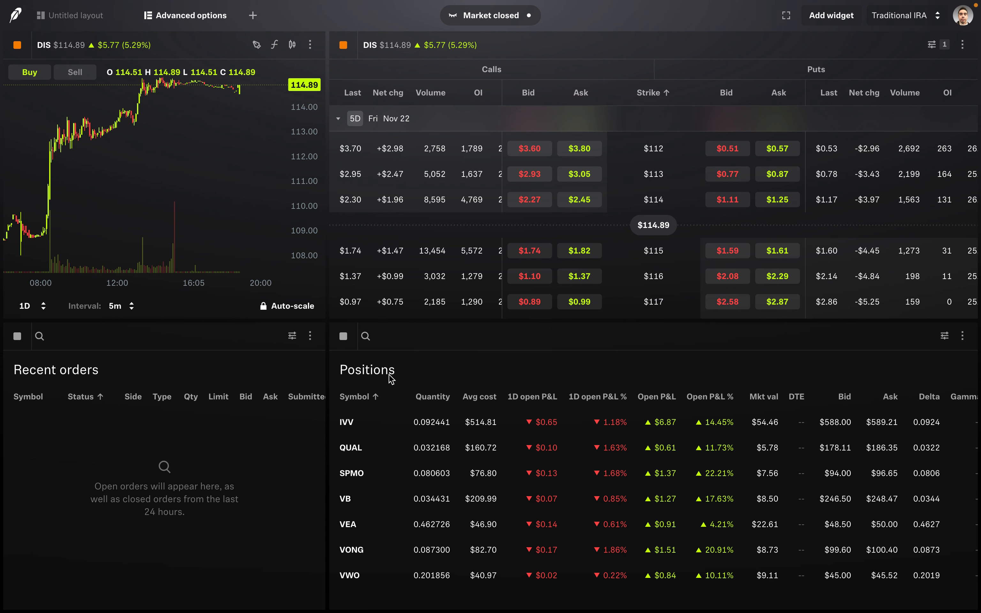
pyautogui.moveTo(391, 225)
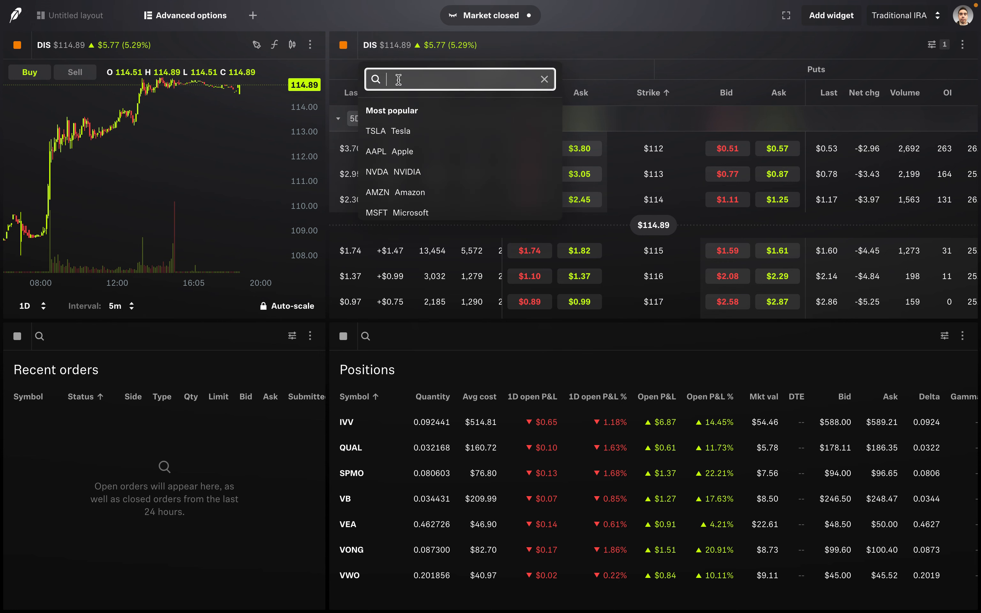
pyautogui.click(388, 150)
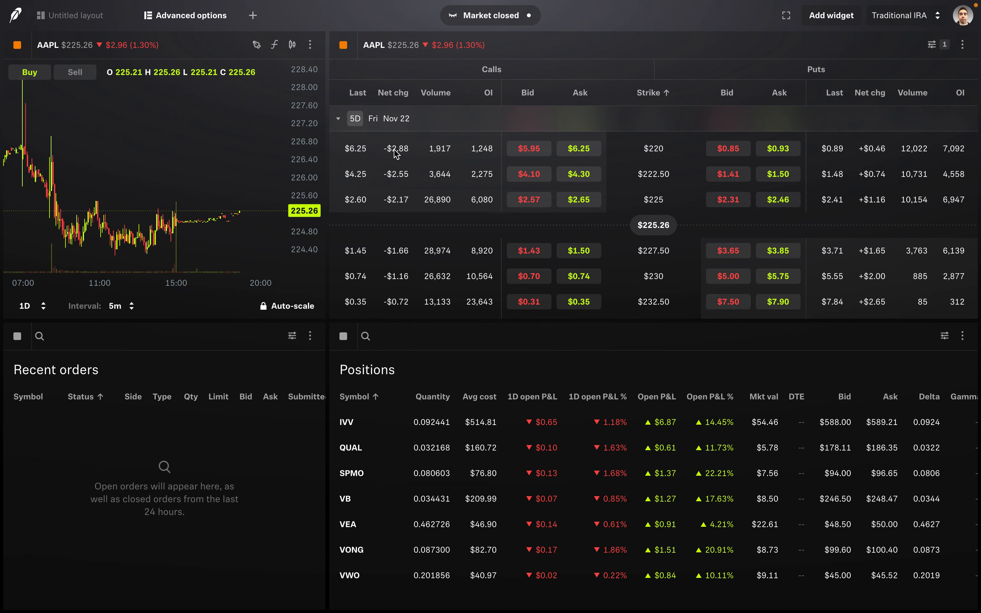
pyautogui.moveTo(381, 126)
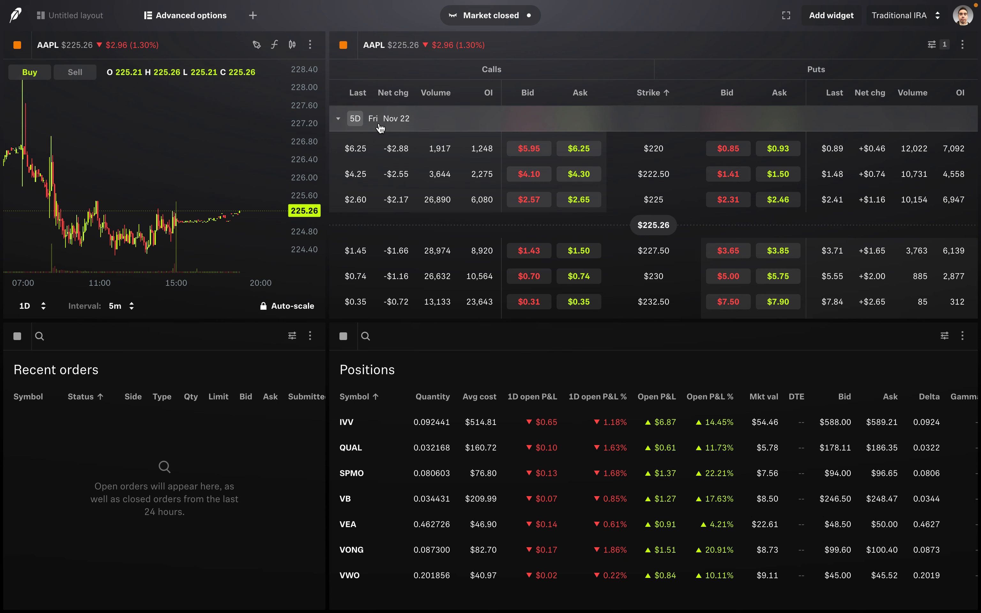
# - Collapse the Nov 22 expiration so the chain lists only expiration dates
pyautogui.click(338, 118)
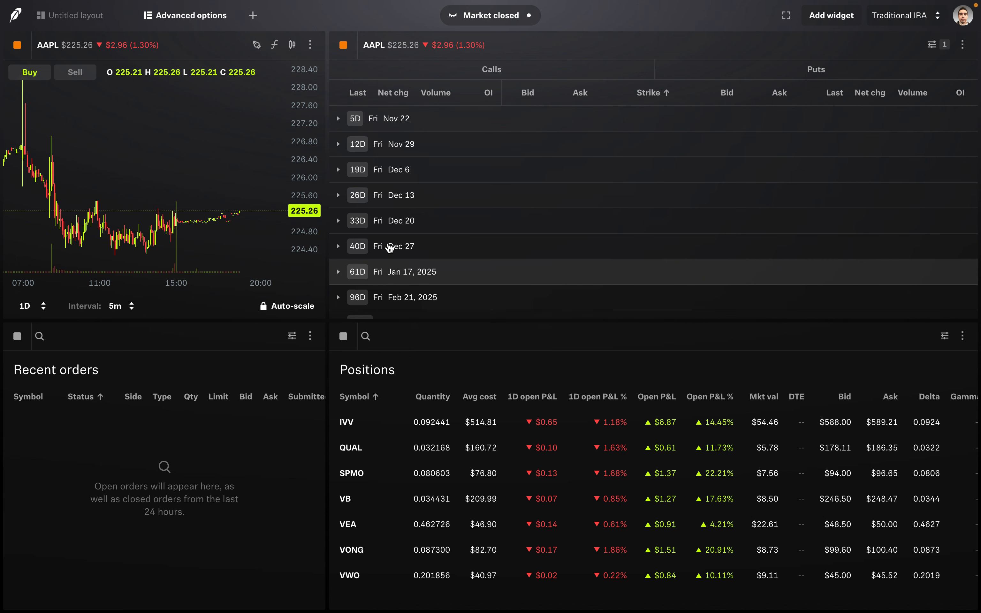
pyautogui.moveTo(397, 269)
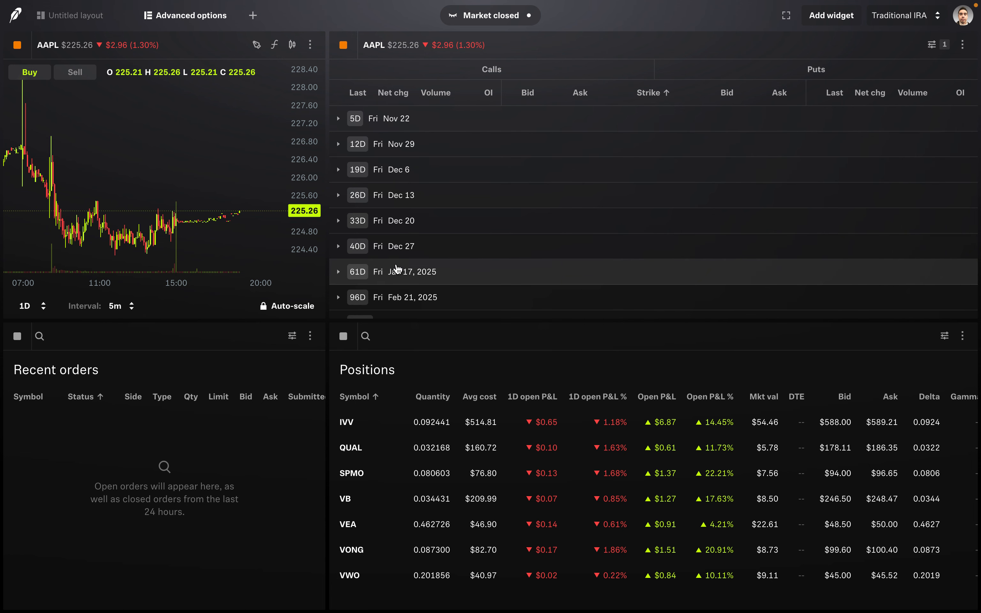
pyautogui.moveTo(399, 276)
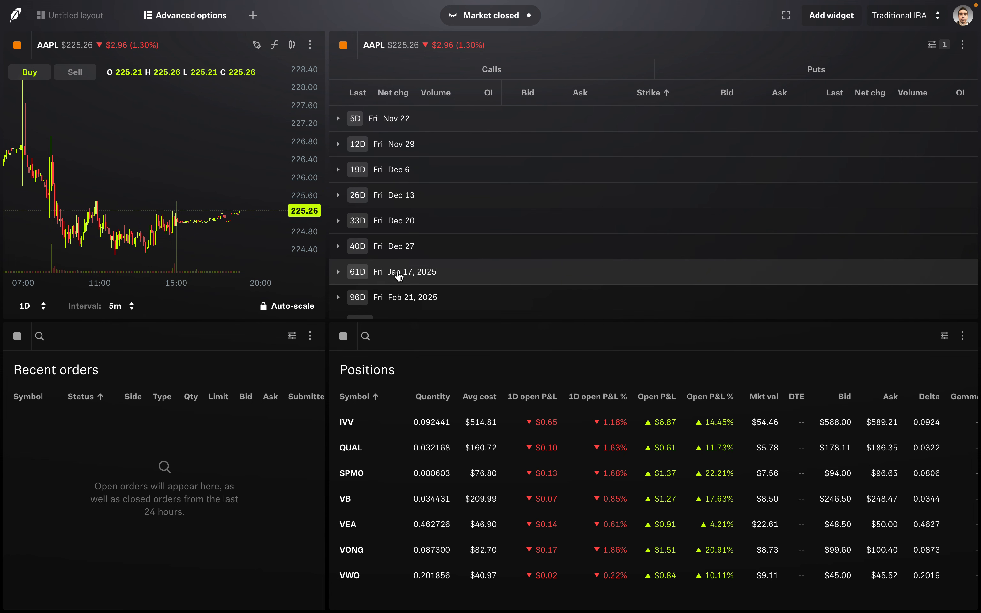
pyautogui.moveTo(398, 276)
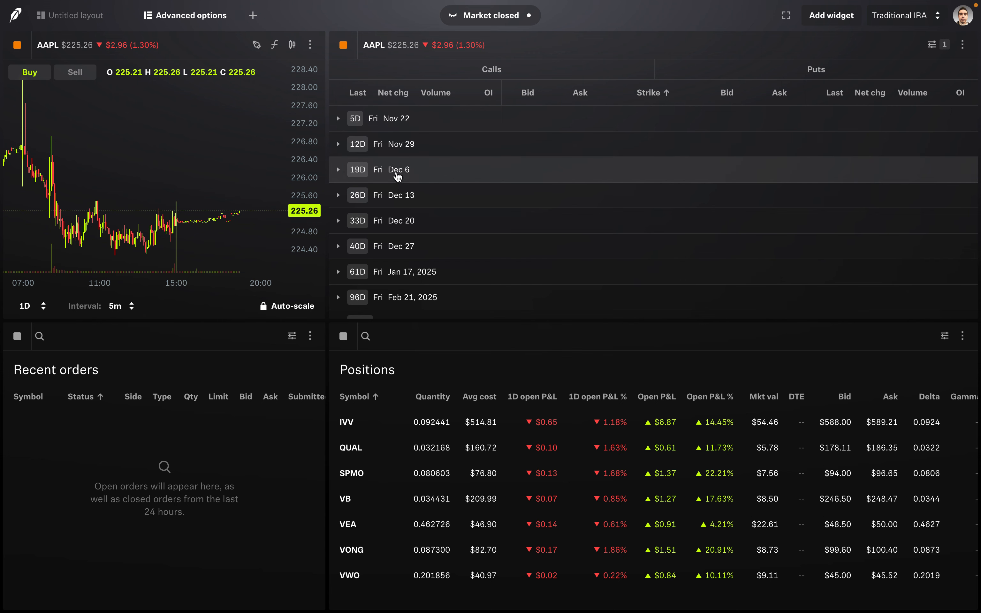
pyautogui.moveTo(405, 272)
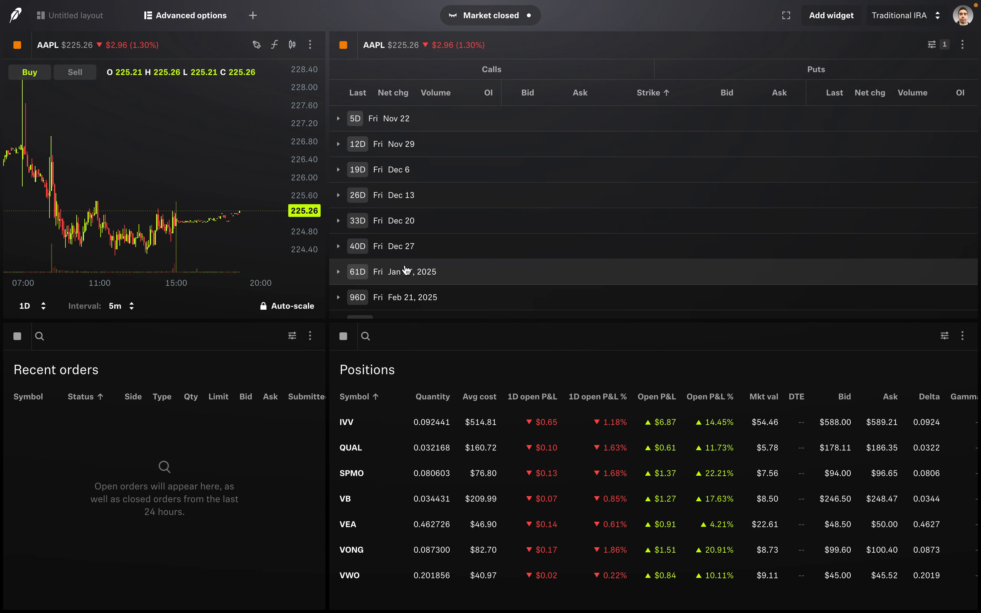
pyautogui.click(338, 119)
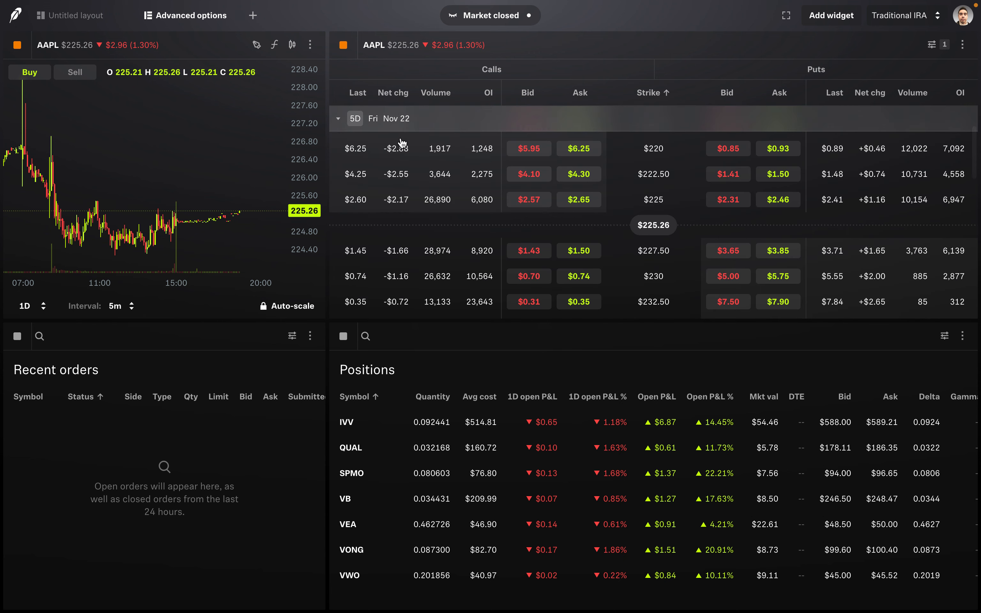
pyautogui.scroll(-3)
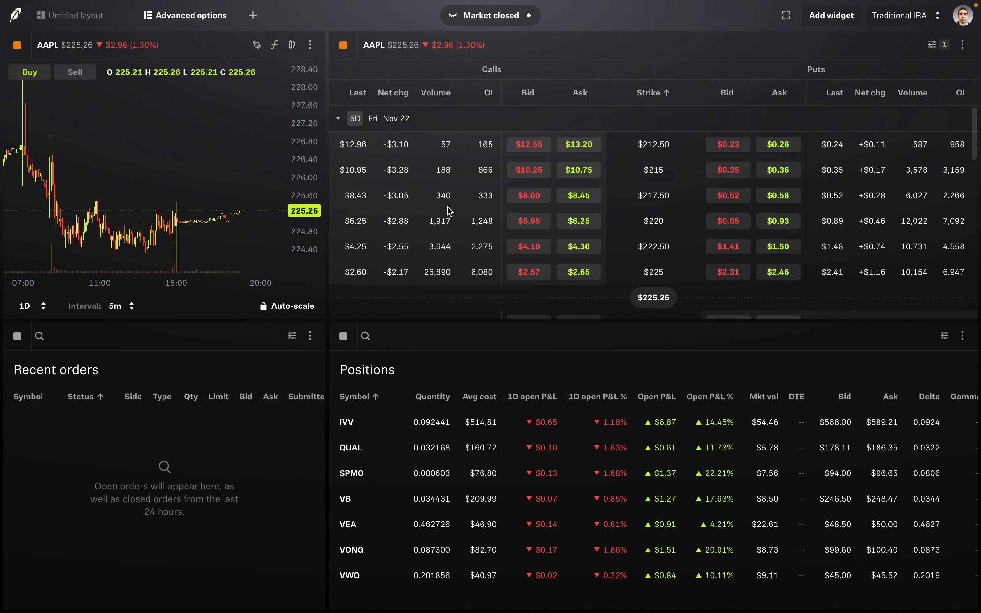
pyautogui.click(338, 118)
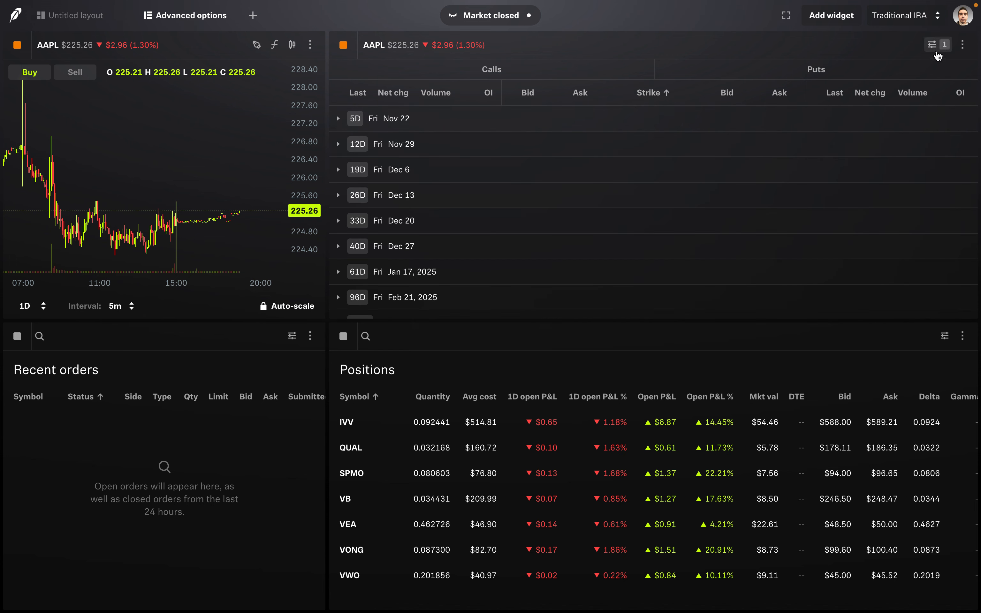
pyautogui.moveTo(931, 44)
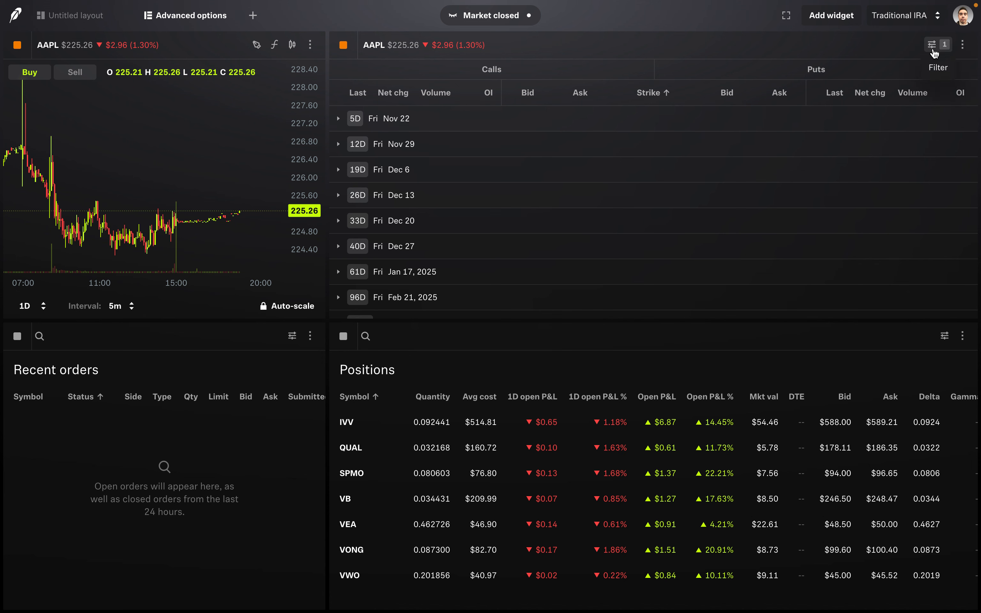
# - Filter the AAPL chain to 6 strikes and expirations ≤30D, leaving Nov 22 through Dec 13
pyautogui.click(932, 45)
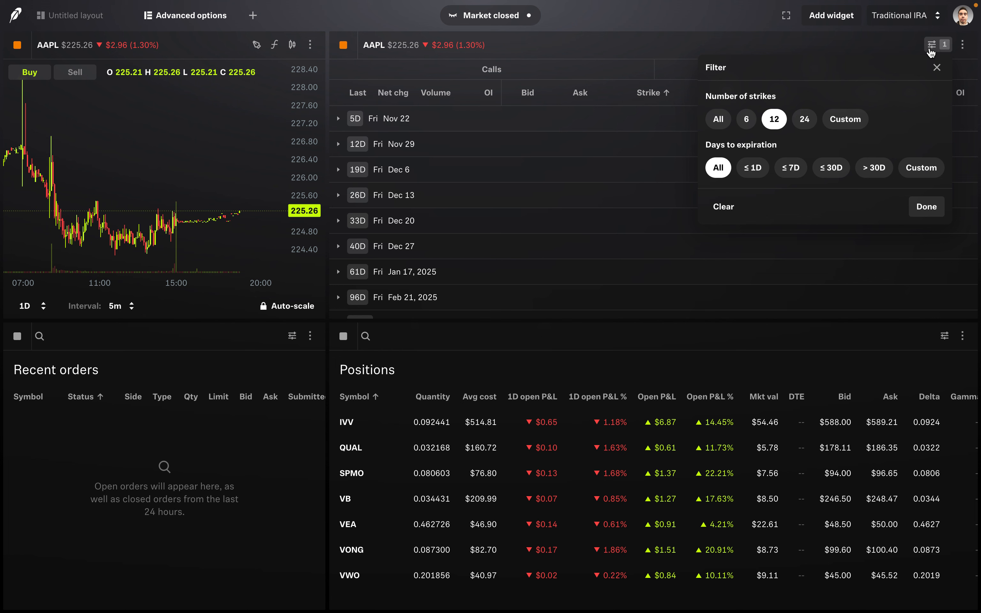
pyautogui.moveTo(750, 107)
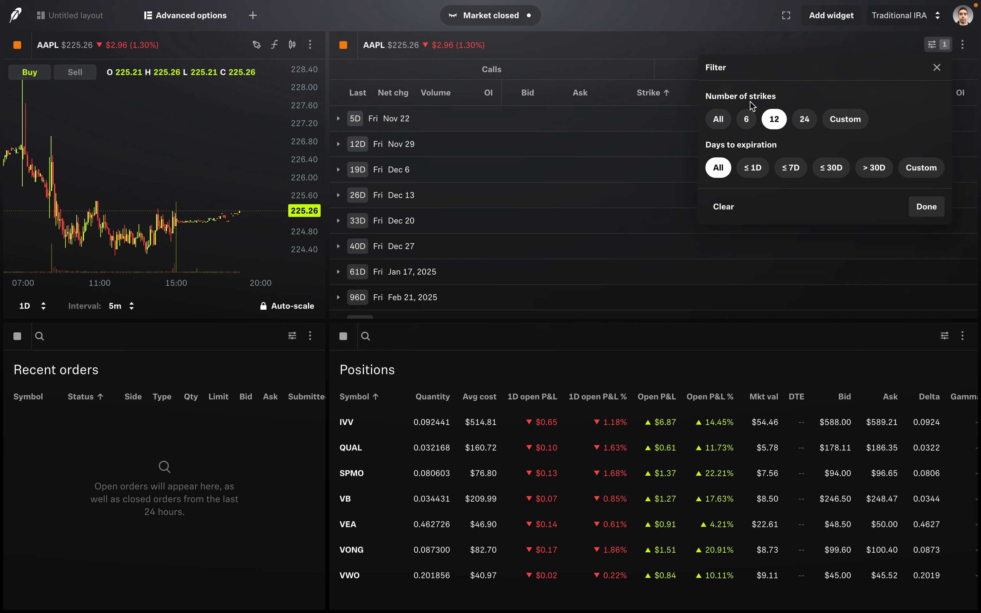
pyautogui.moveTo(710, 154)
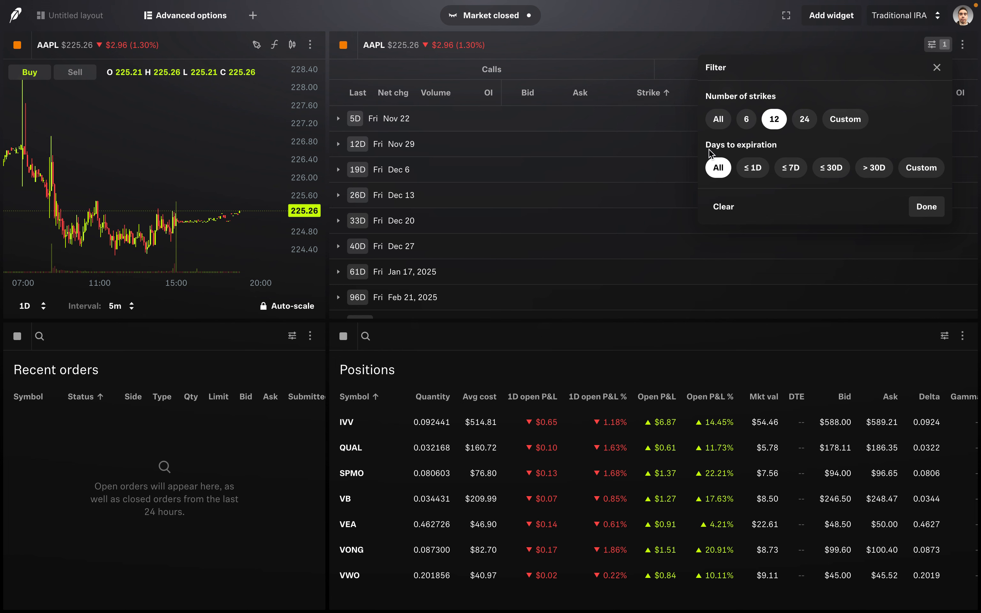
pyautogui.moveTo(782, 157)
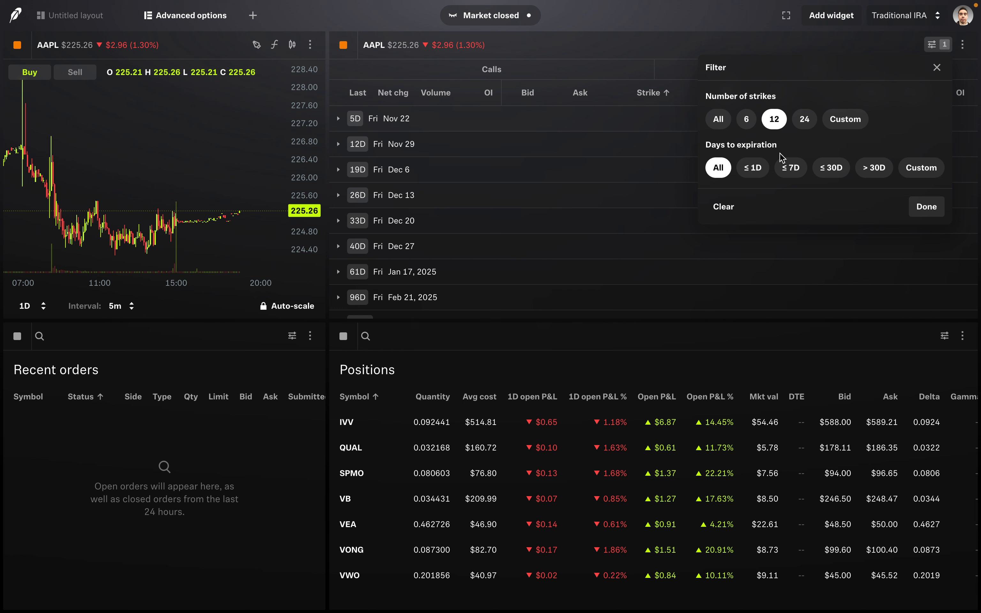
pyautogui.moveTo(779, 155)
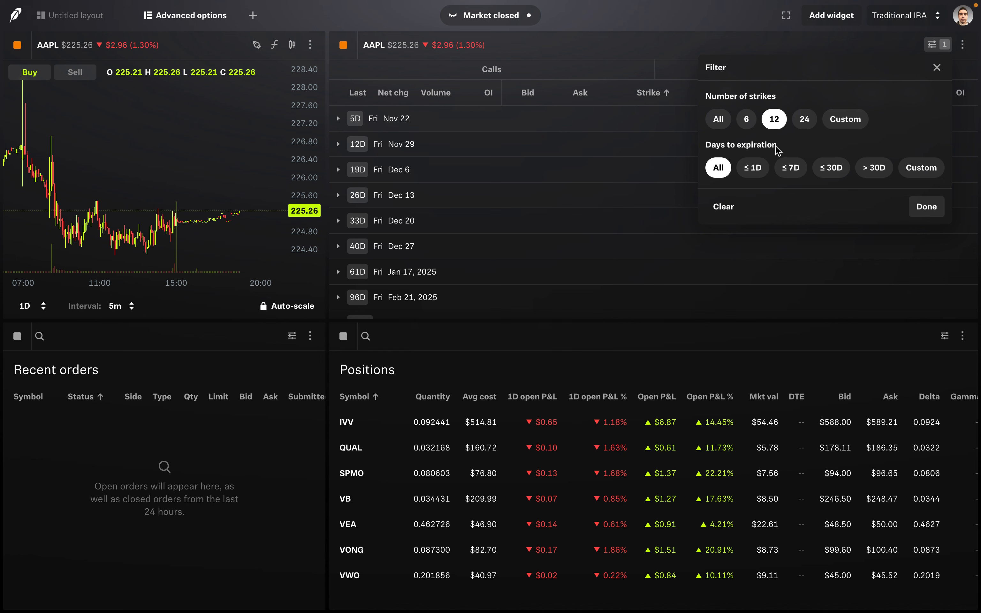
pyautogui.click(746, 119)
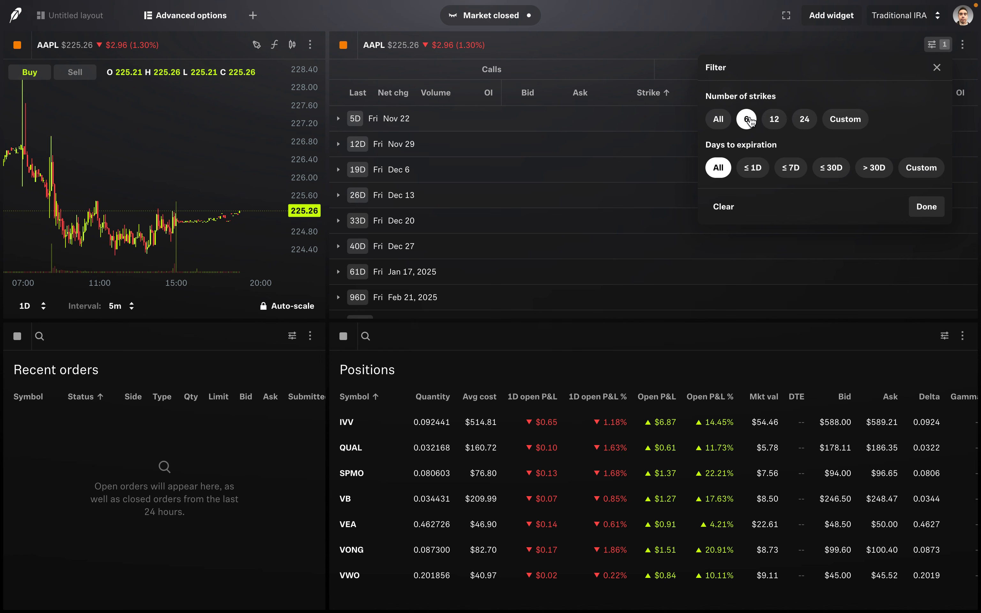
pyautogui.click(745, 119)
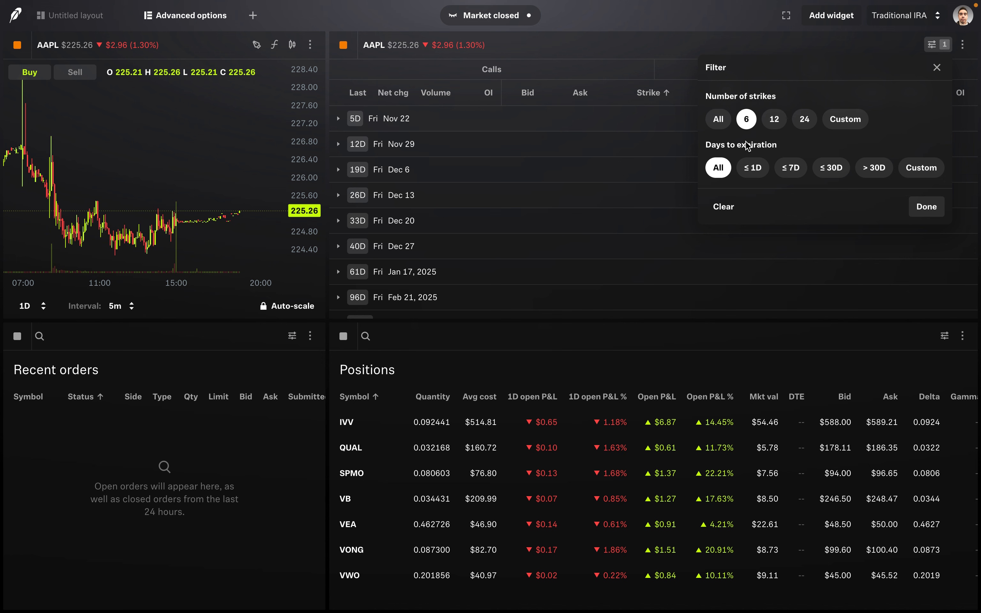
pyautogui.moveTo(746, 149)
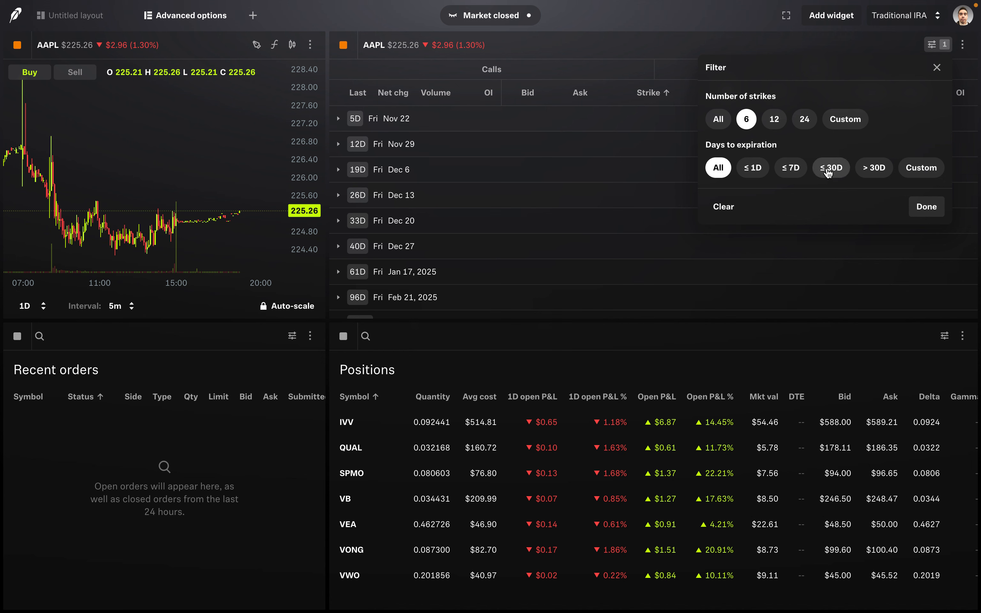
pyautogui.click(831, 168)
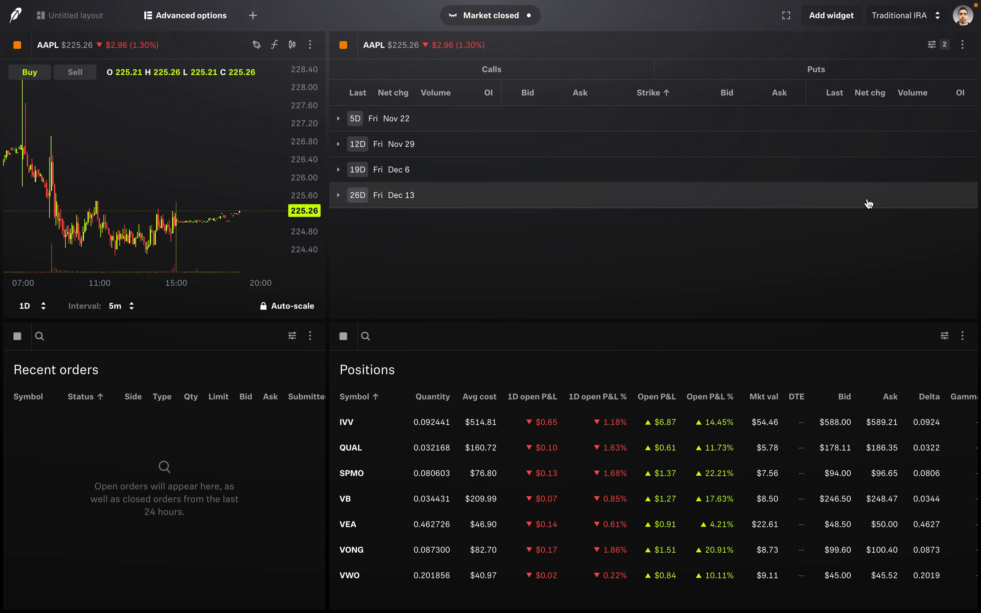
pyautogui.moveTo(364, 144)
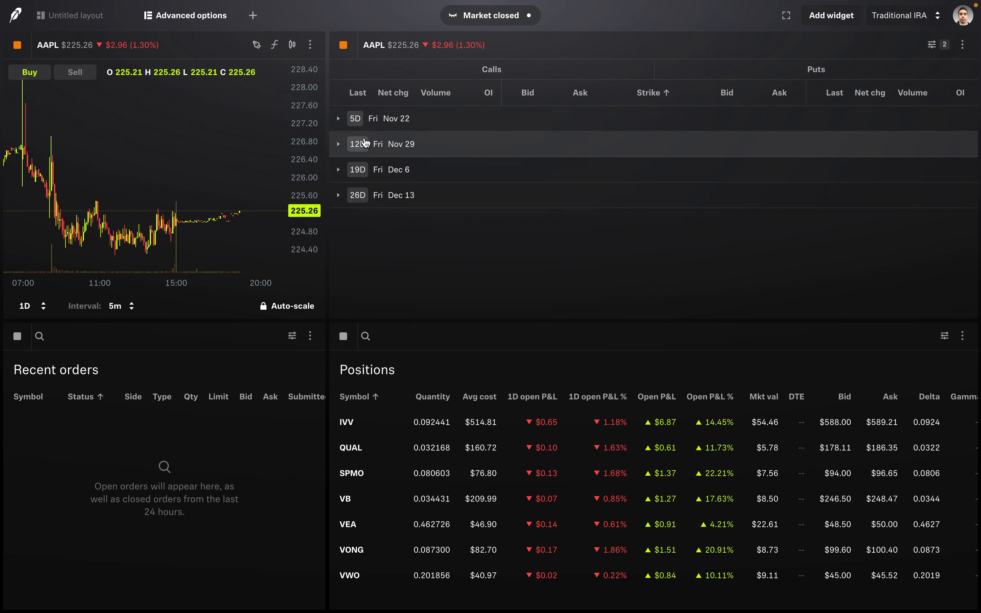
pyautogui.moveTo(407, 182)
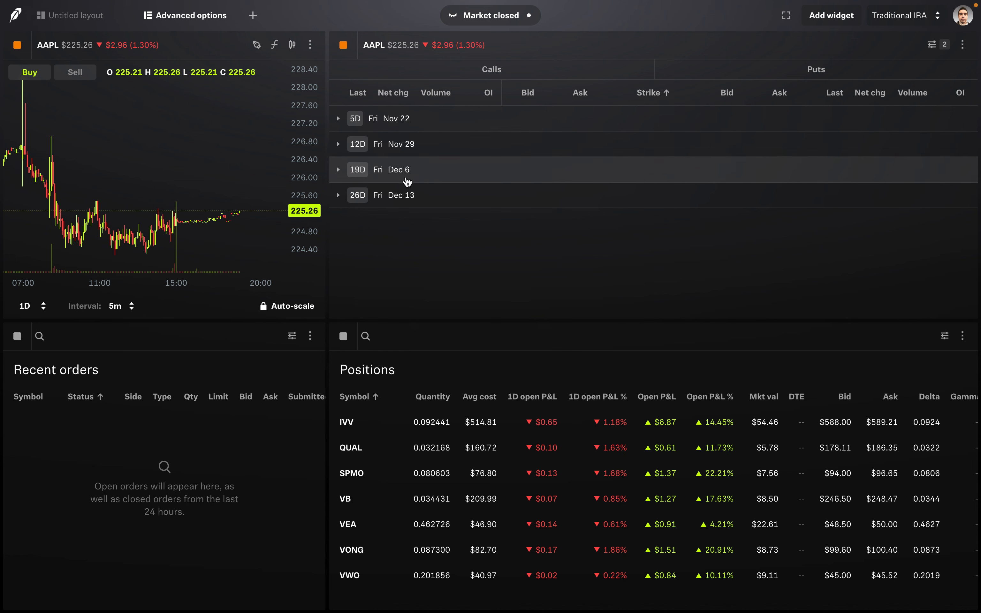
pyautogui.moveTo(405, 195)
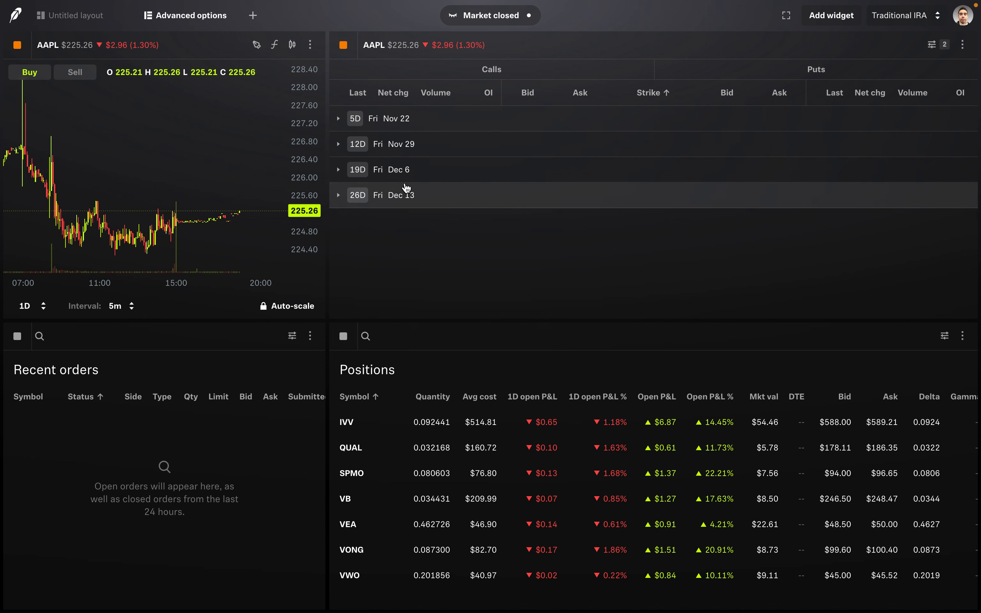
pyautogui.moveTo(346, 128)
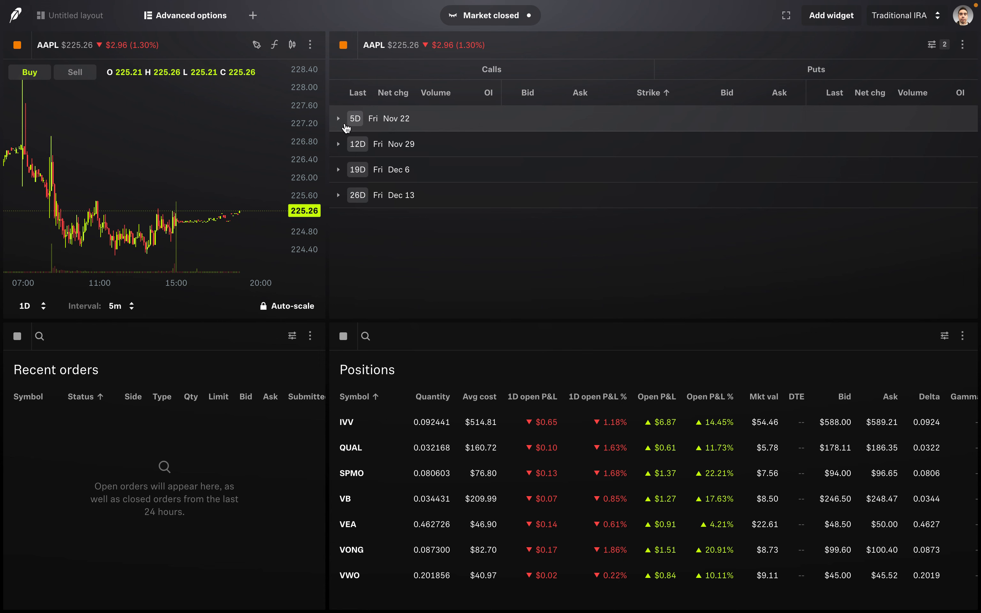
# - Expand the Fri Nov 22 expiration to show its six strikes from $220 to $232.50
pyautogui.click(338, 118)
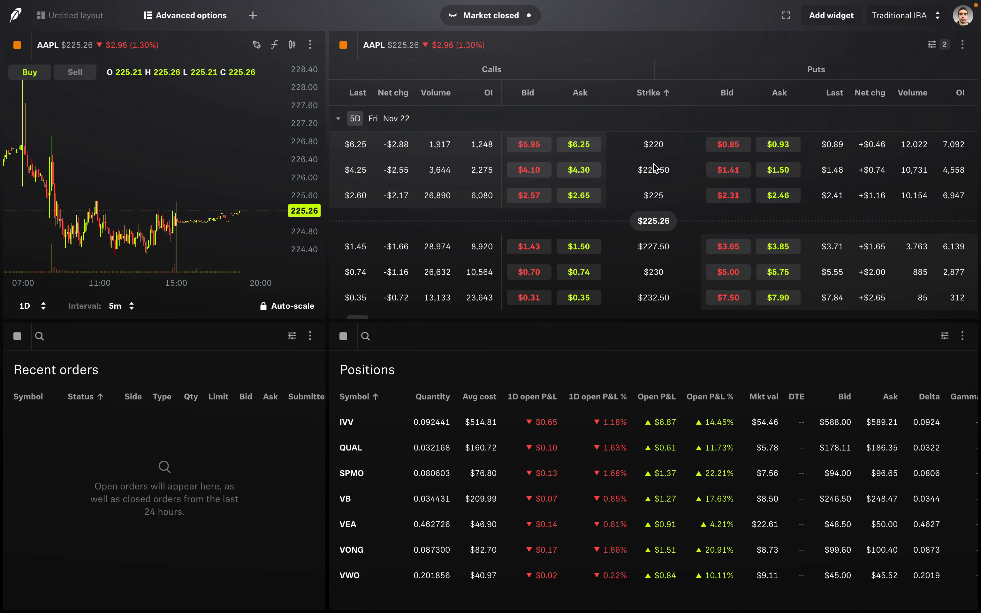
pyautogui.moveTo(655, 304)
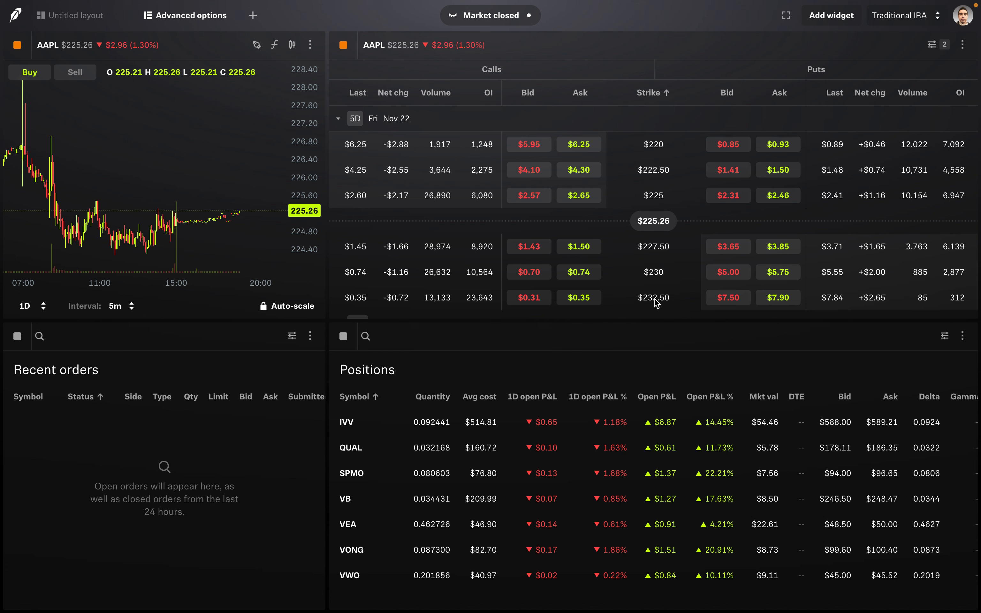
pyautogui.moveTo(406, 69)
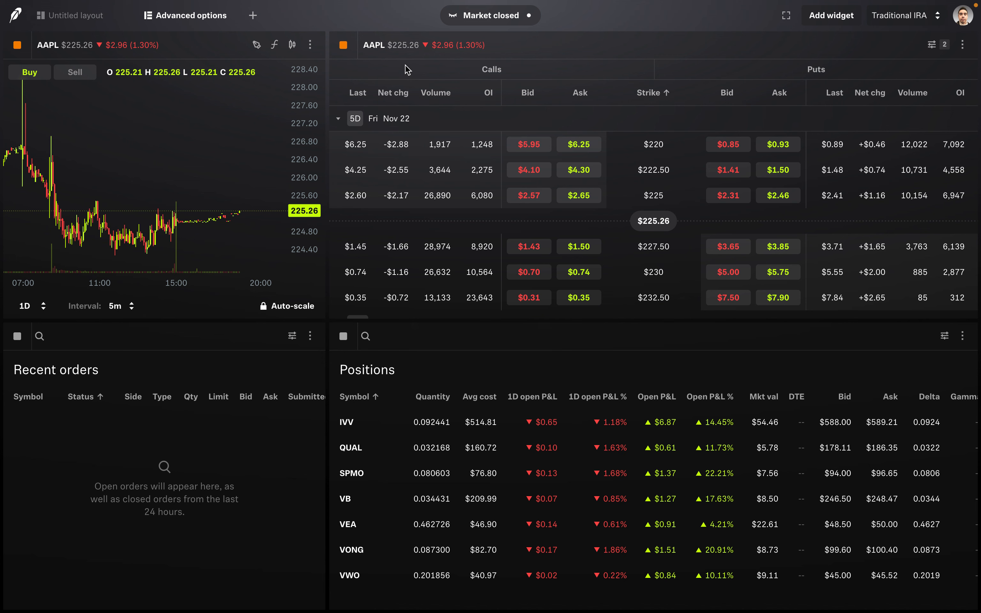
pyautogui.moveTo(637, 178)
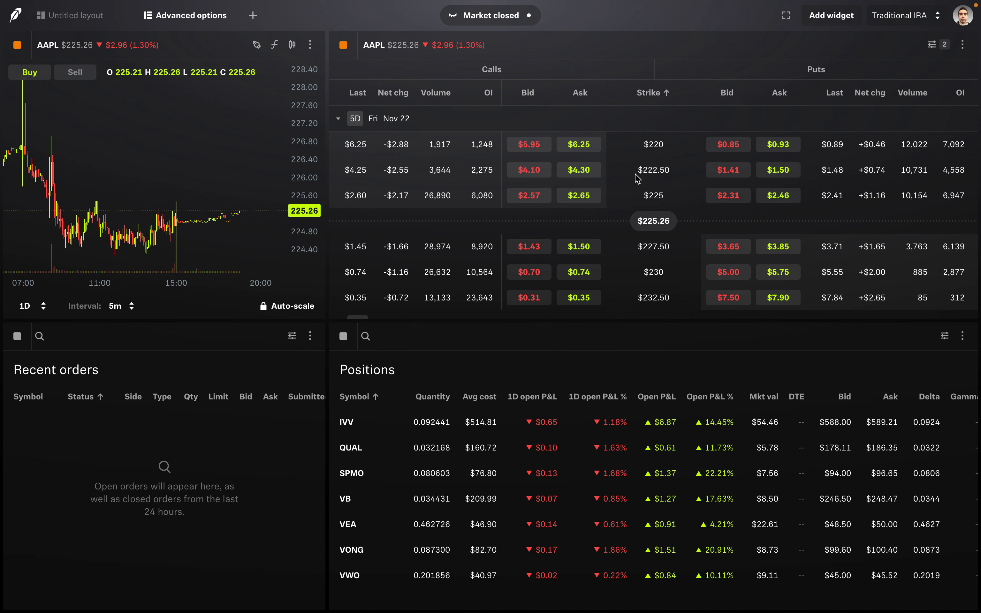
pyautogui.moveTo(397, 235)
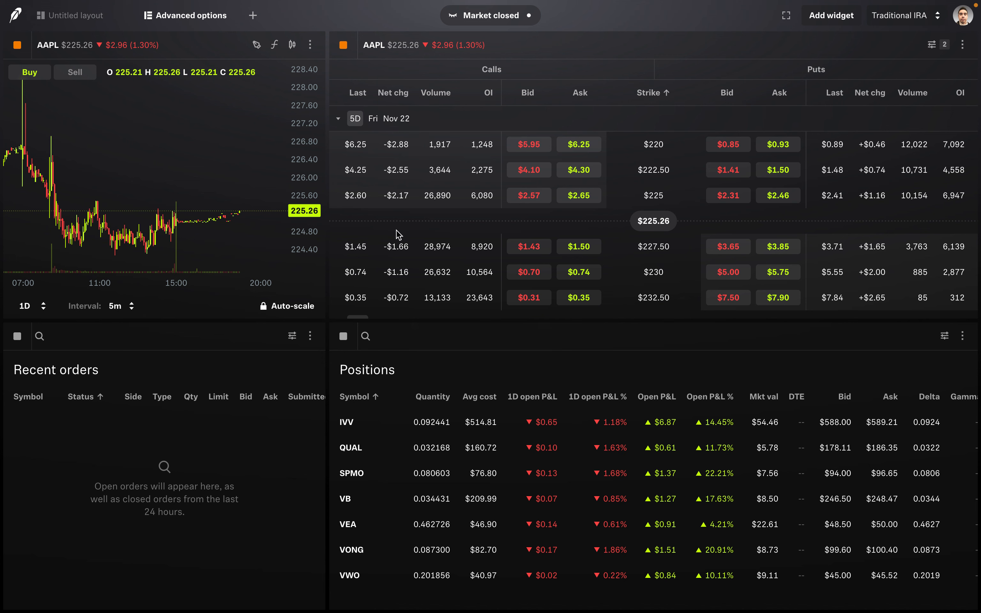
pyautogui.moveTo(700, 234)
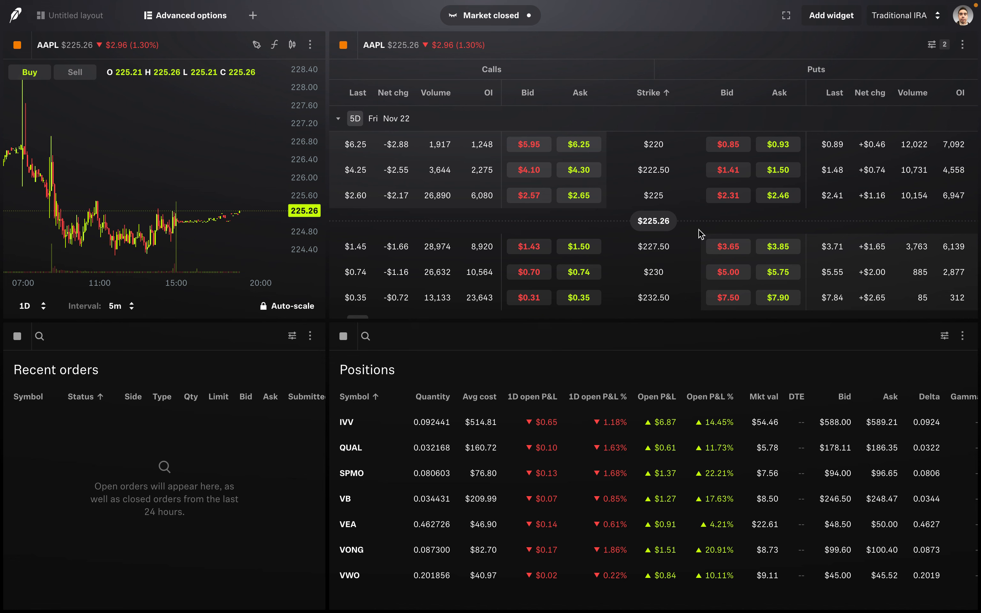
pyautogui.moveTo(648, 231)
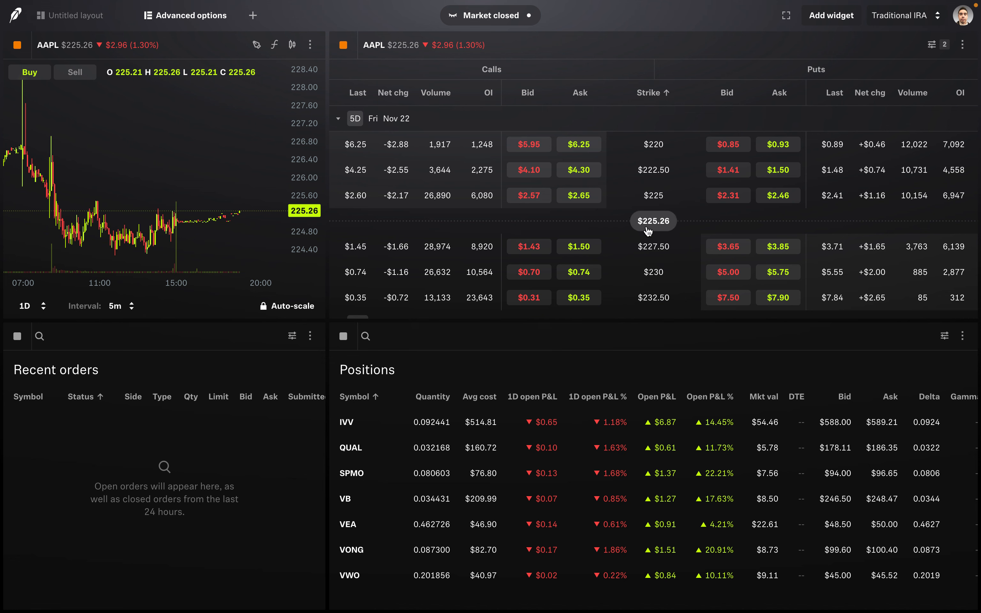
pyautogui.moveTo(649, 232)
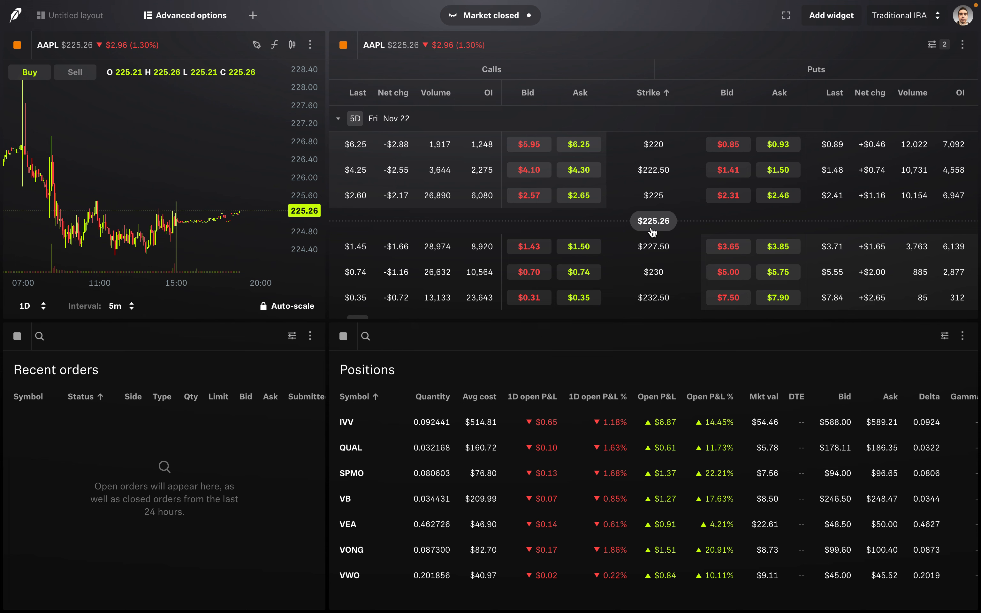
pyautogui.moveTo(679, 231)
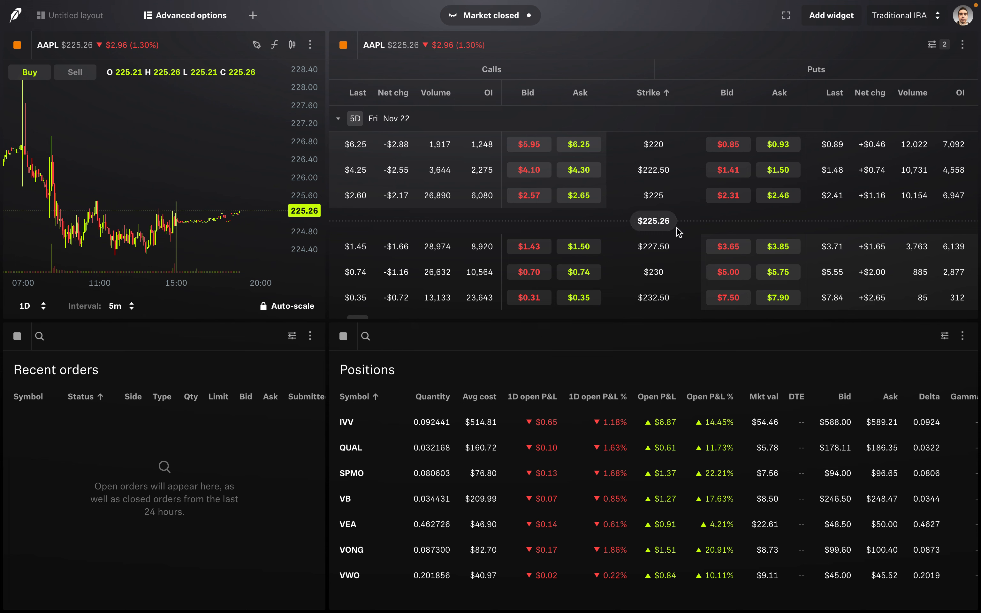
pyautogui.moveTo(656, 230)
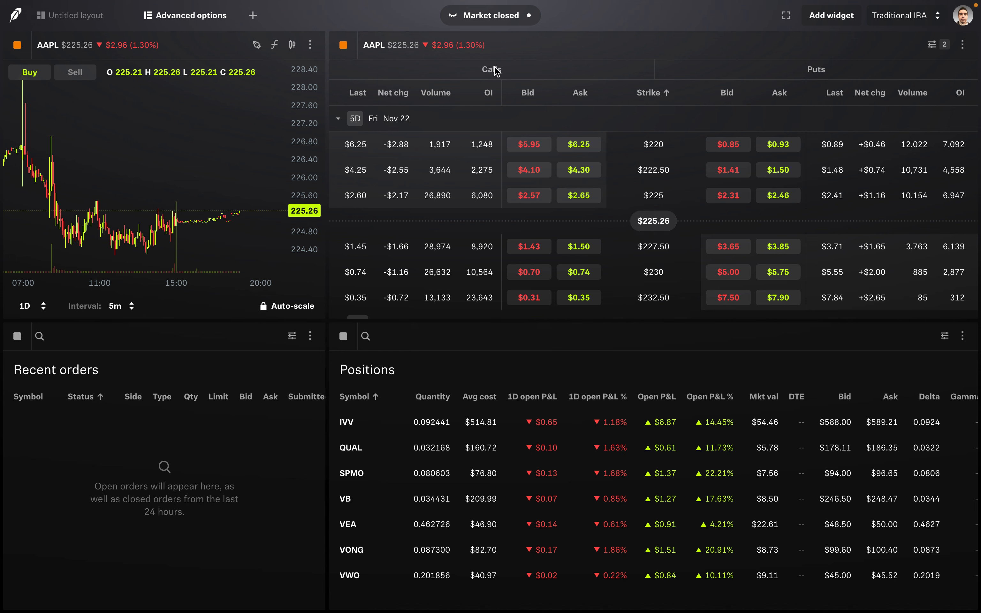
pyautogui.moveTo(784, 98)
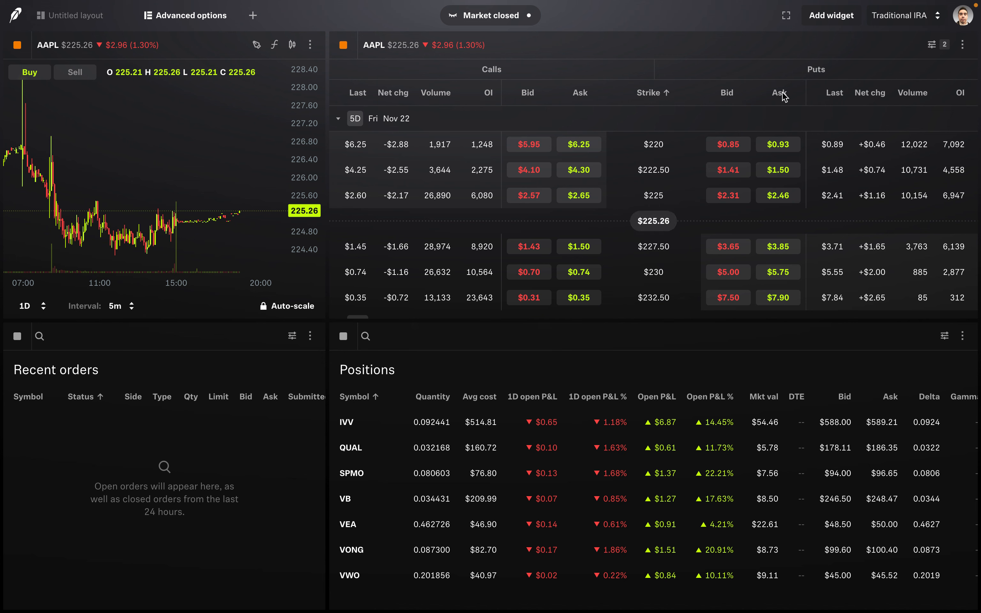
pyautogui.moveTo(770, 57)
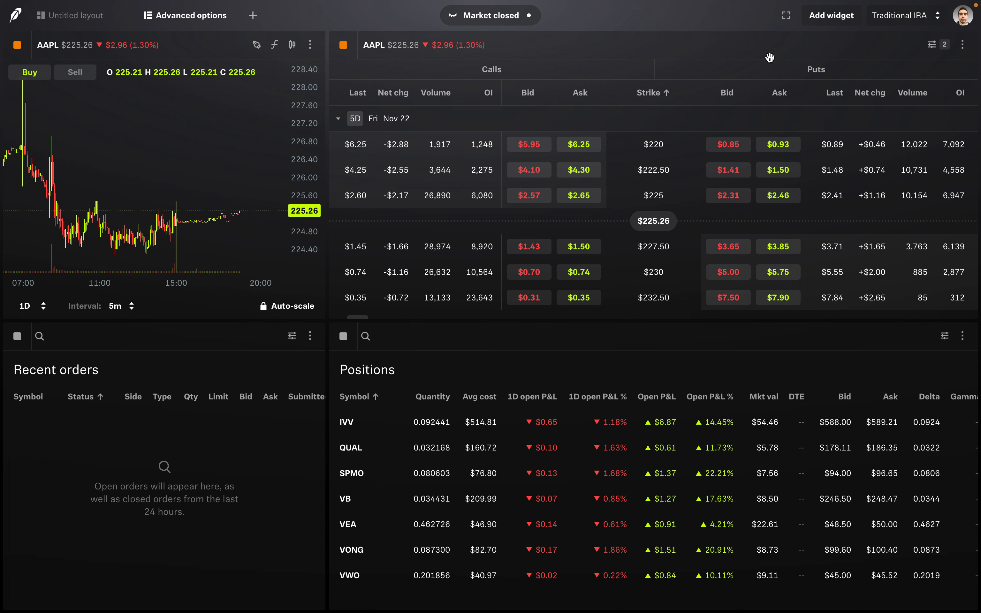
pyautogui.moveTo(512, 77)
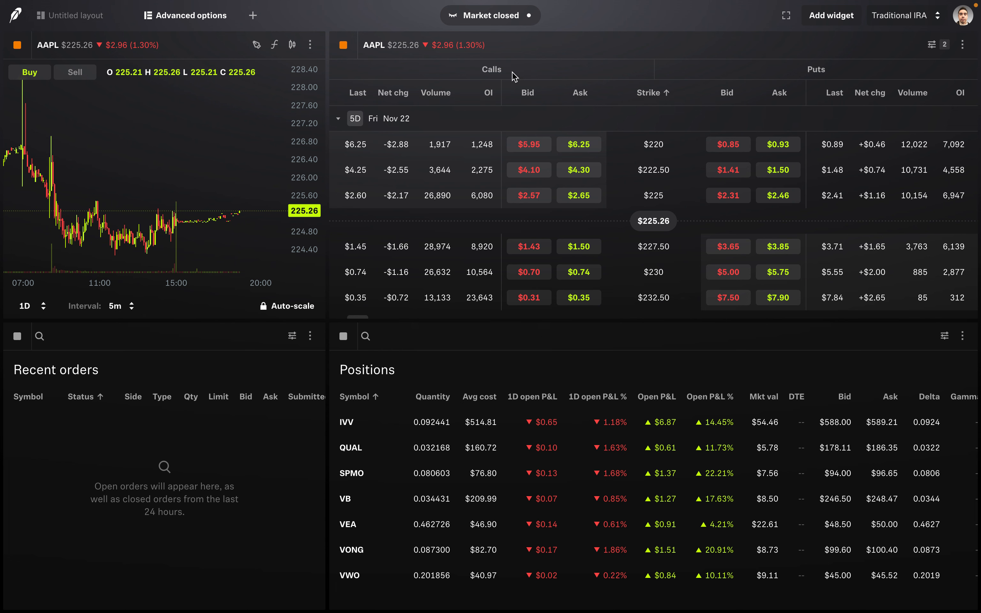
pyautogui.moveTo(832, 81)
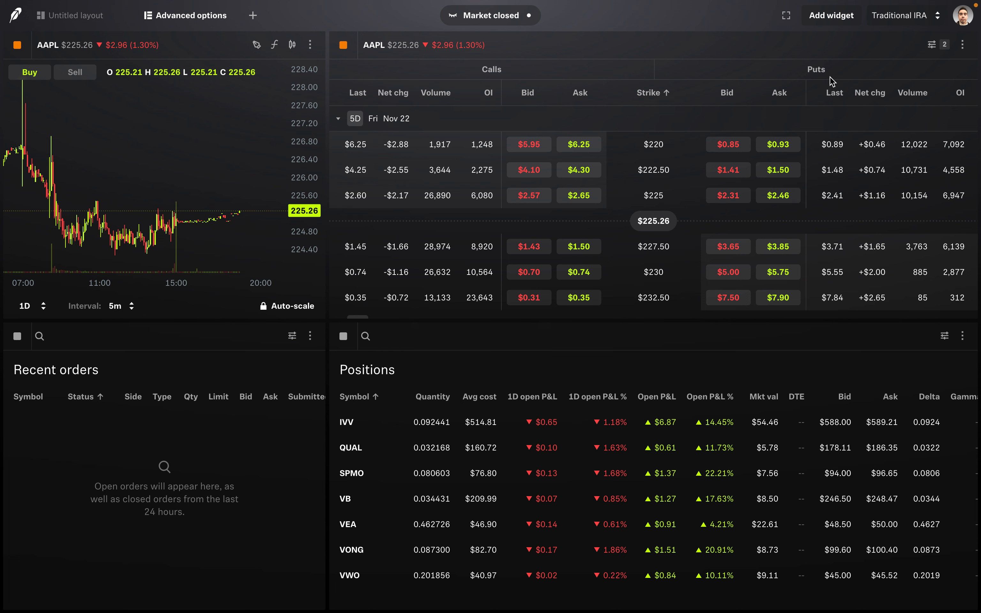
pyautogui.moveTo(495, 83)
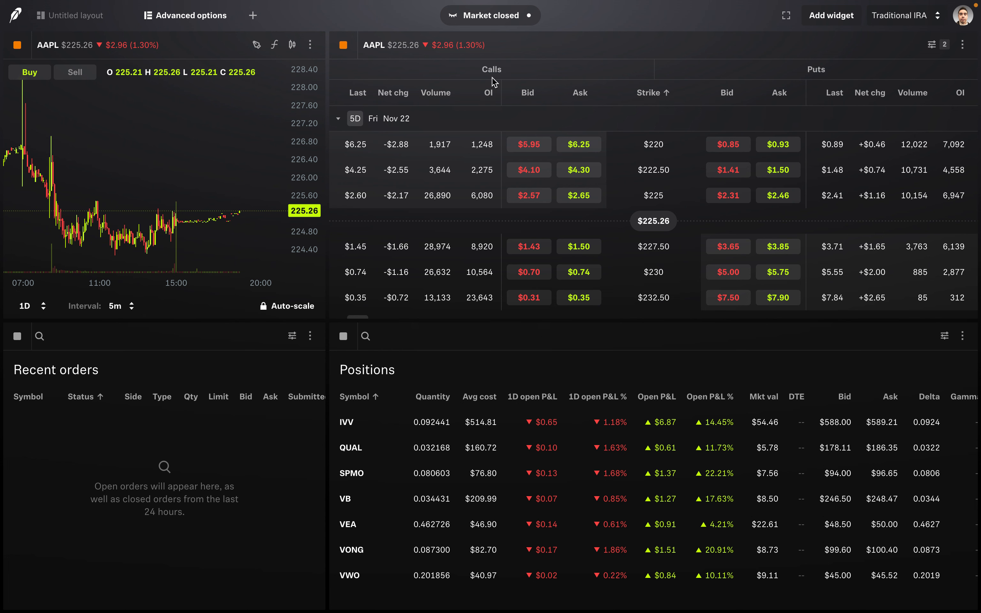
pyautogui.moveTo(820, 83)
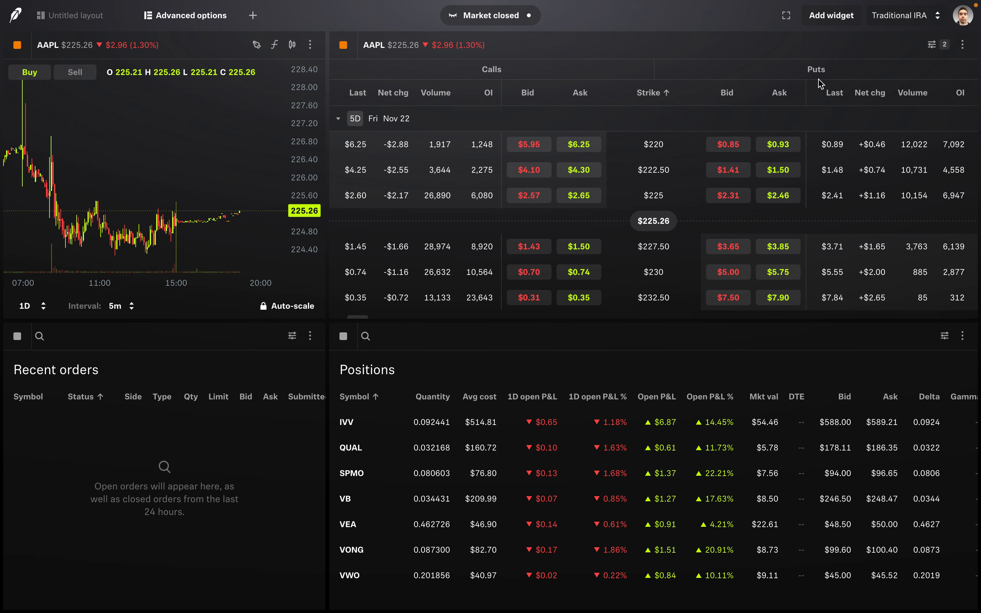
pyautogui.moveTo(540, 91)
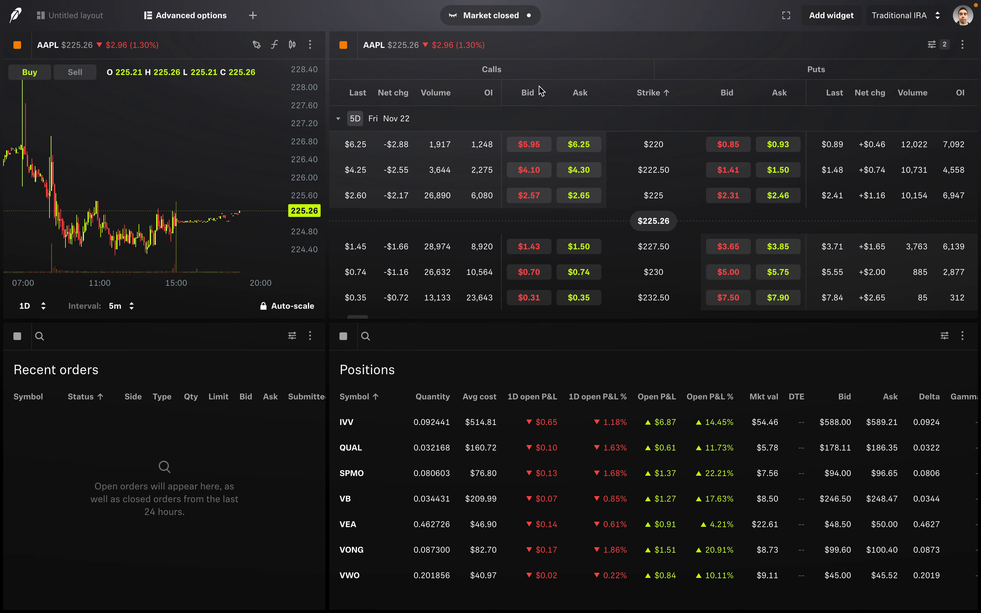
pyautogui.moveTo(829, 77)
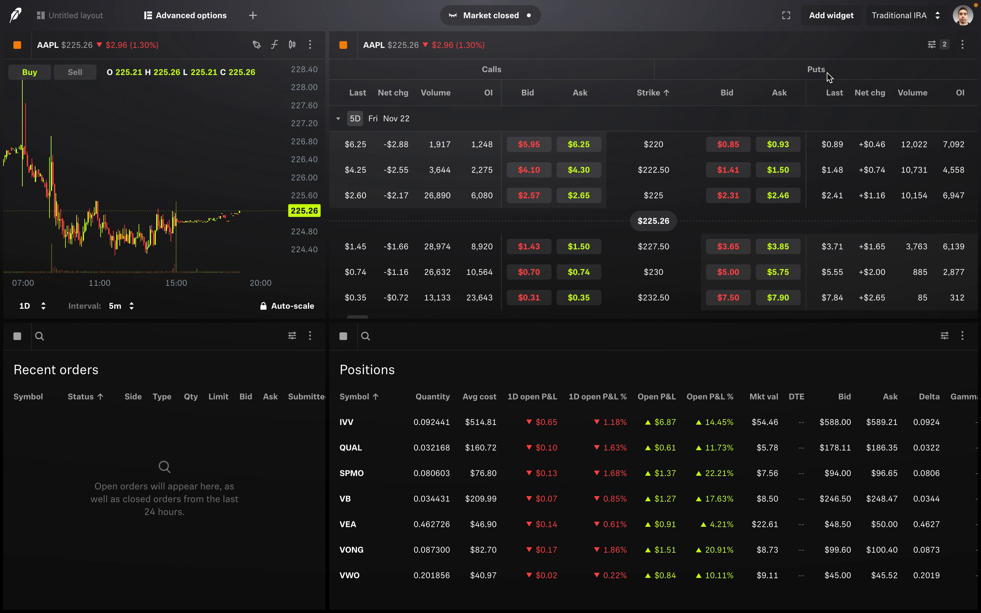
pyautogui.moveTo(423, 171)
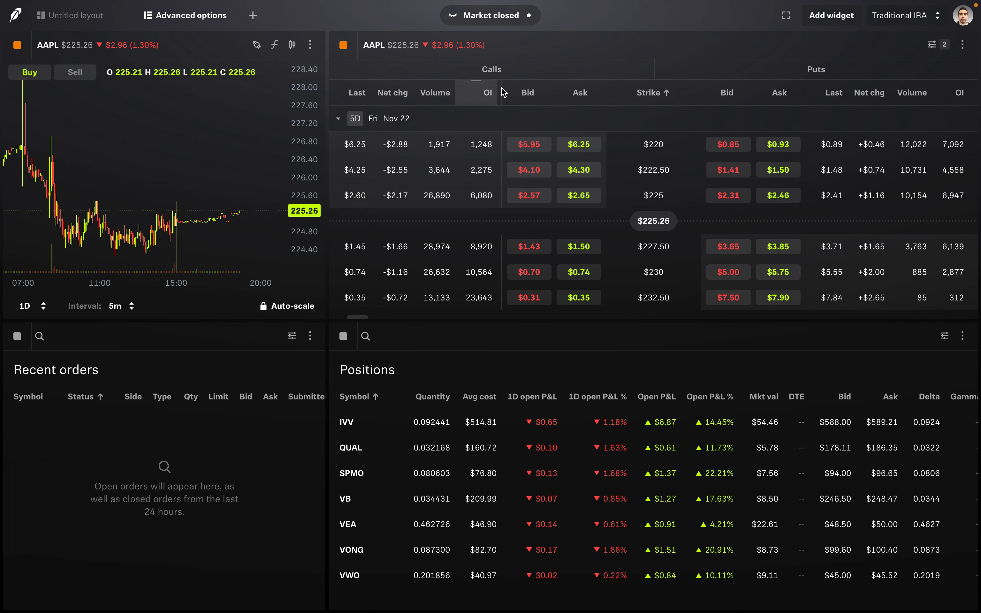
pyautogui.moveTo(857, 76)
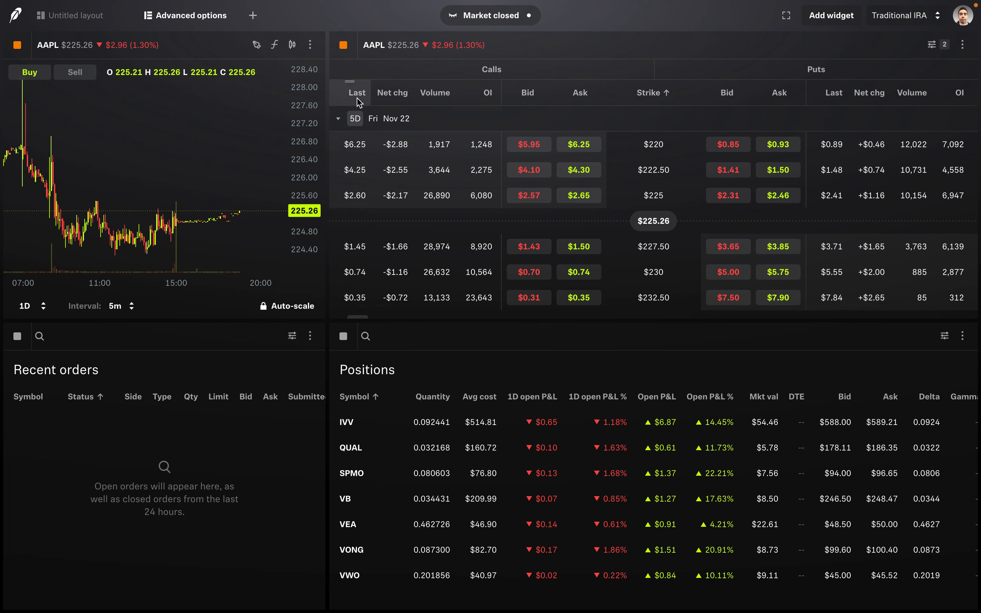
pyautogui.moveTo(365, 100)
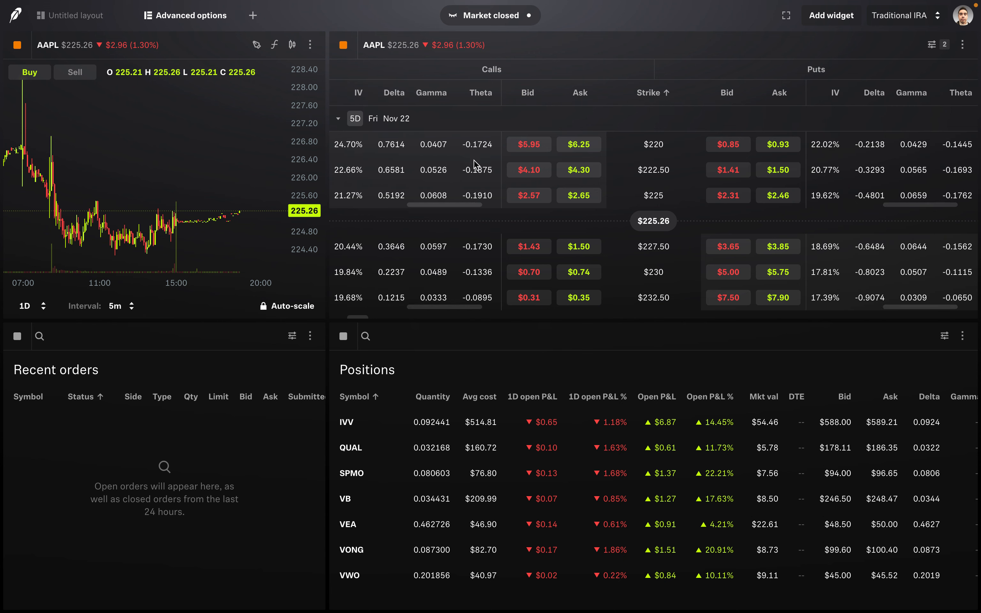
pyautogui.moveTo(917, 107)
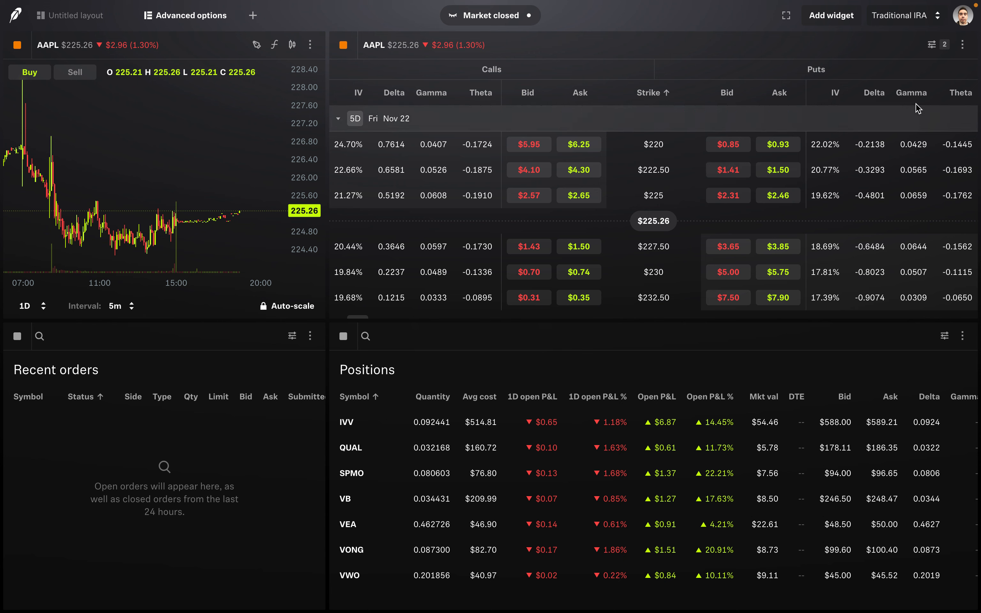
pyautogui.moveTo(873, 188)
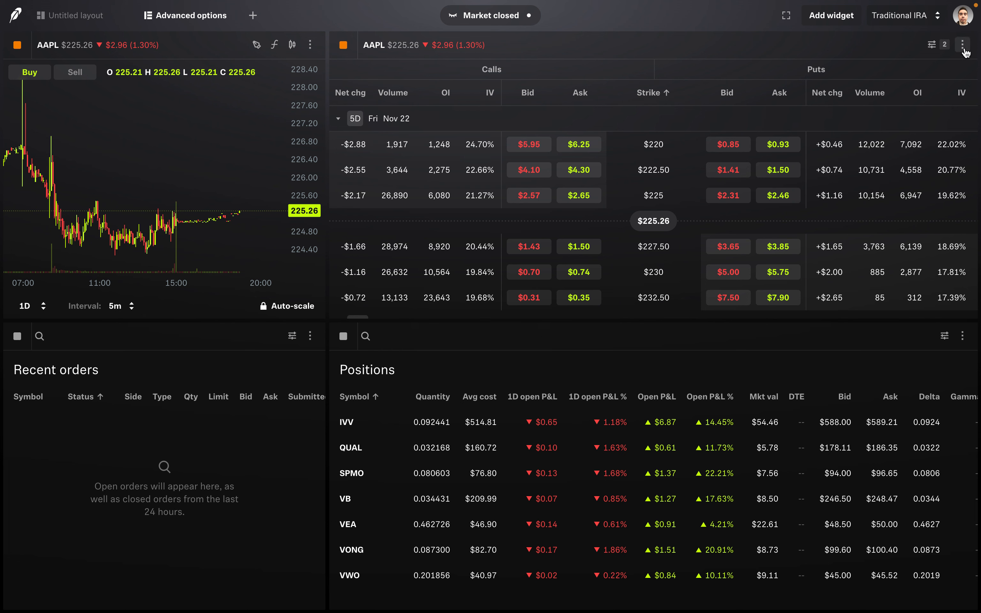
pyautogui.moveTo(965, 46)
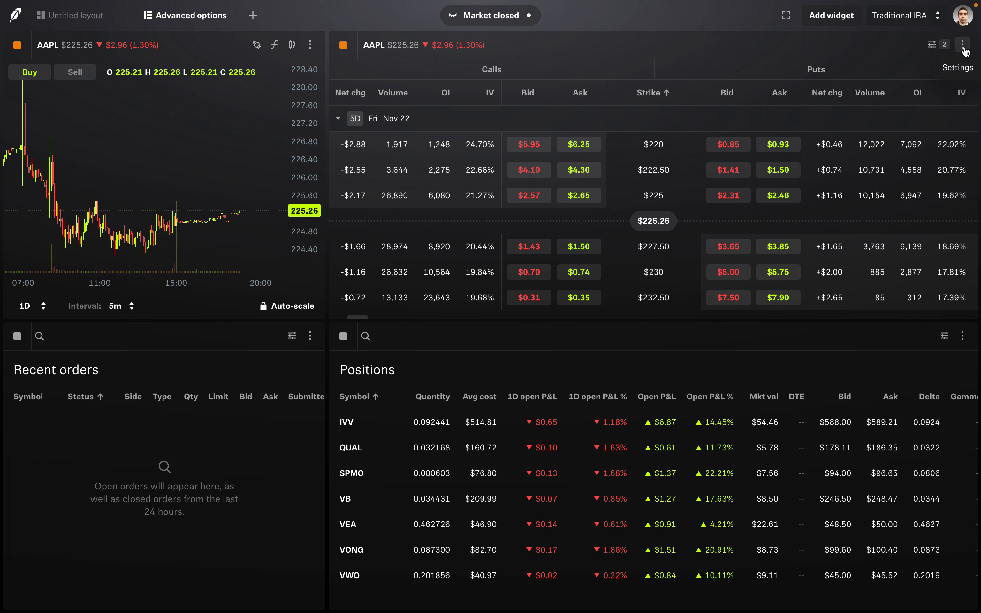
pyautogui.moveTo(966, 50)
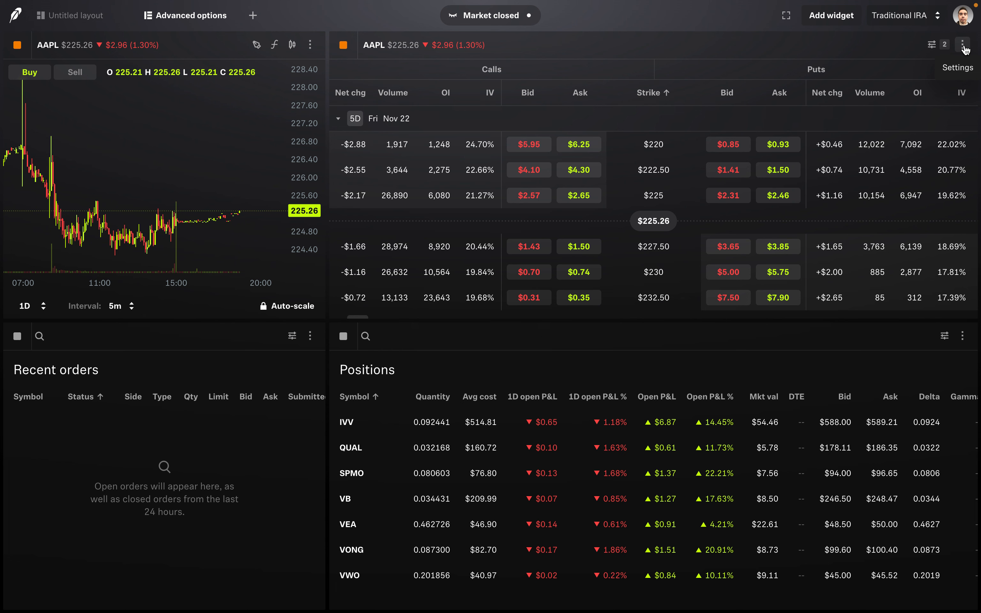
# - Tick Breakeven in Customize columns so it shows beside IV, delta and gamma
pyautogui.click(963, 45)
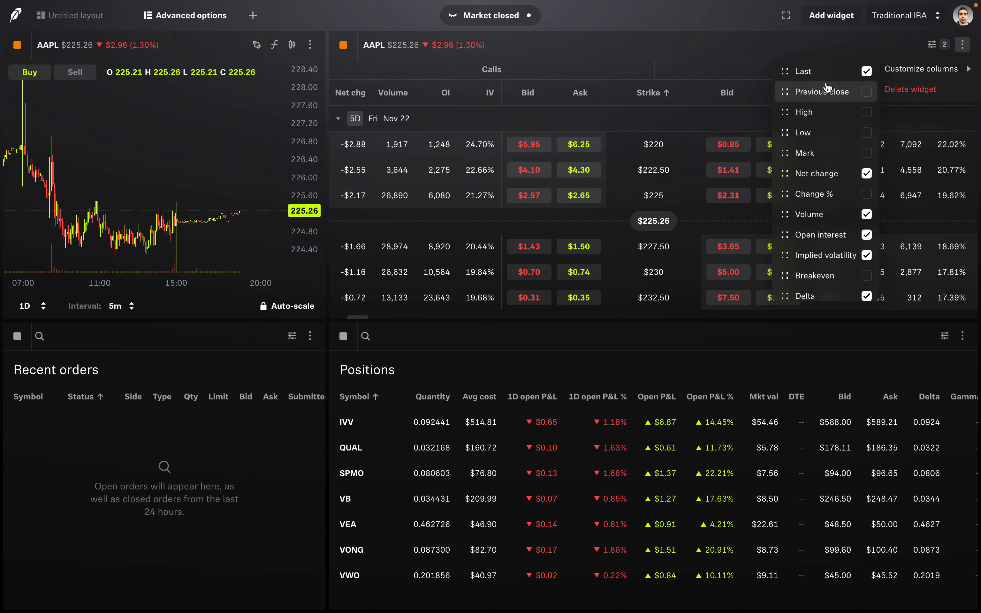
pyautogui.moveTo(815, 133)
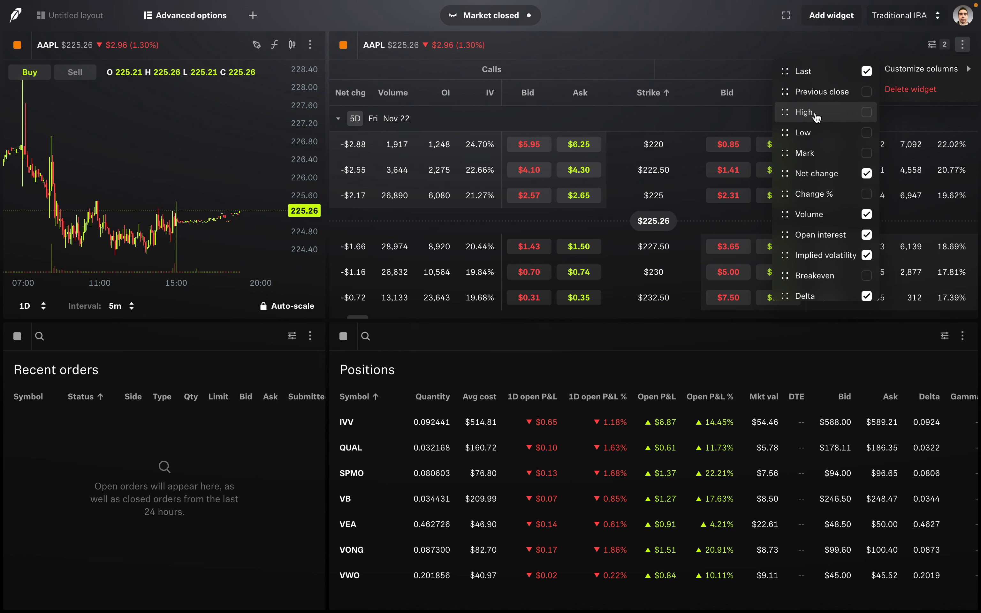
pyautogui.scroll(-3)
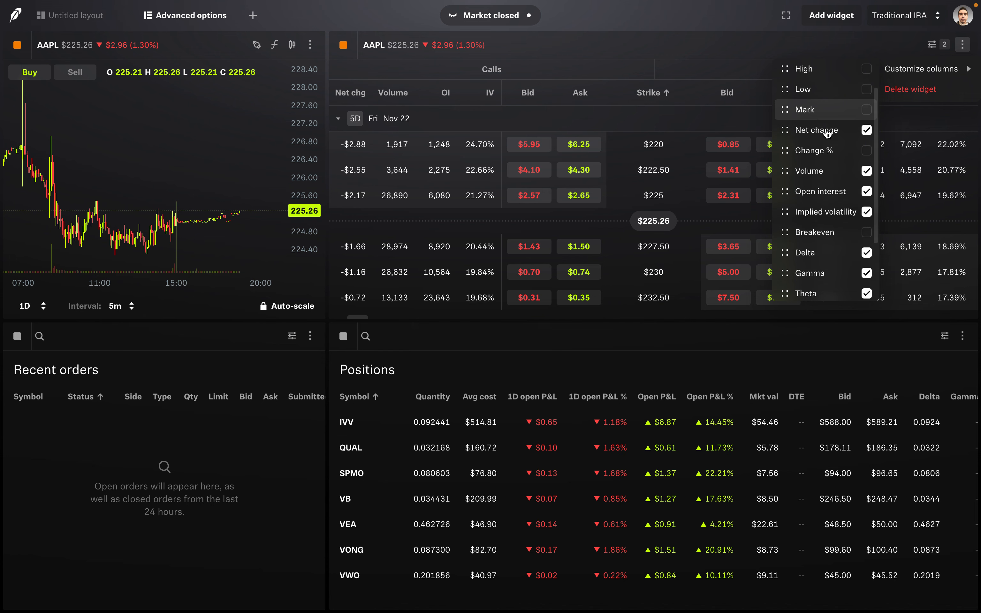
pyautogui.click(867, 232)
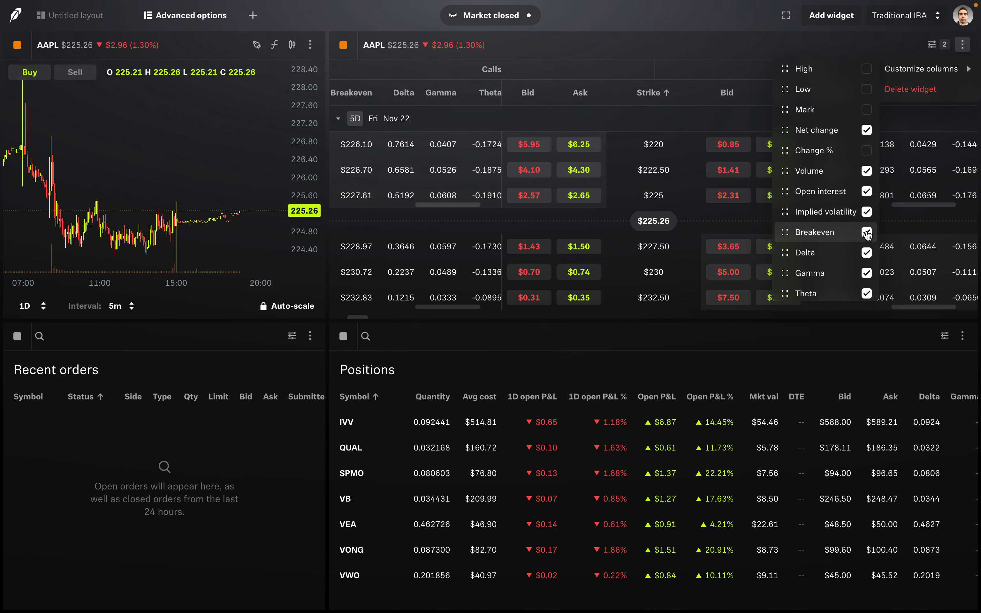
pyautogui.click(867, 232)
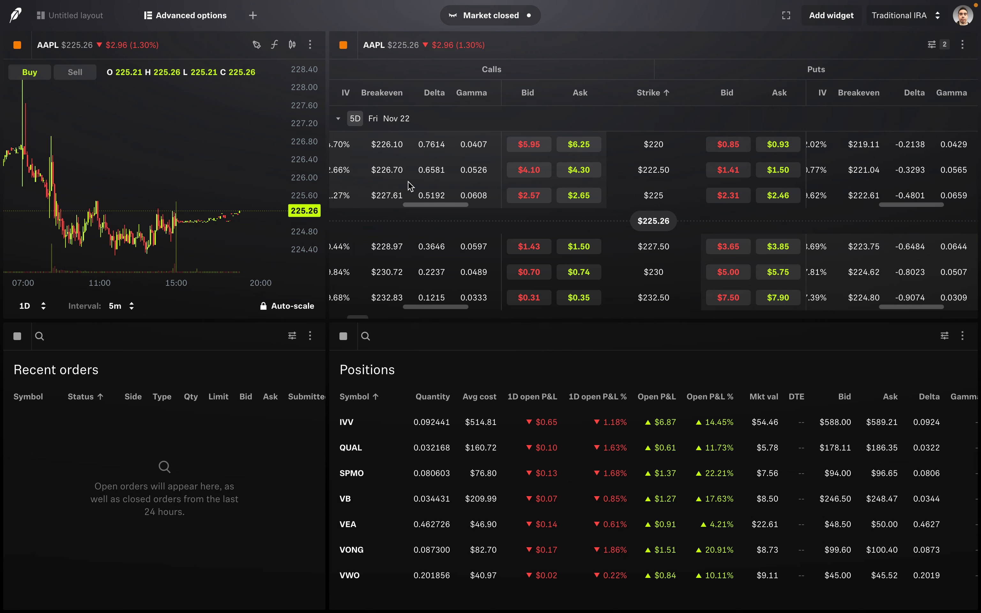
pyautogui.moveTo(383, 261)
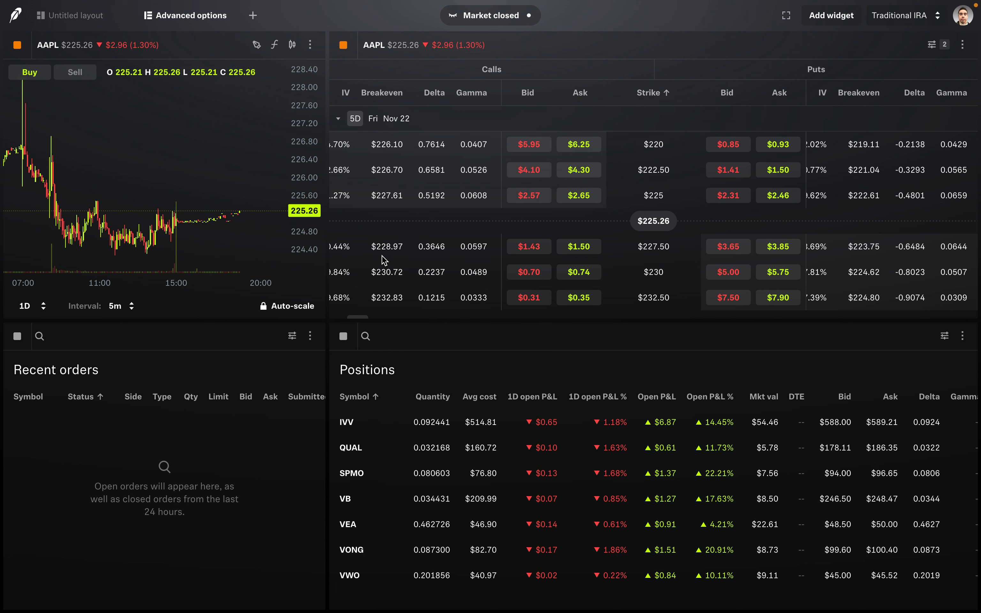
pyautogui.moveTo(393, 169)
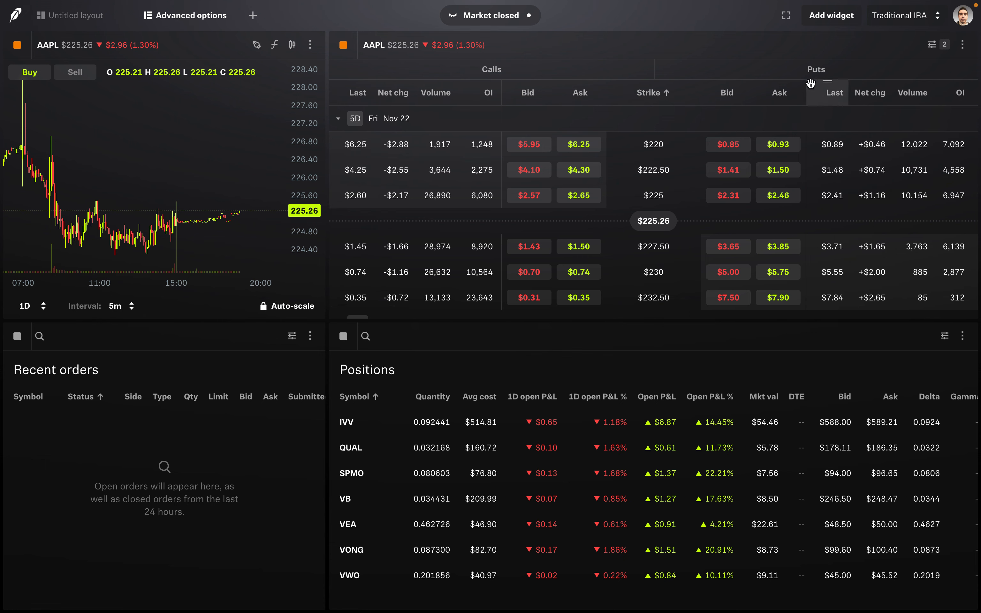
pyautogui.moveTo(668, 109)
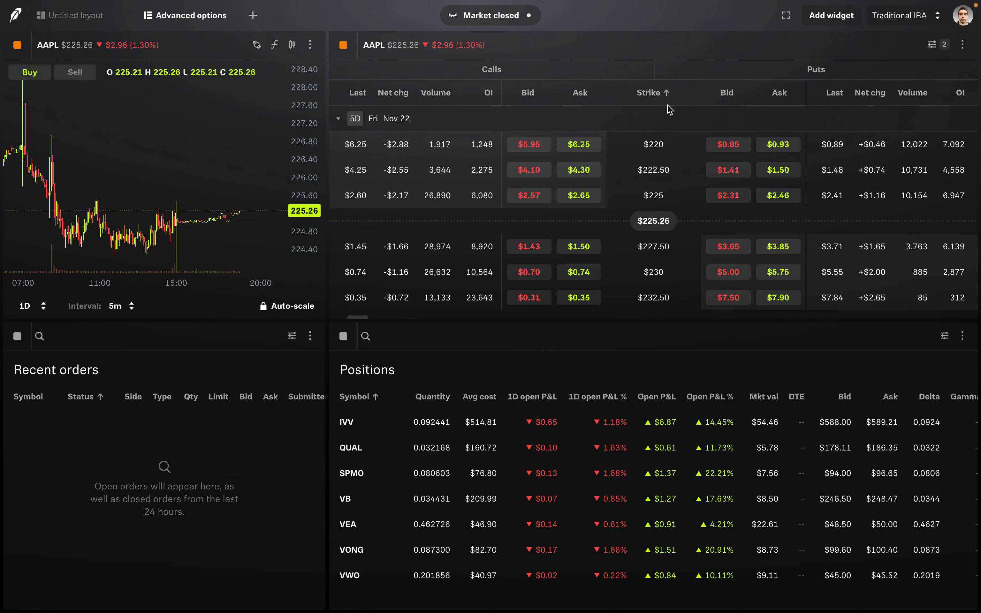
pyautogui.moveTo(579, 101)
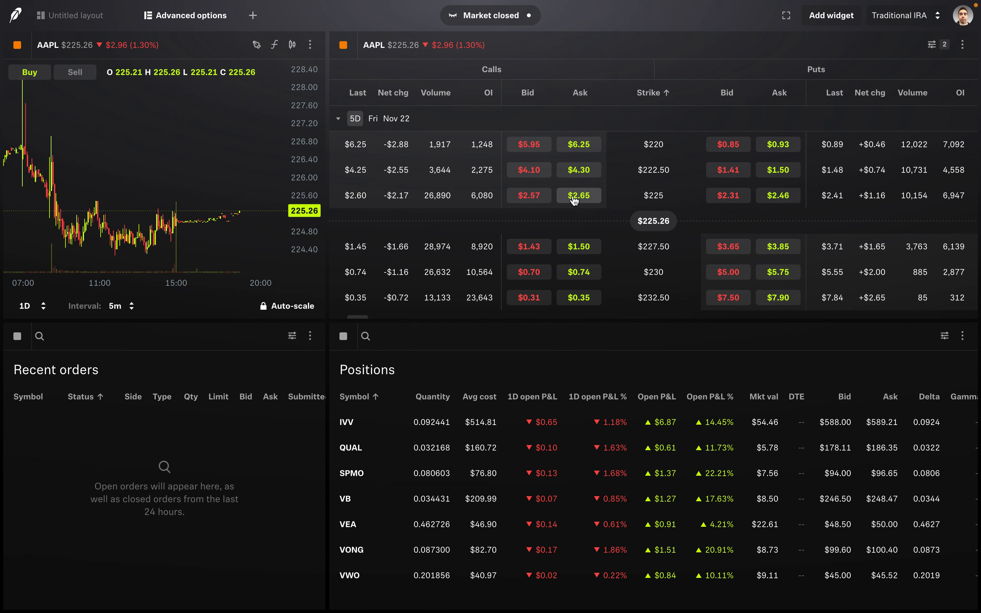
pyautogui.moveTo(655, 200)
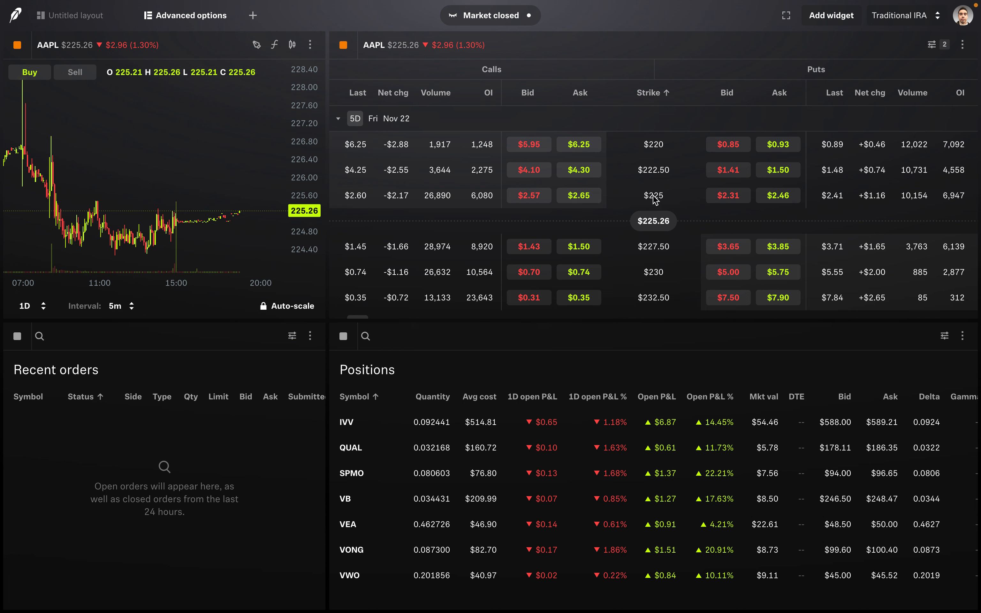
pyautogui.moveTo(658, 200)
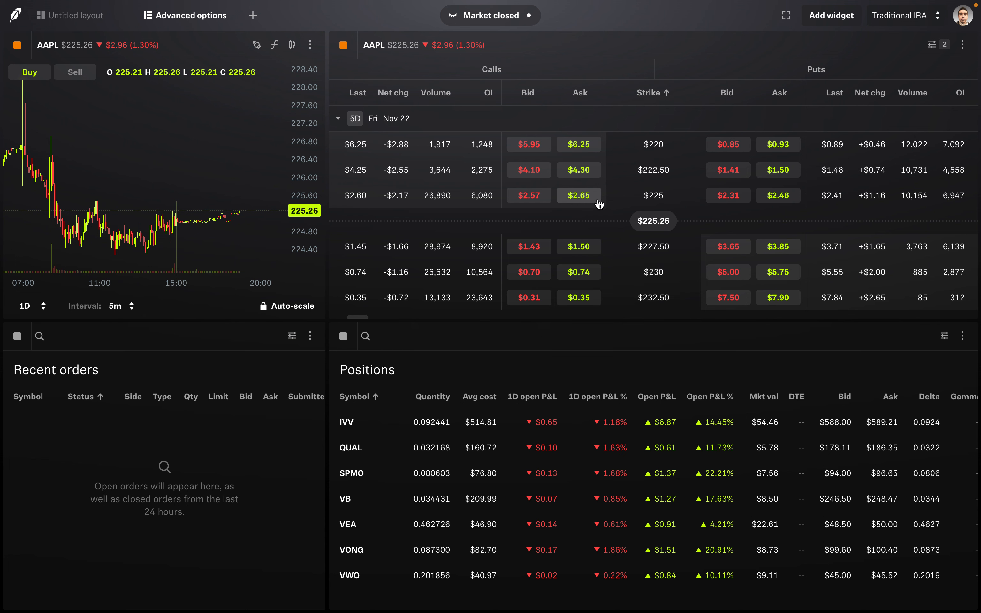
pyautogui.moveTo(592, 205)
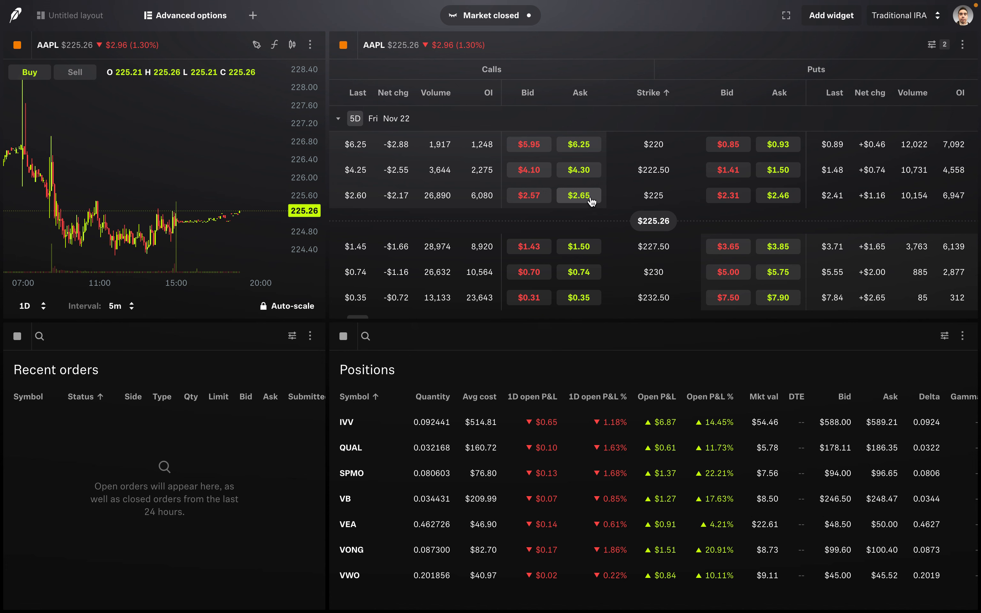
pyautogui.moveTo(529, 195)
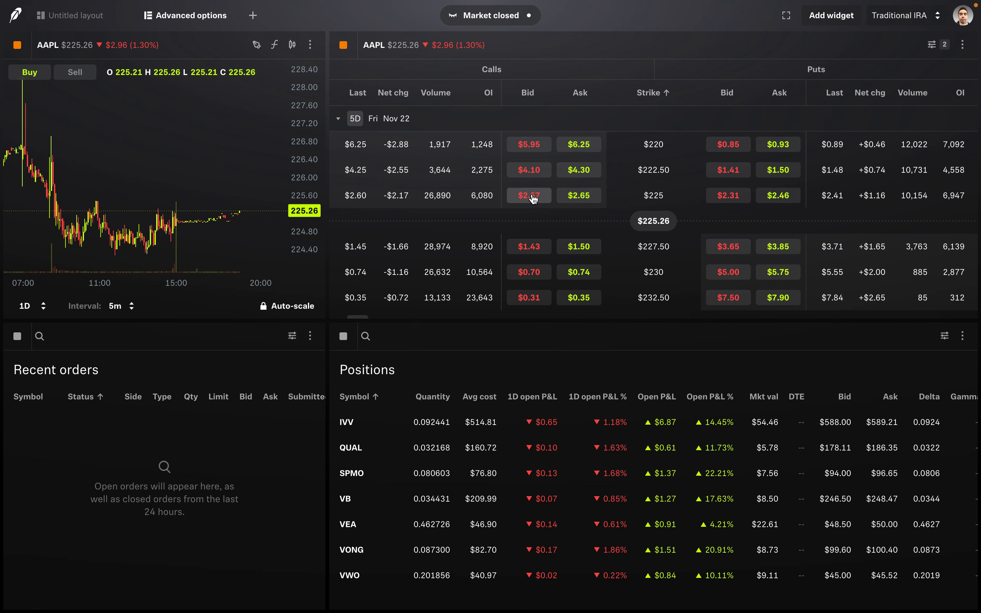
pyautogui.moveTo(578, 195)
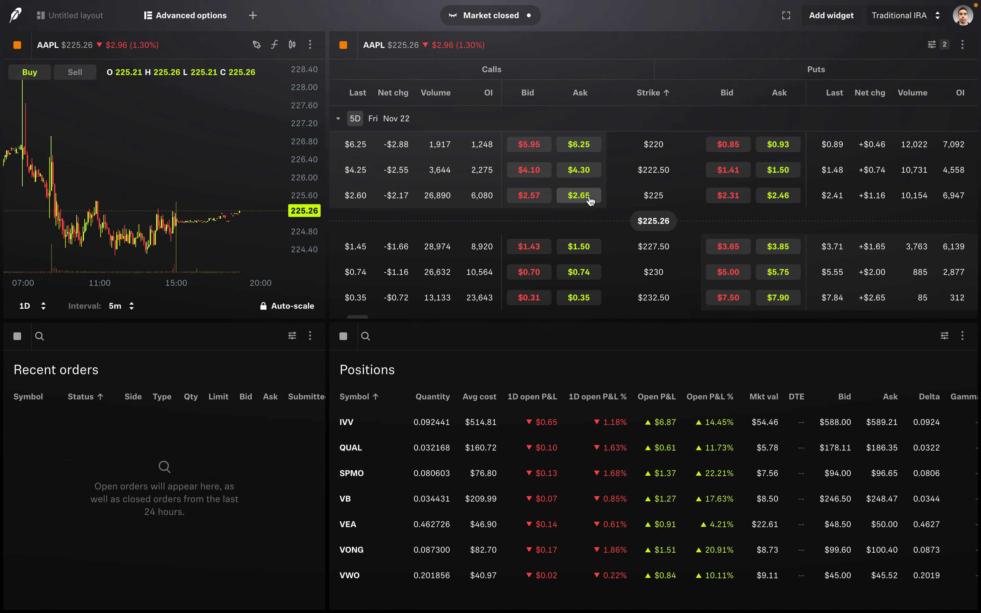
pyautogui.click(577, 195)
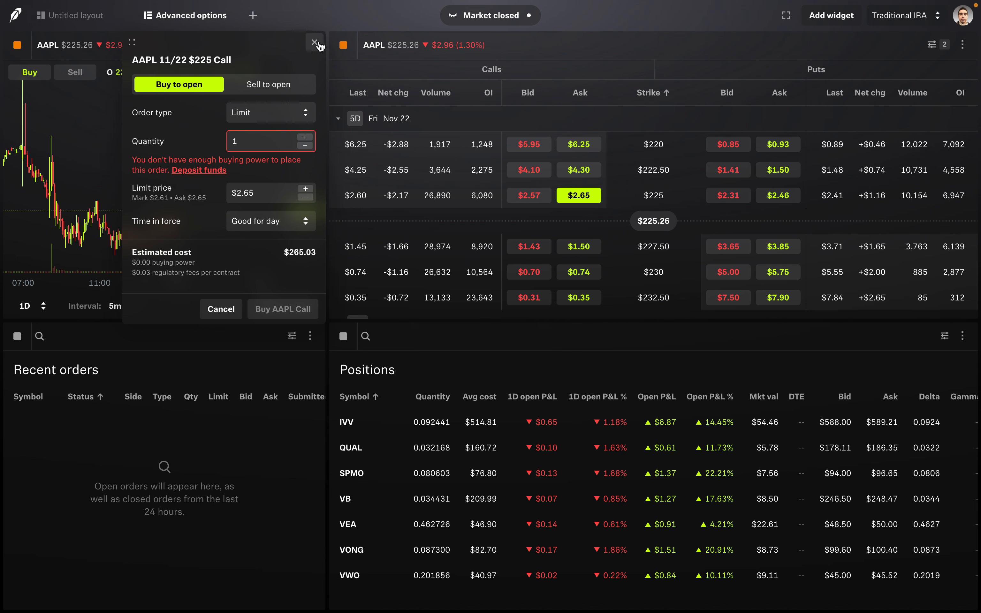
# - Reopen the $225 call ticket from the Bid and switch it back to Buy to open at $2.65
pyautogui.click(315, 43)
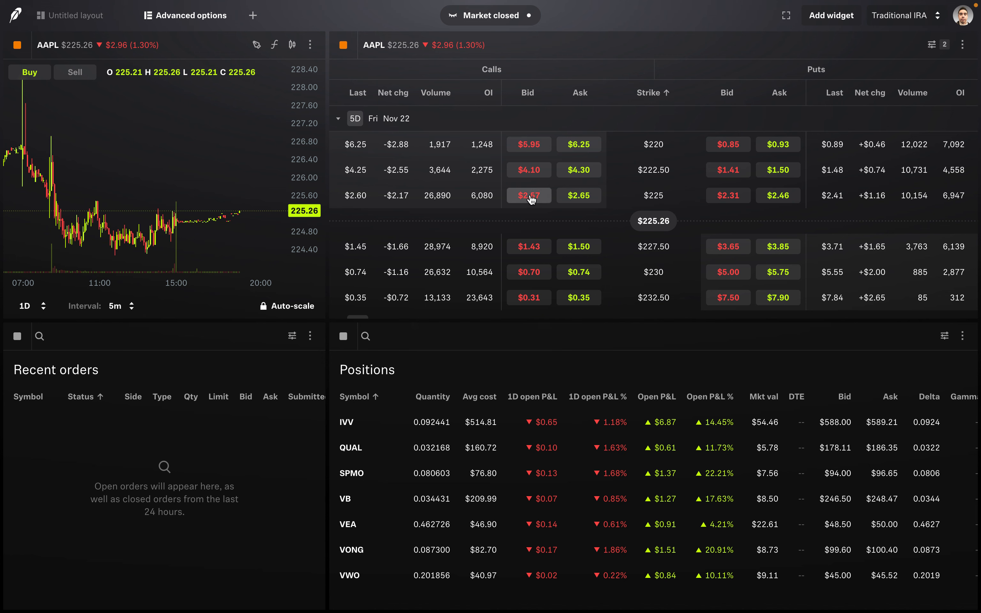
pyautogui.click(528, 195)
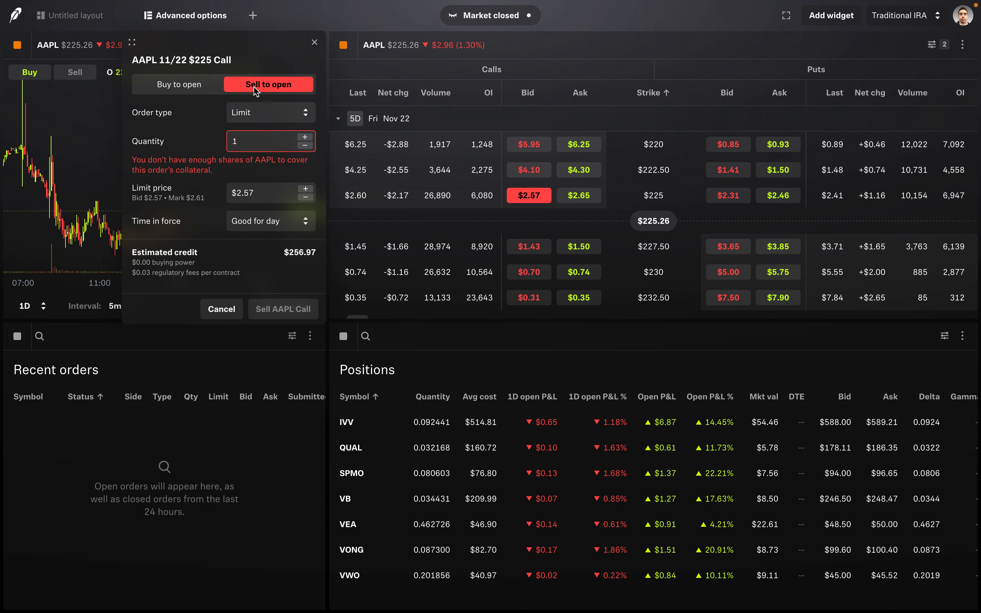
pyautogui.moveTo(272, 91)
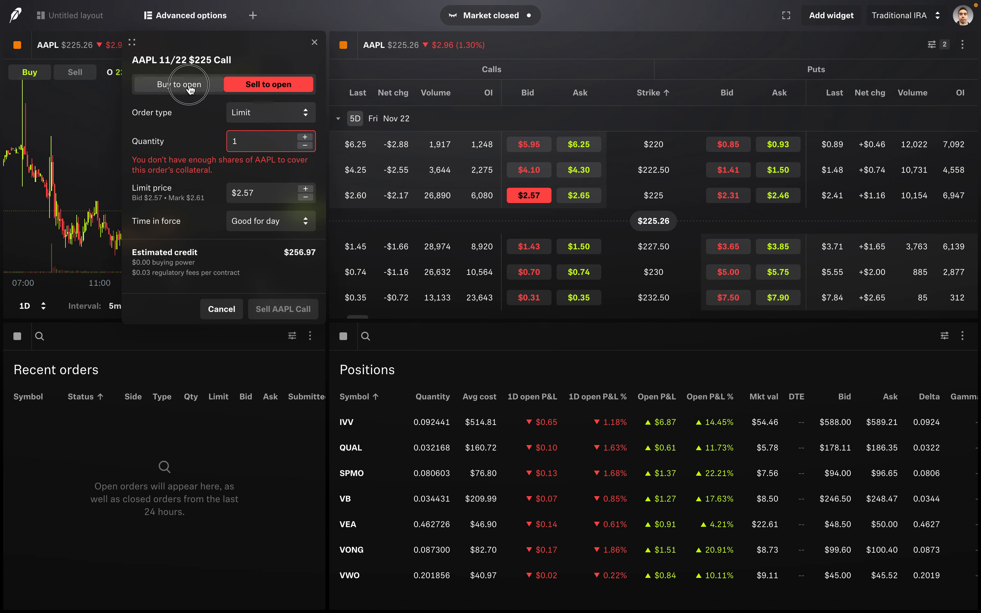
pyautogui.click(179, 84)
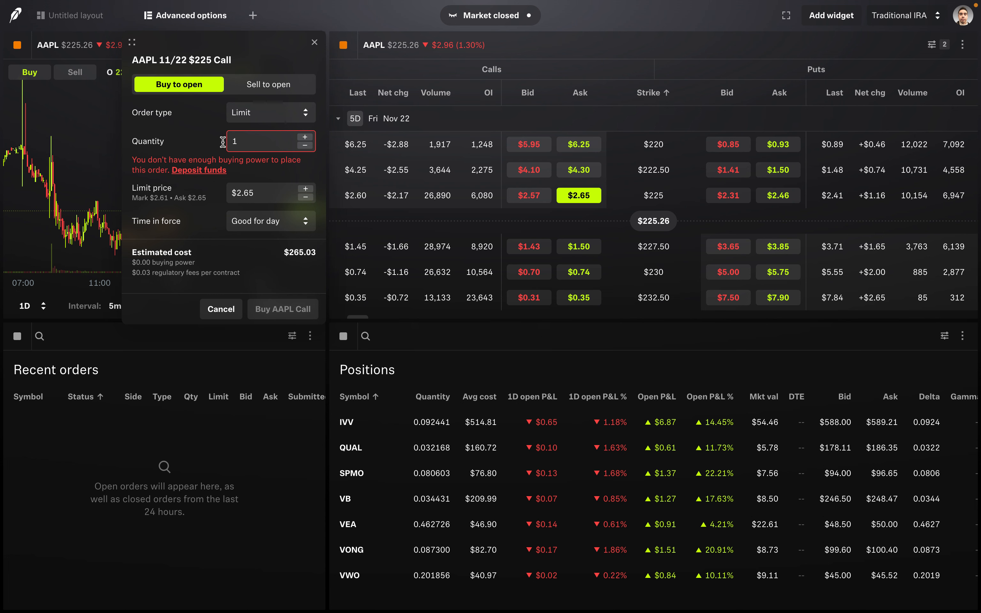
pyautogui.moveTo(268, 85)
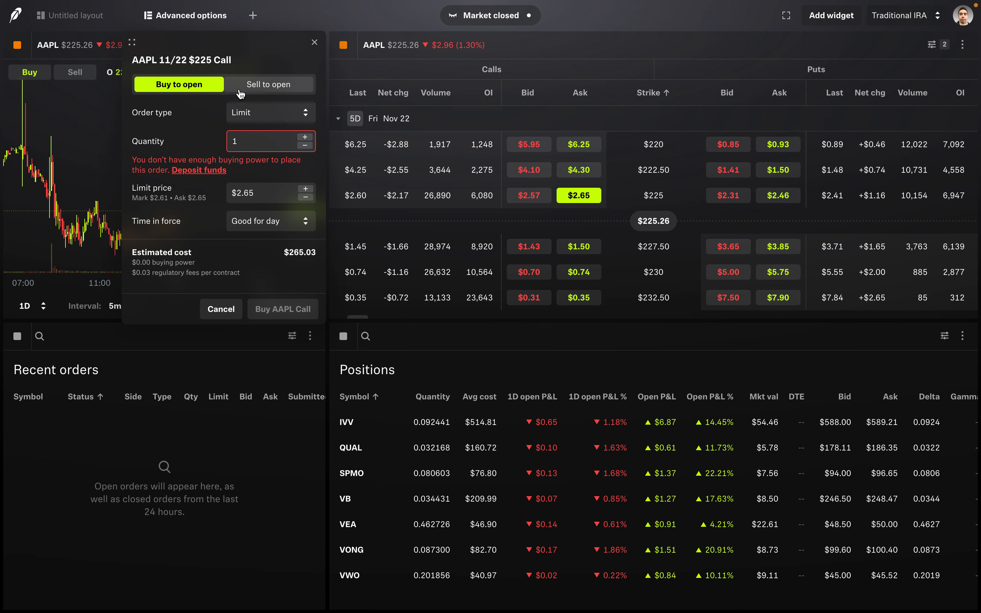
pyautogui.moveTo(215, 101)
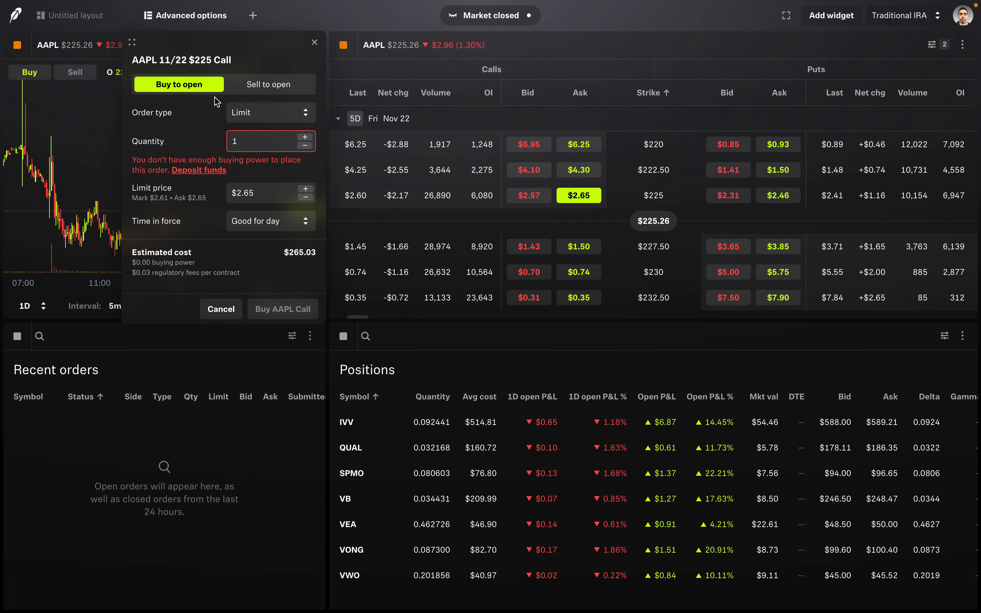
pyautogui.moveTo(247, 108)
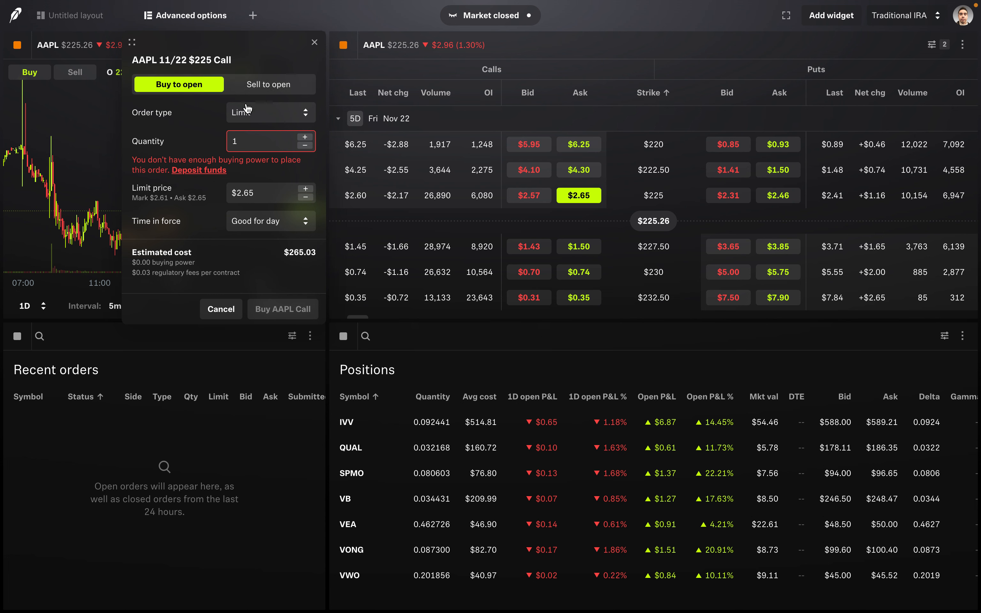
pyautogui.click(270, 112)
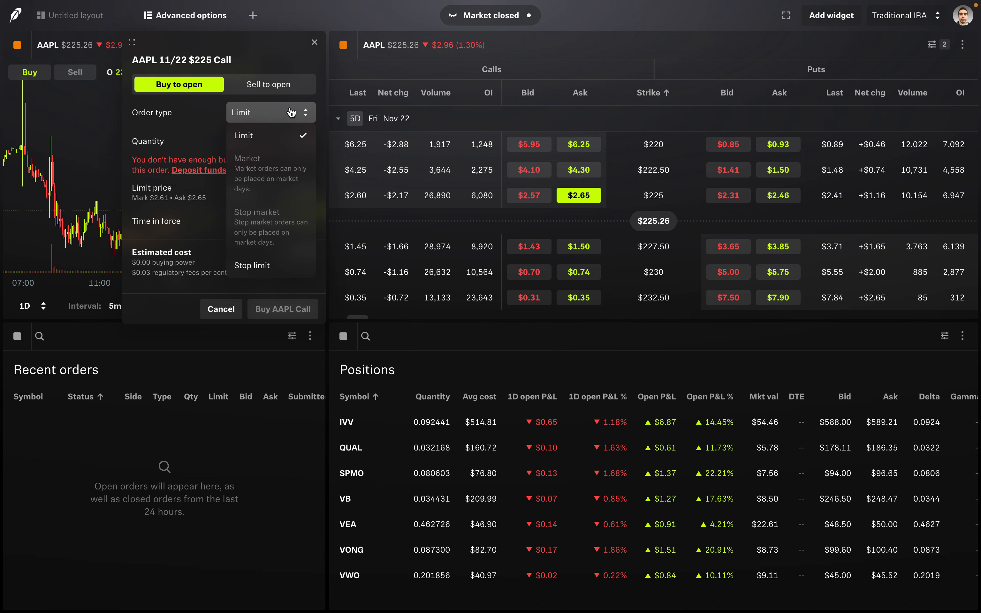
pyautogui.moveTo(270, 135)
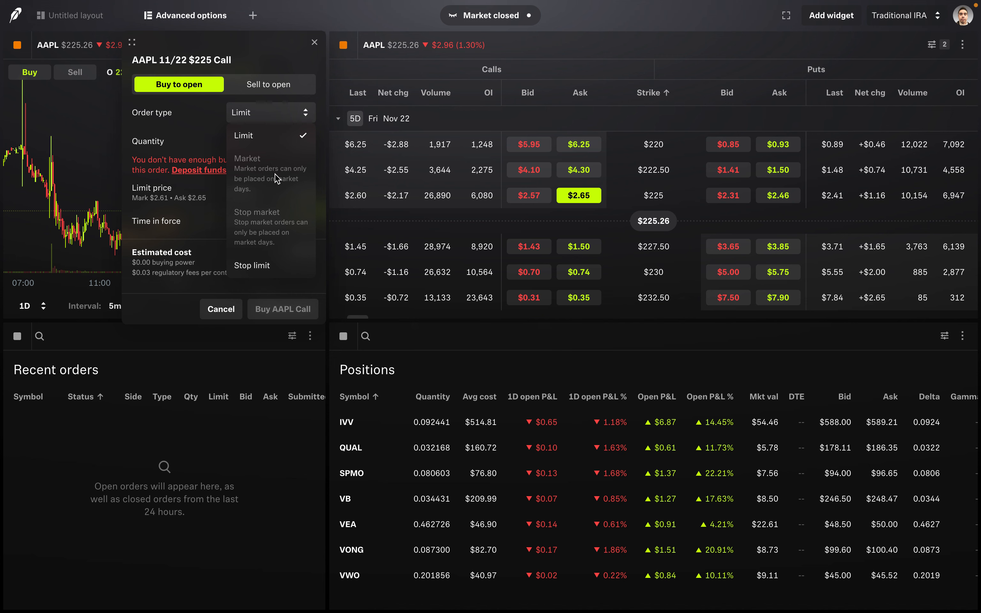
pyautogui.moveTo(274, 269)
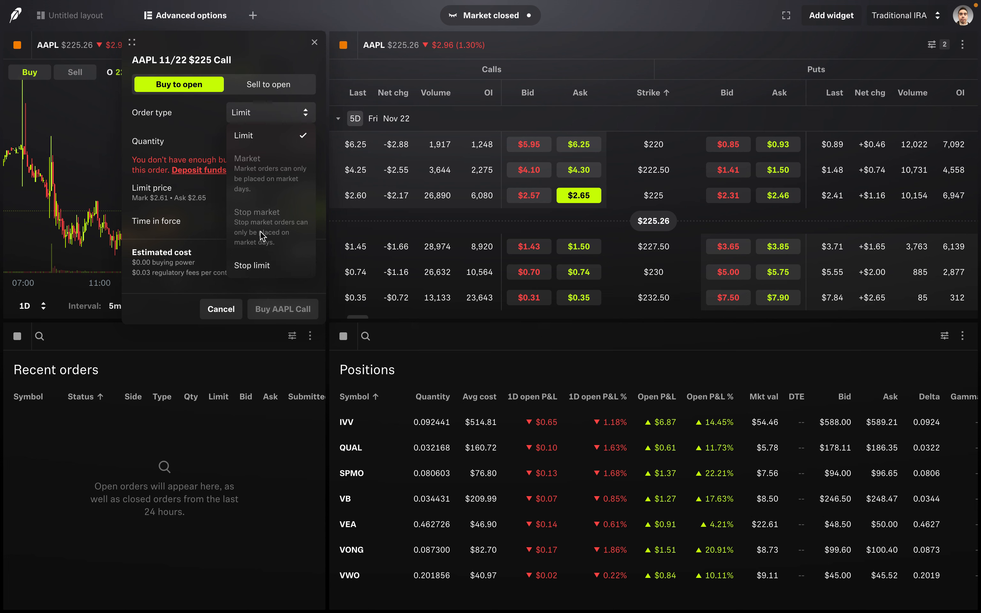
pyautogui.moveTo(269, 191)
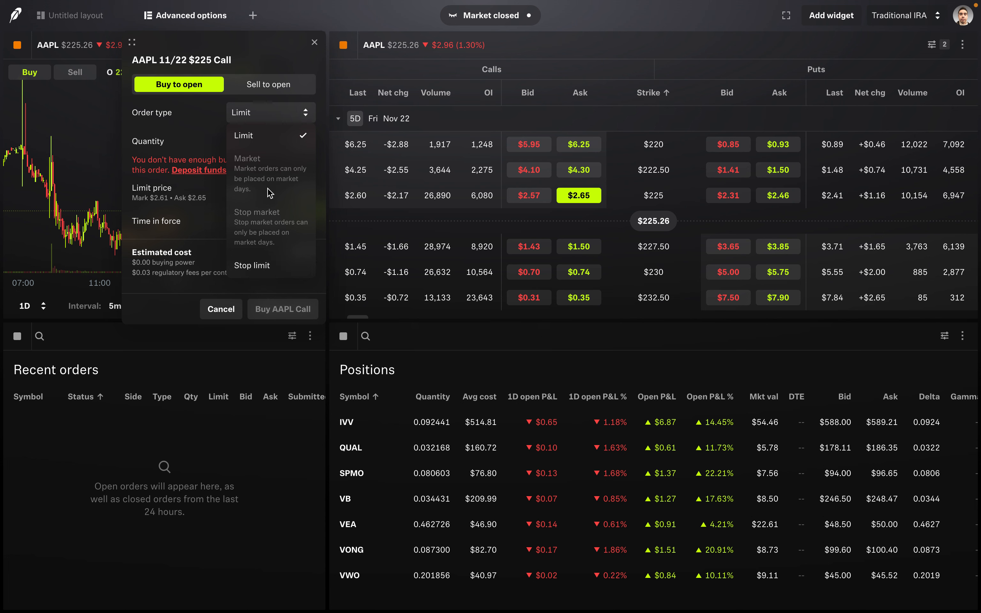
pyautogui.moveTo(253, 177)
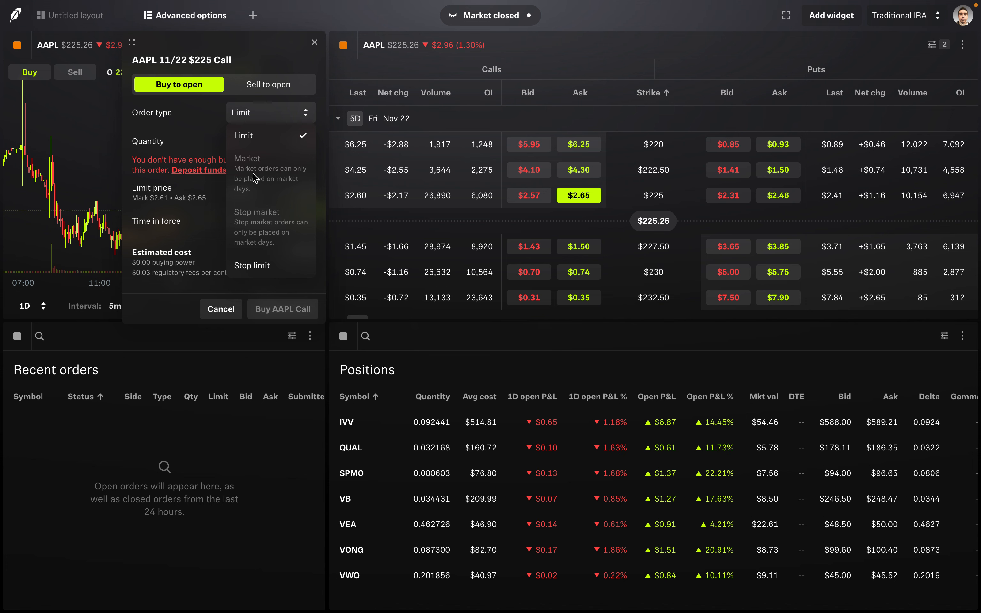
pyautogui.moveTo(271, 158)
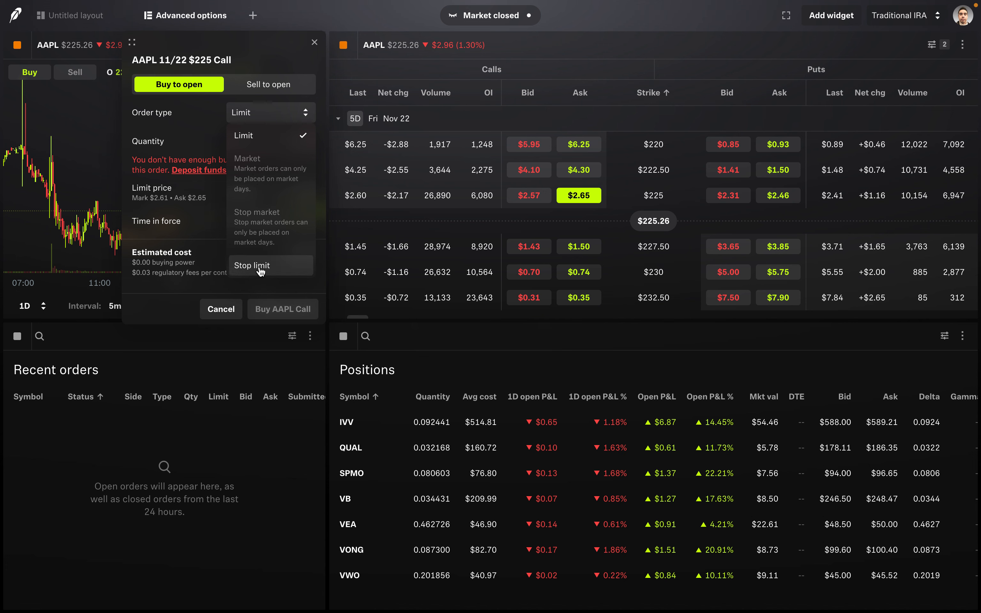
pyautogui.moveTo(195, 138)
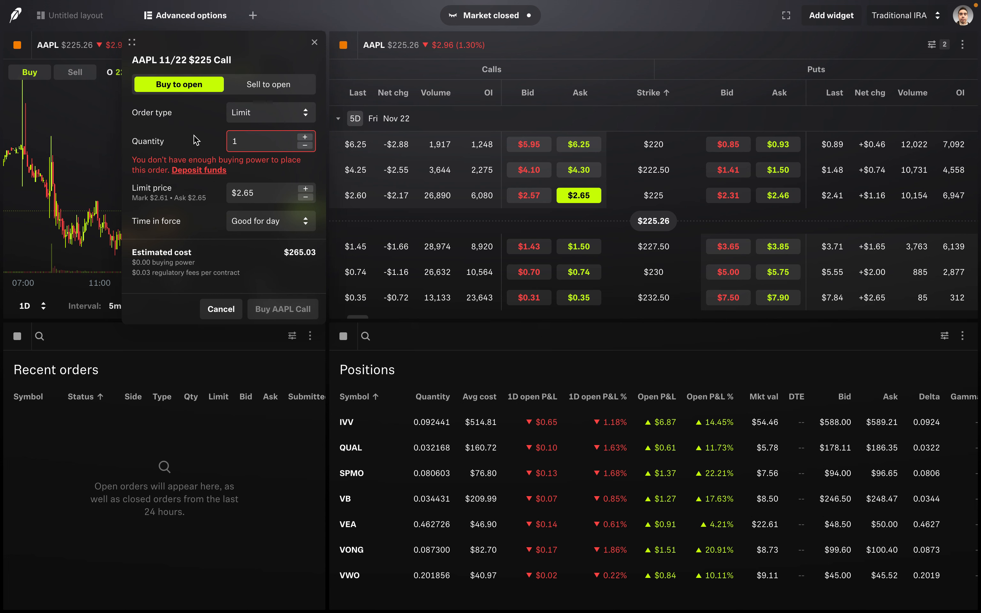
pyautogui.moveTo(168, 148)
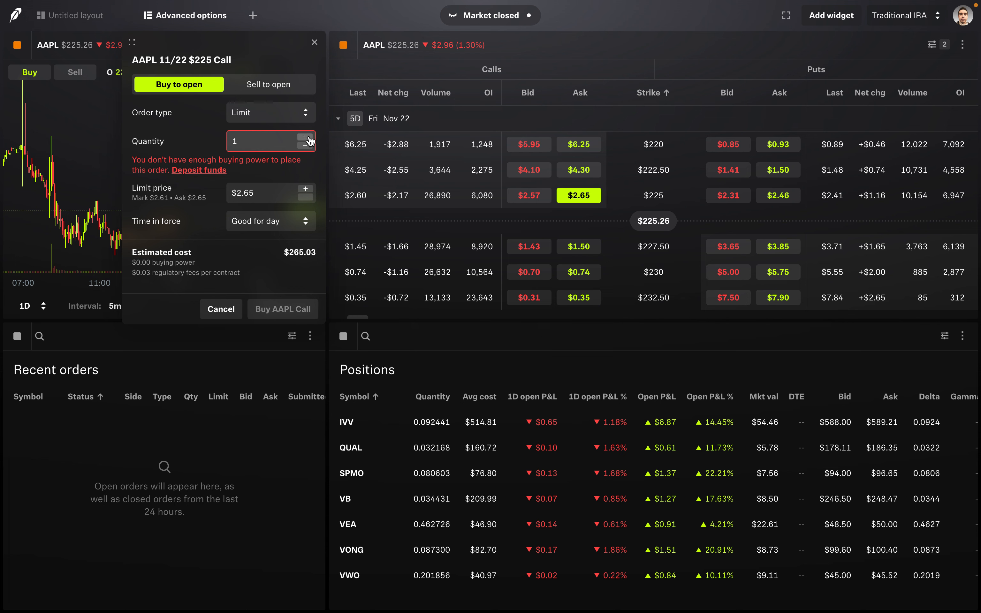
pyautogui.click(306, 137)
pyautogui.write('3')
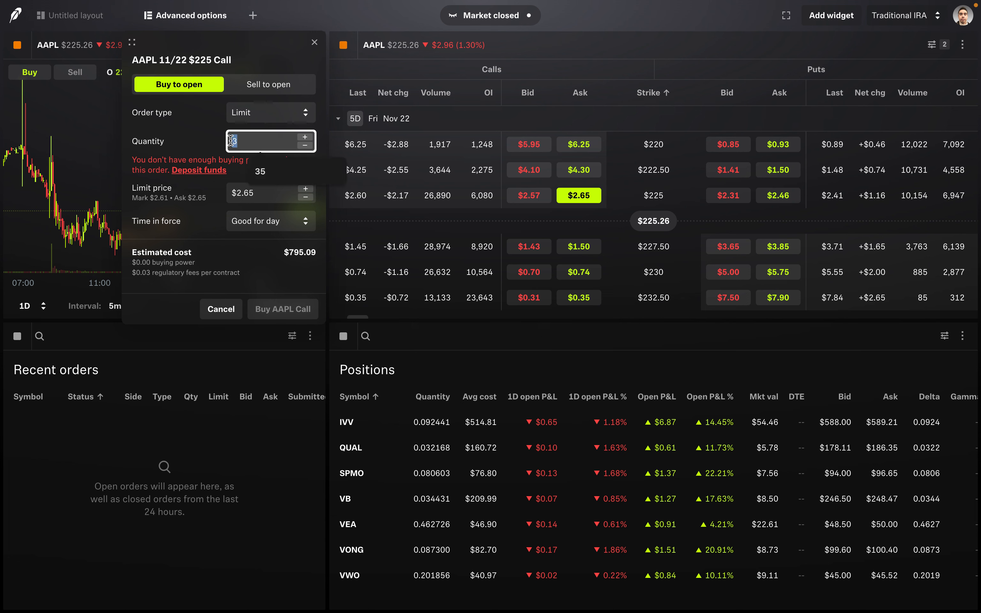
pyautogui.write('23')
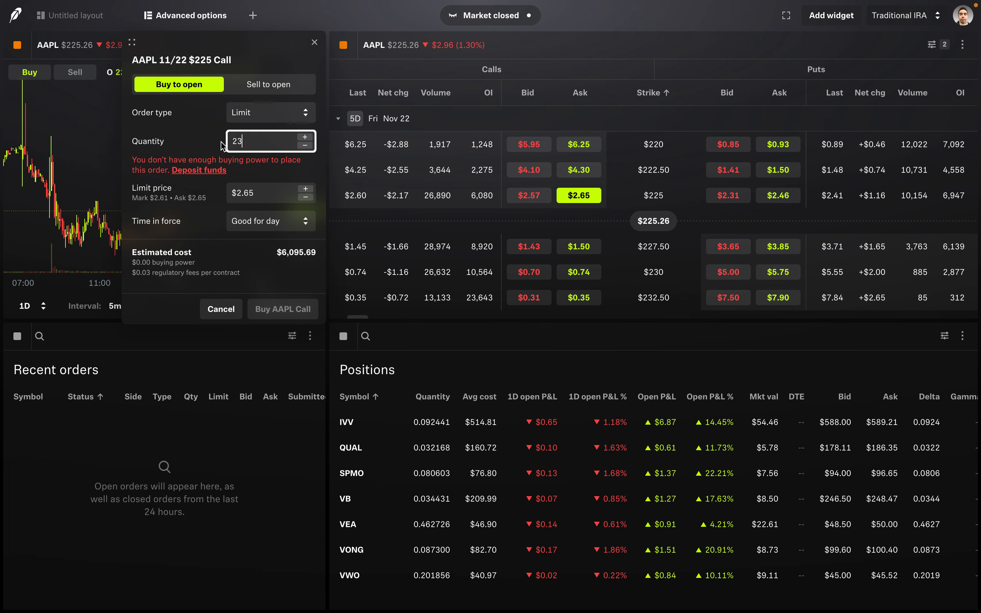
pyautogui.write('1')
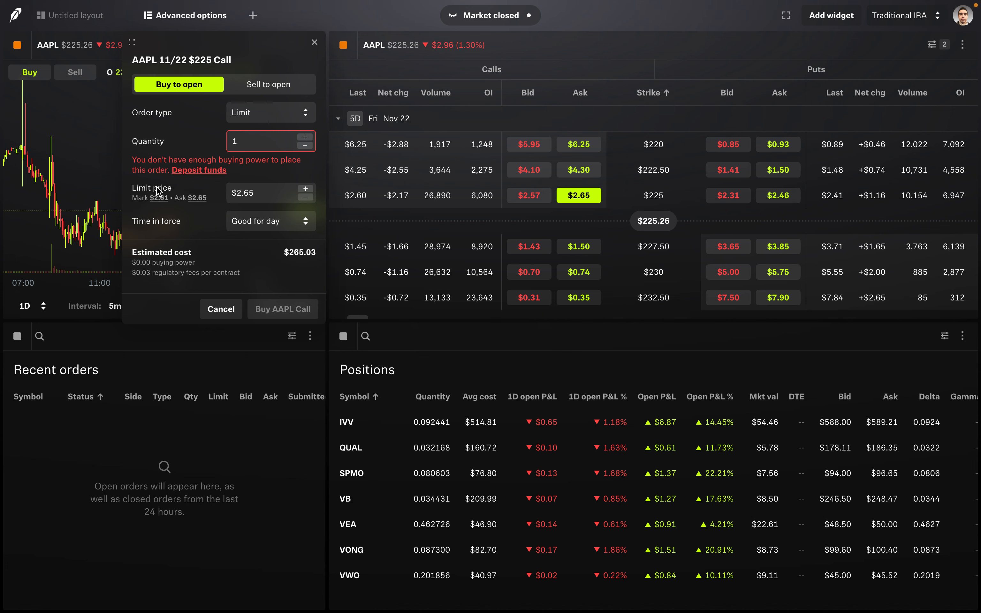
pyautogui.moveTo(235, 155)
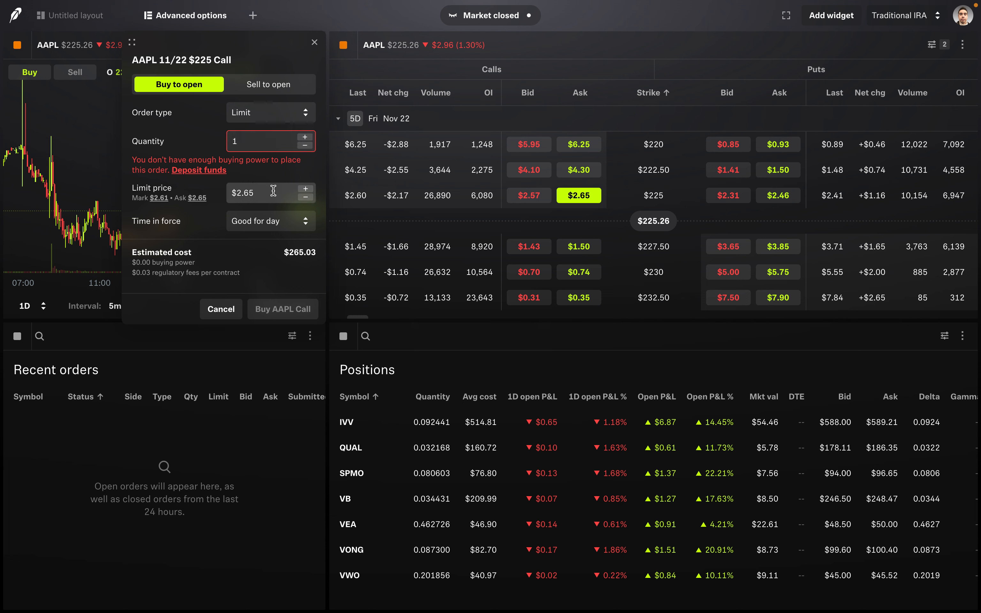
pyautogui.click(270, 221)
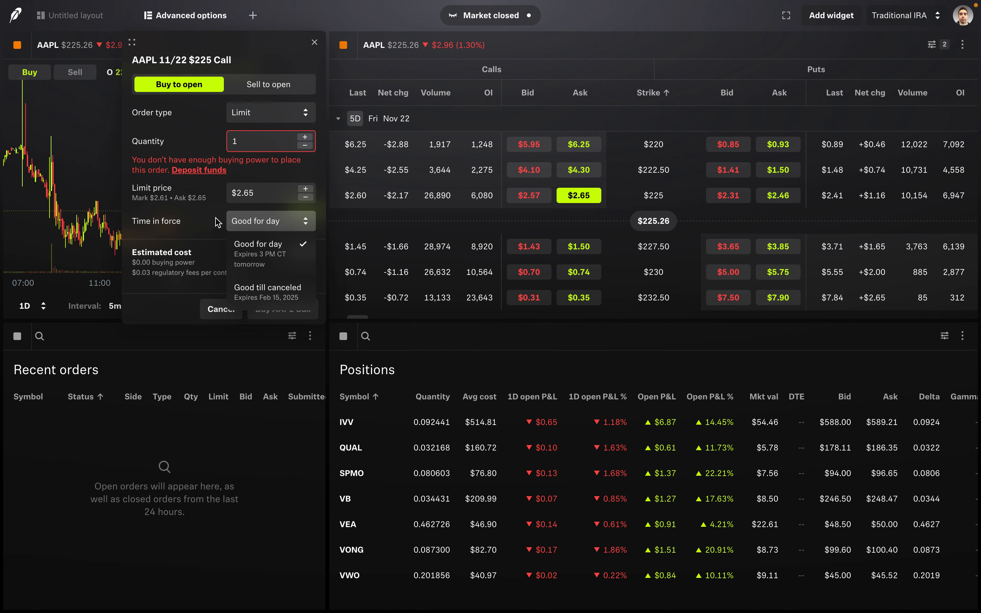
pyautogui.click(257, 244)
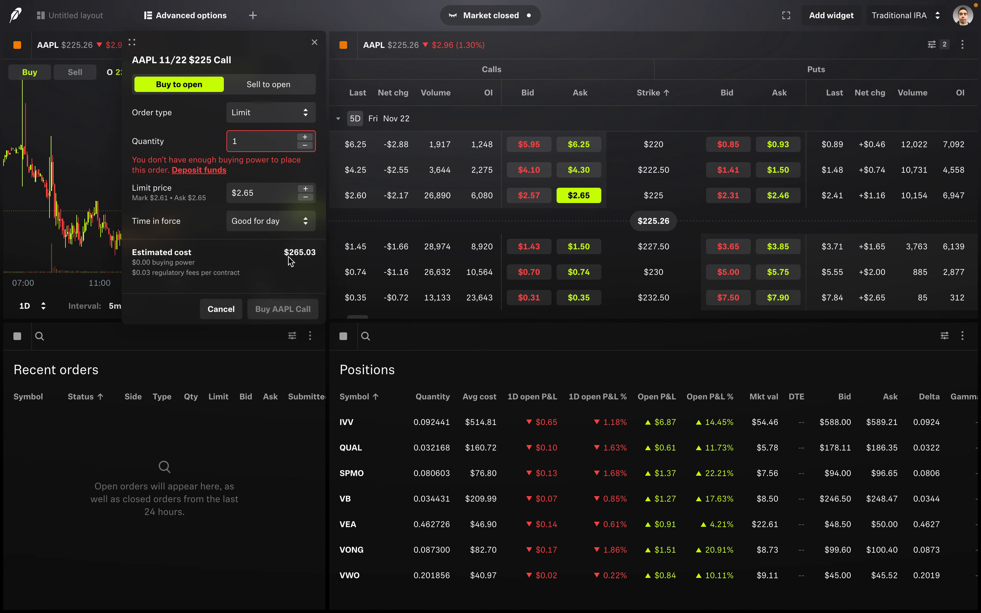
pyautogui.moveTo(292, 261)
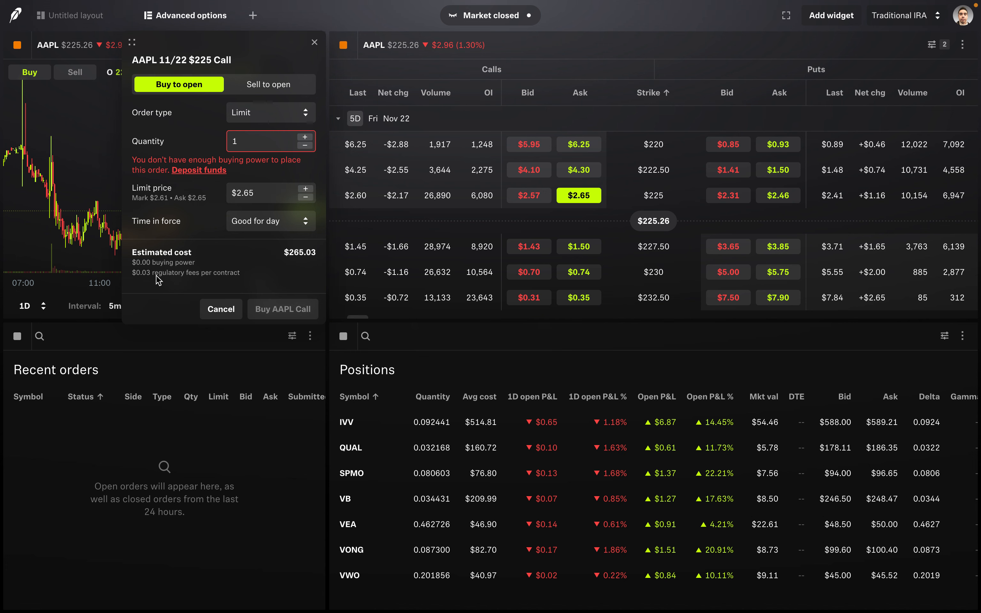
pyautogui.moveTo(183, 282)
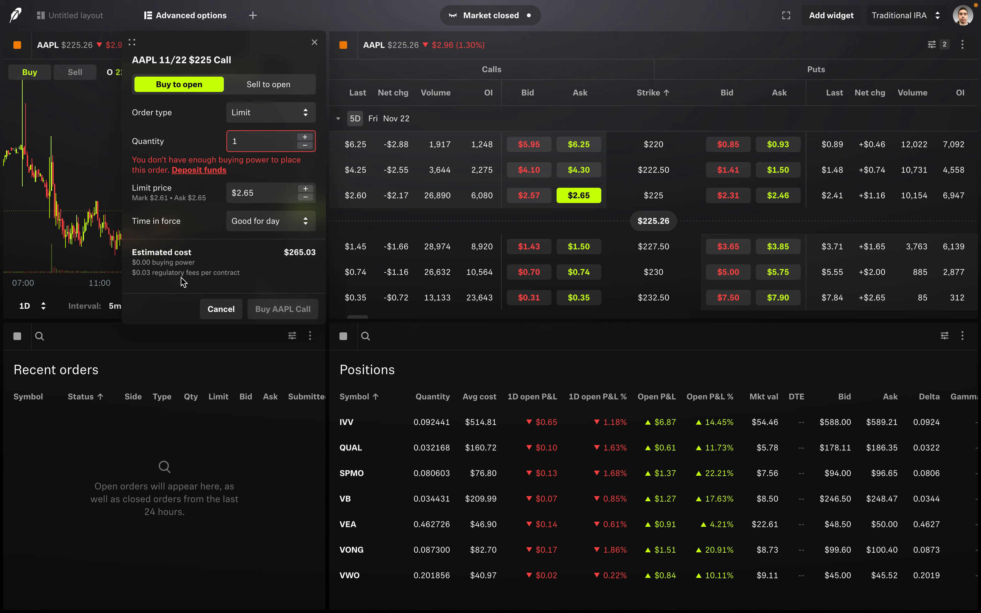
pyautogui.moveTo(230, 280)
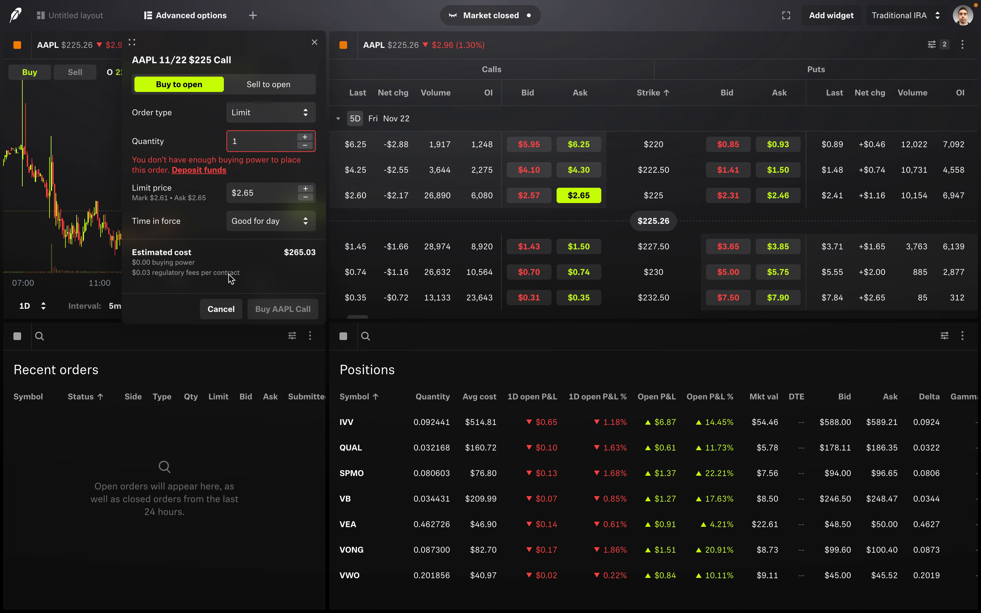
pyautogui.moveTo(283, 318)
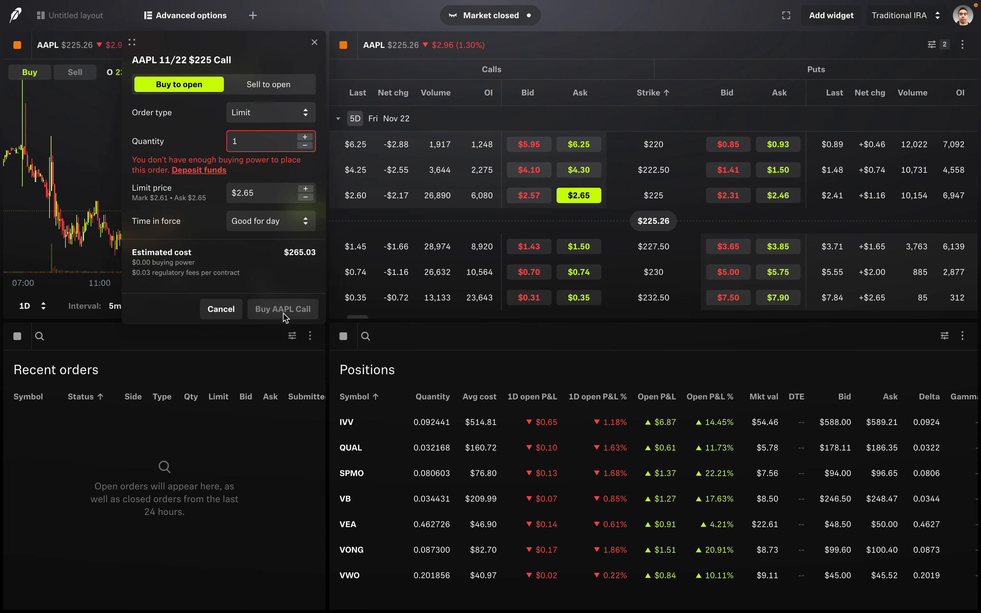
pyautogui.moveTo(266, 312)
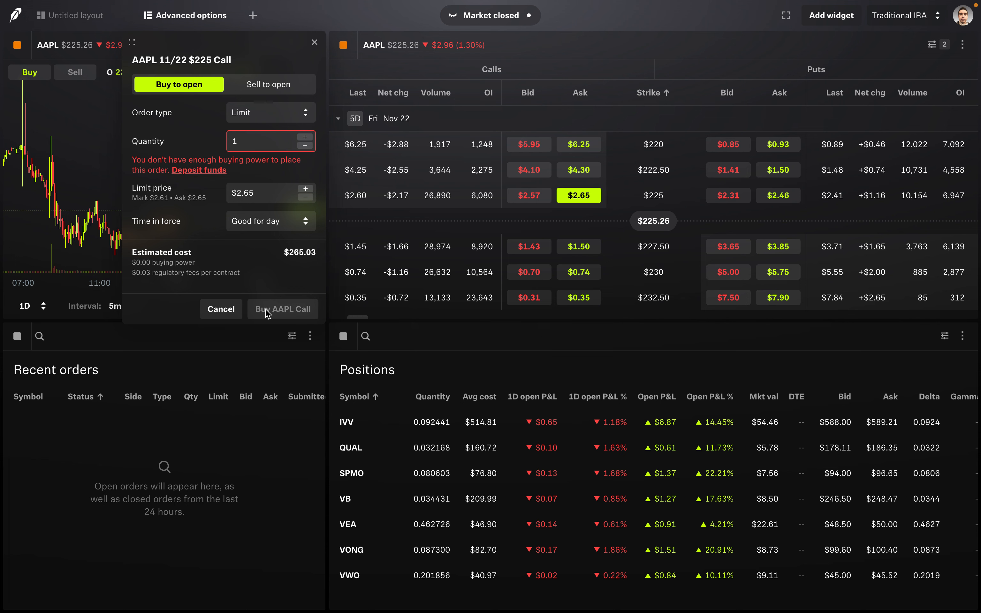
pyautogui.moveTo(285, 321)
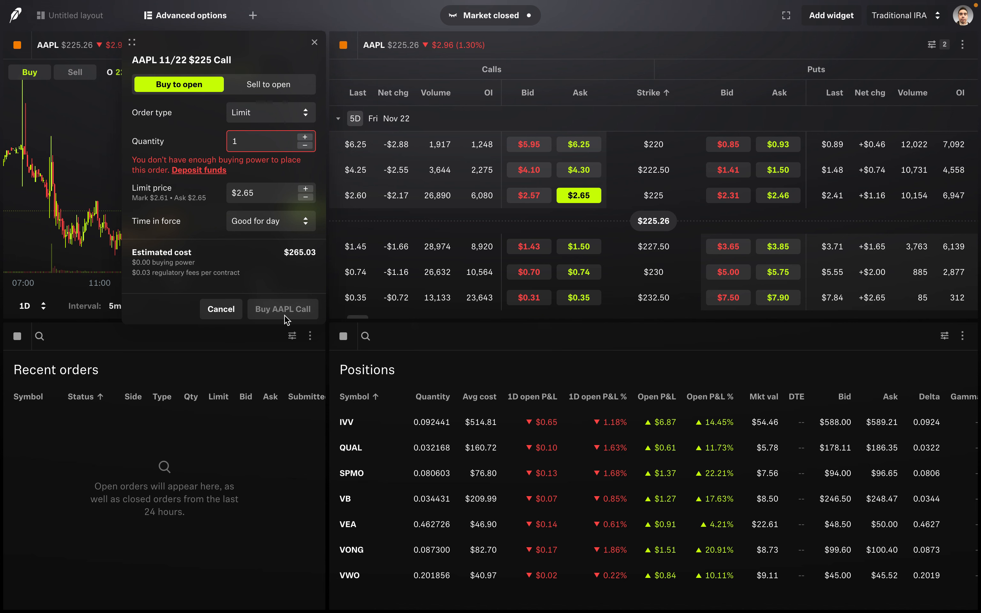
# - Switch the $225 call ticket to Sell to open at $2.57 for a $256.97 credit, then close it
pyautogui.click(269, 83)
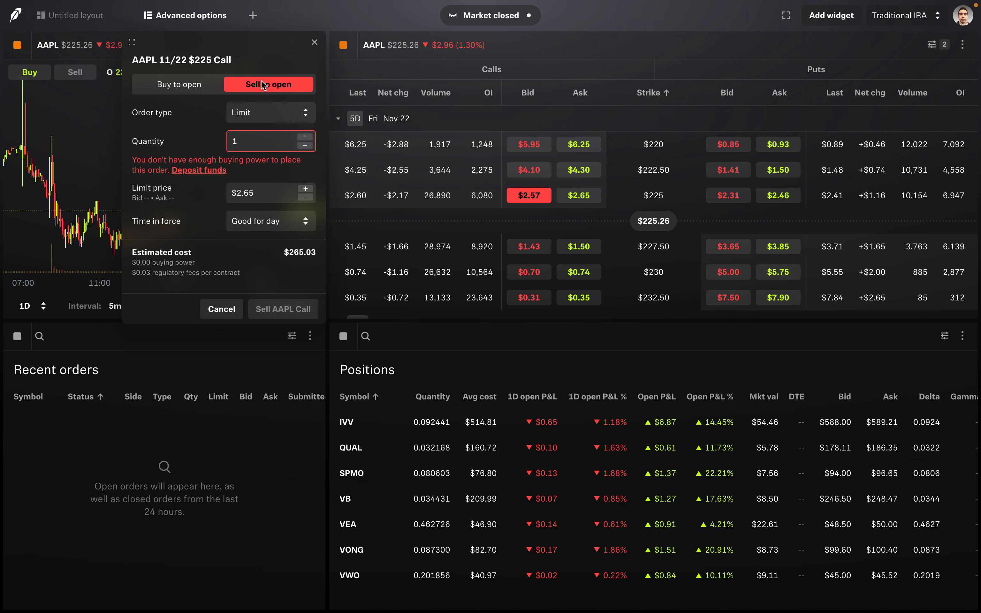
pyautogui.click(268, 84)
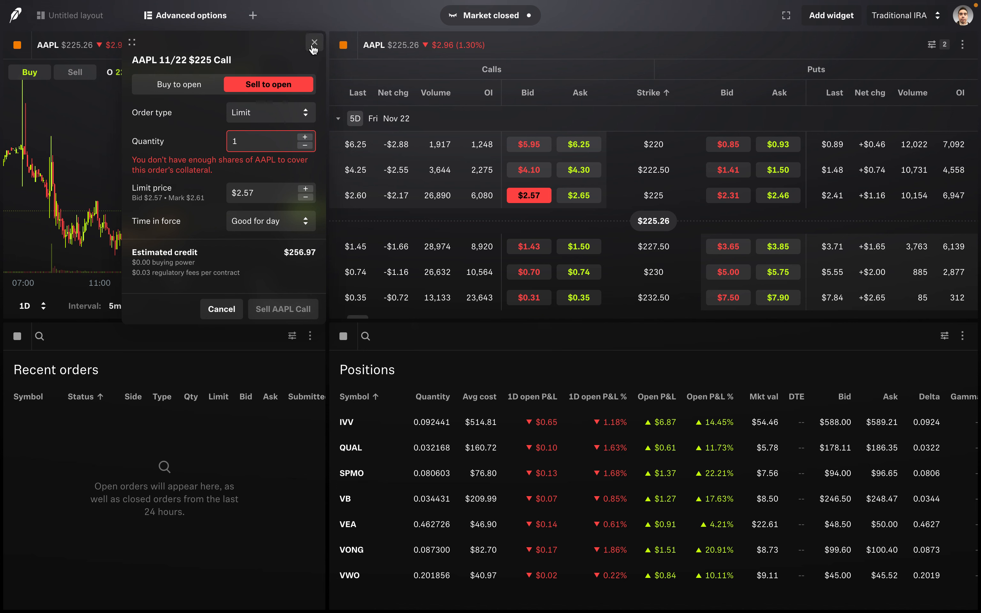
pyautogui.click(315, 42)
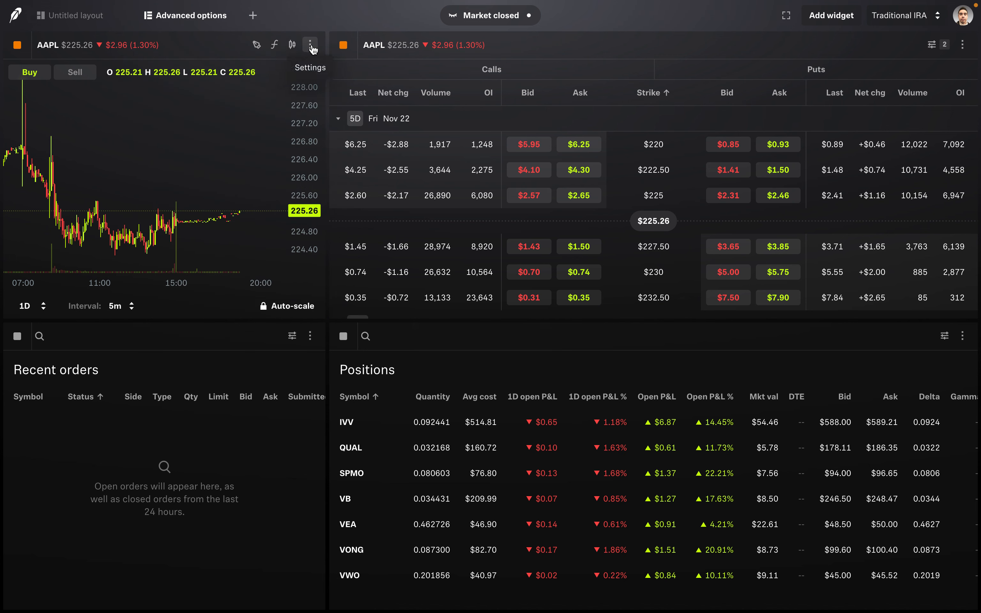